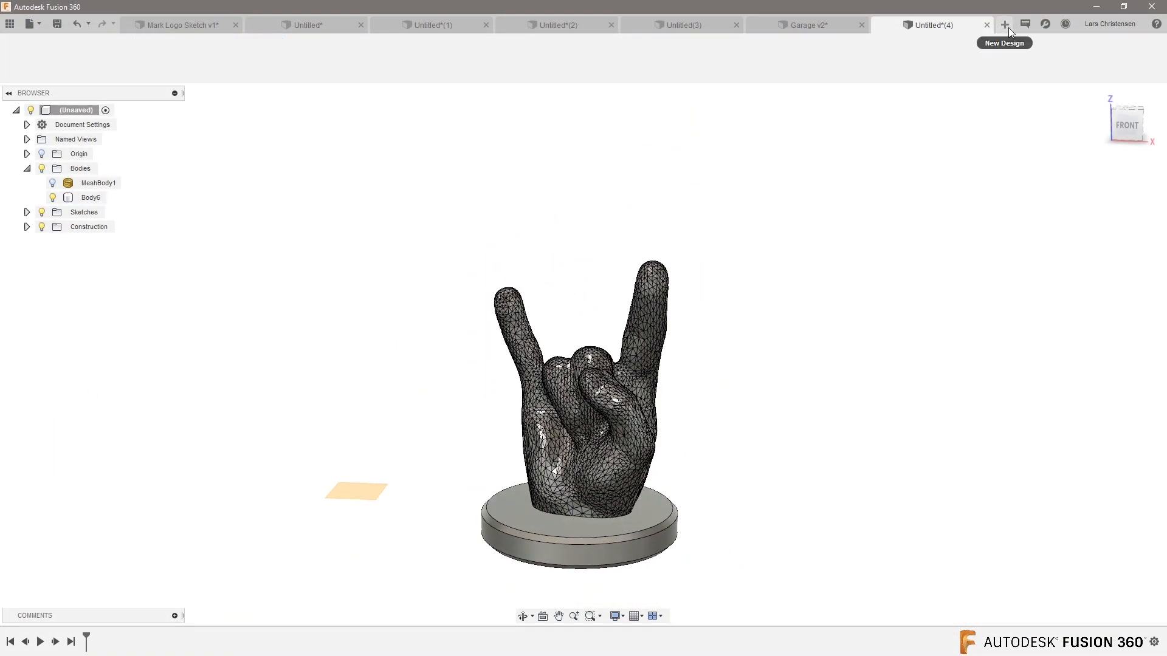
Step: Start a new empty Fusion 360 design from the + tab
click(1004, 24)
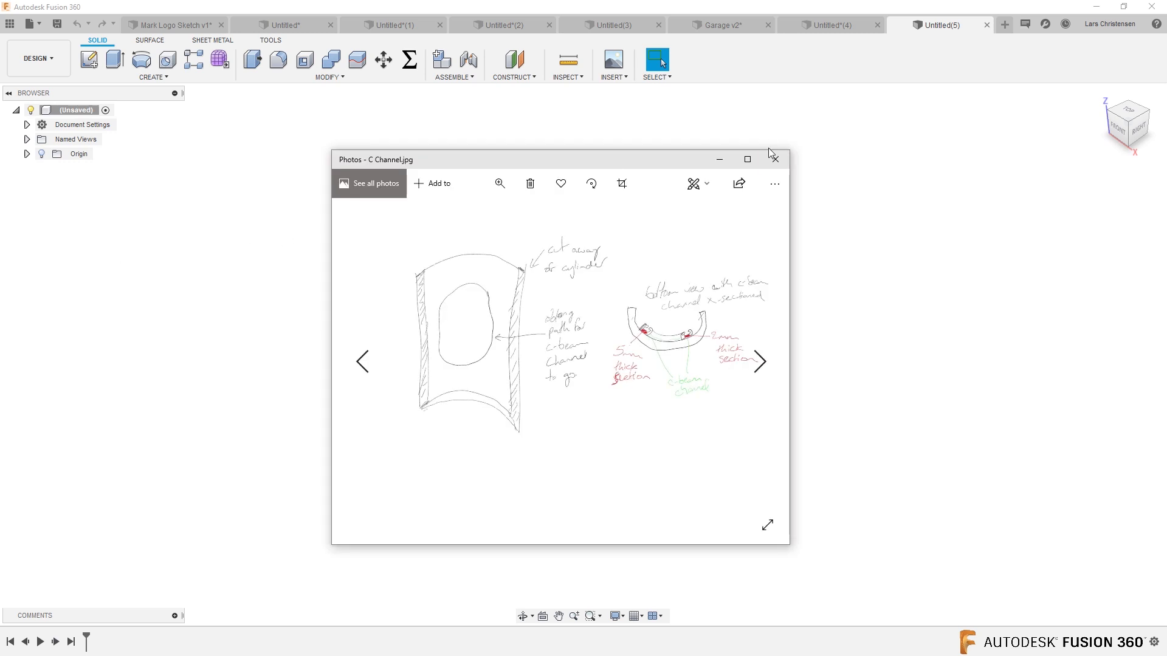
Step: Enlarge the C Channel sketch image to fill the Photos window
click(748, 159)
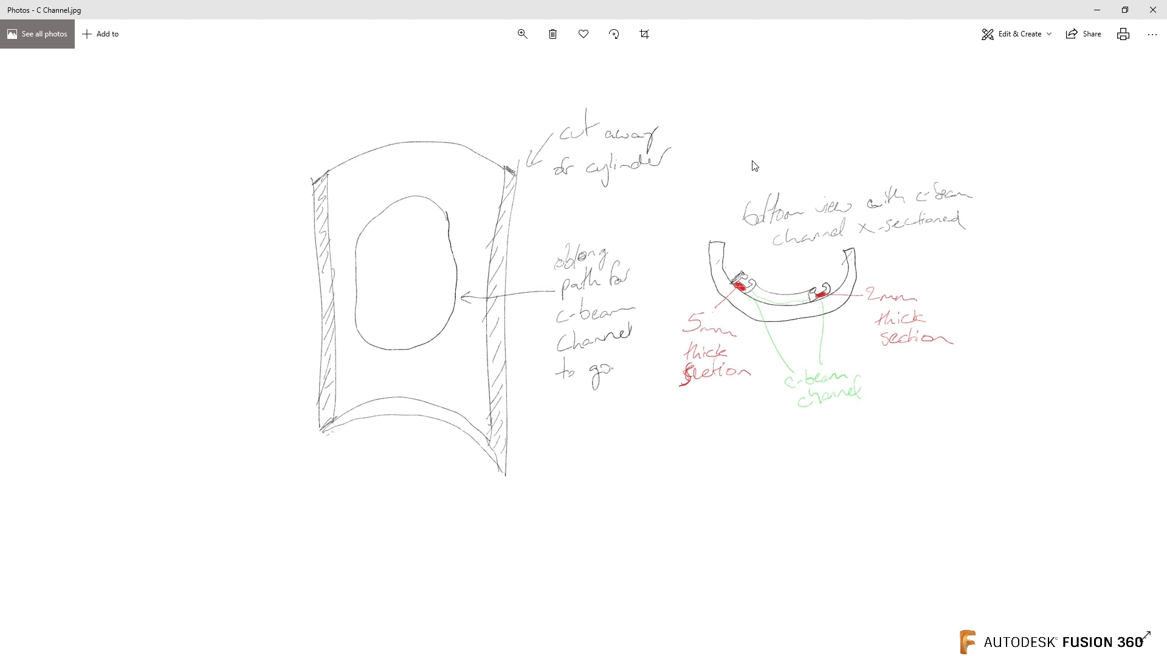
mouse_move(389, 232)
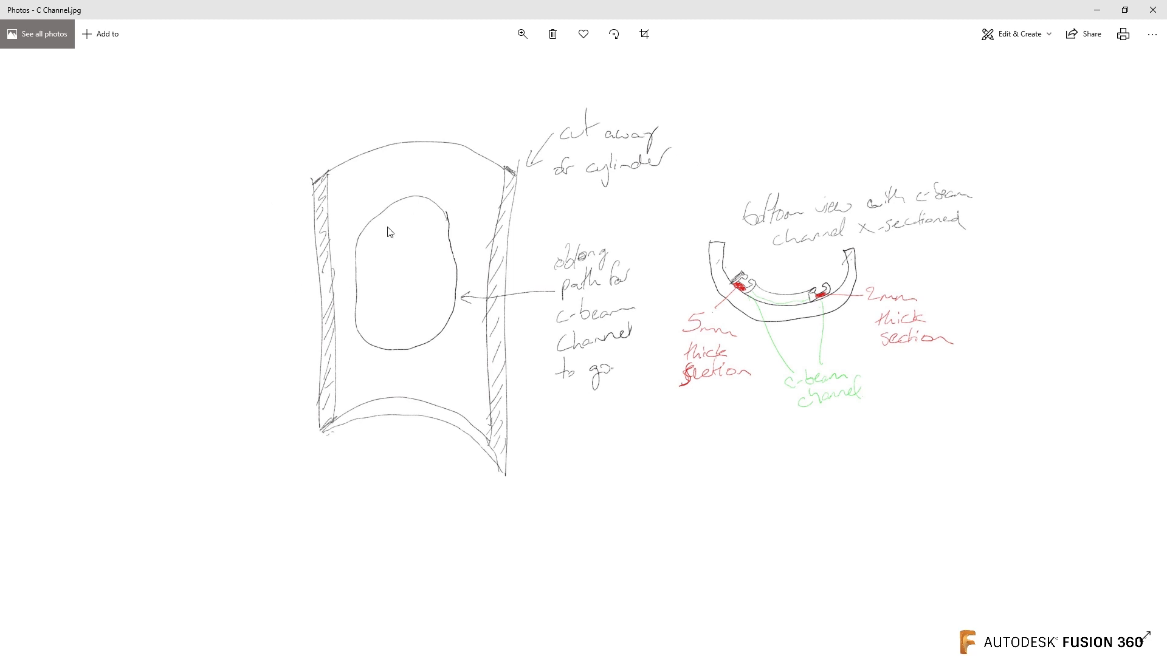
mouse_move(771, 287)
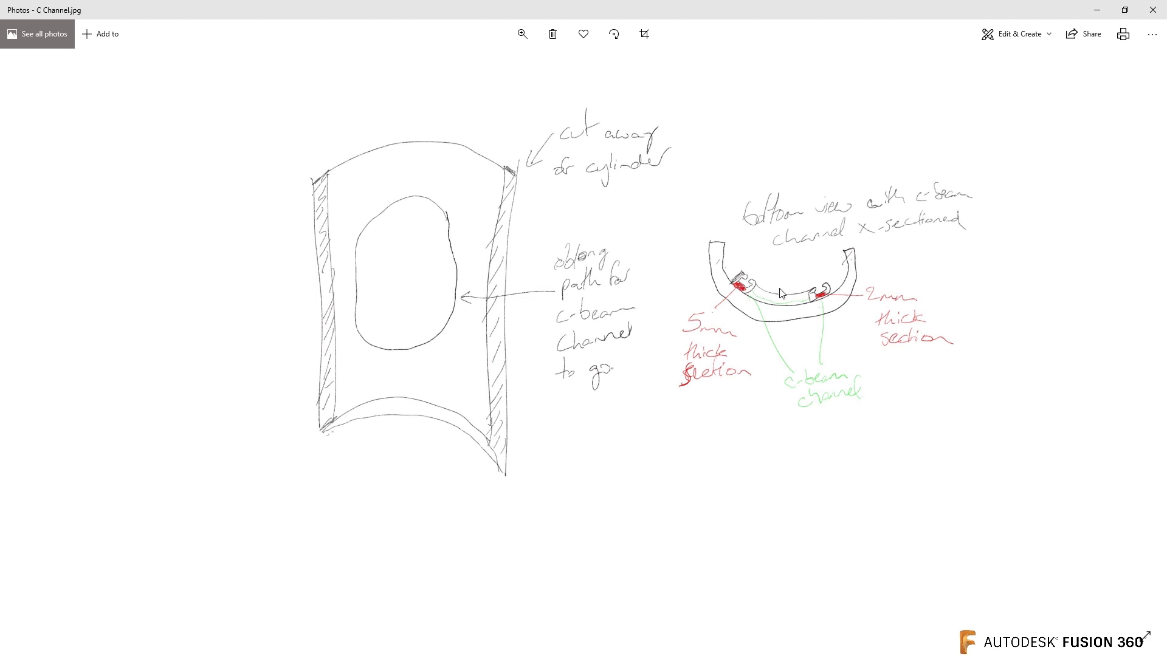
mouse_move(359, 275)
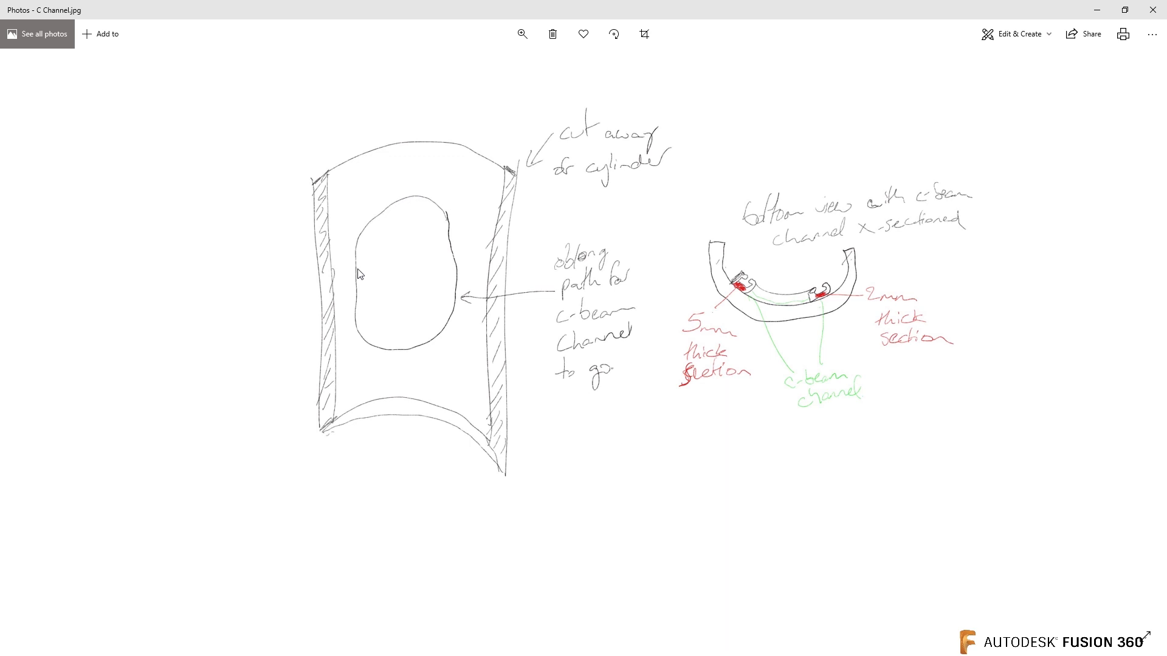
mouse_move(406, 342)
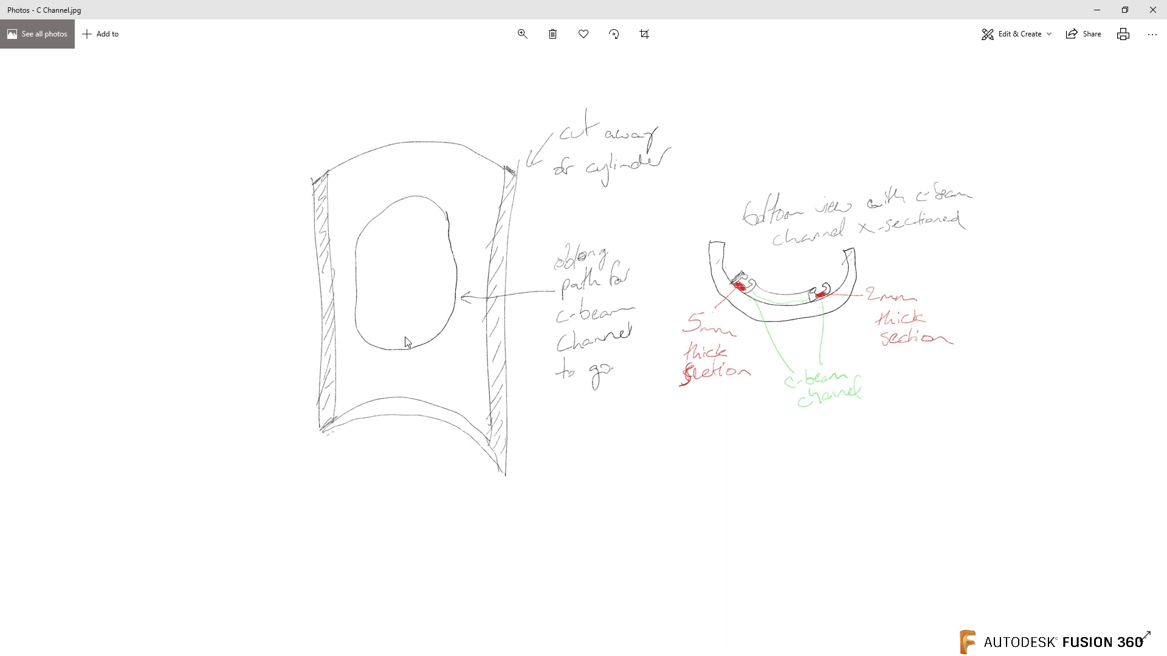
mouse_move(506, 352)
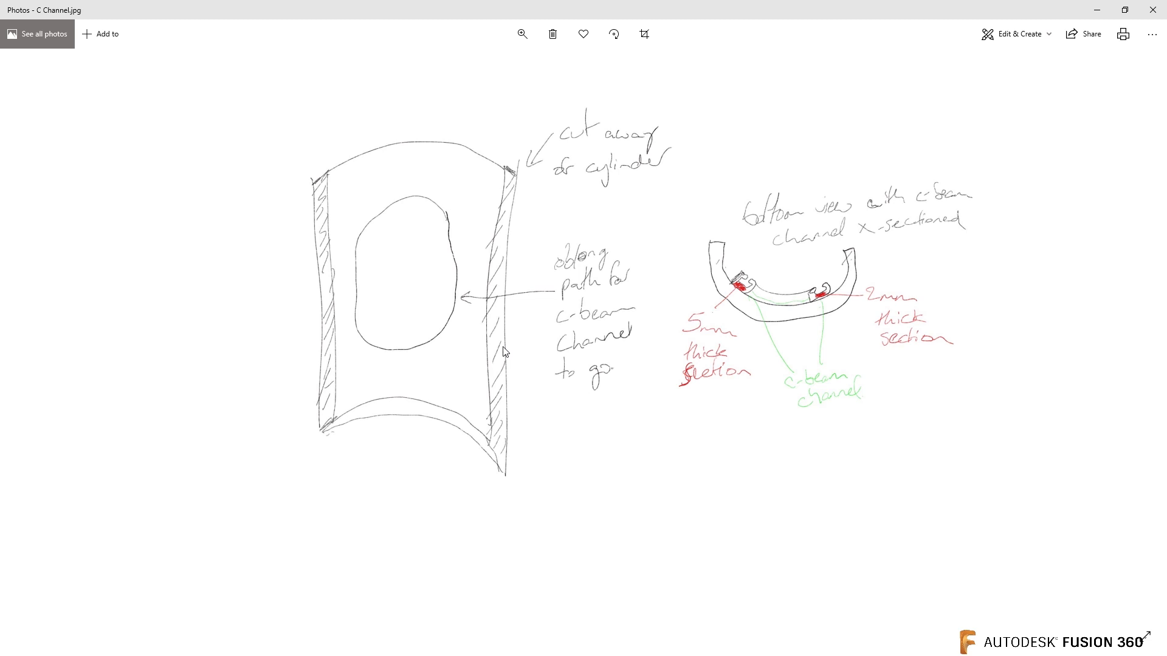
mouse_move(641, 476)
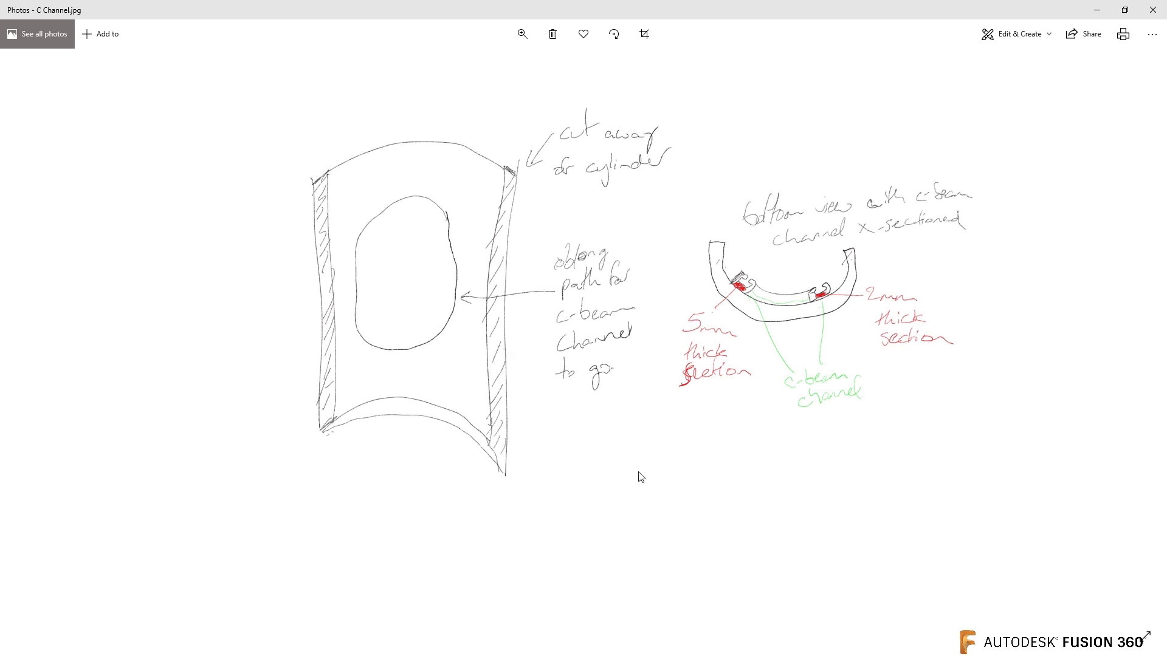
mouse_move(744, 303)
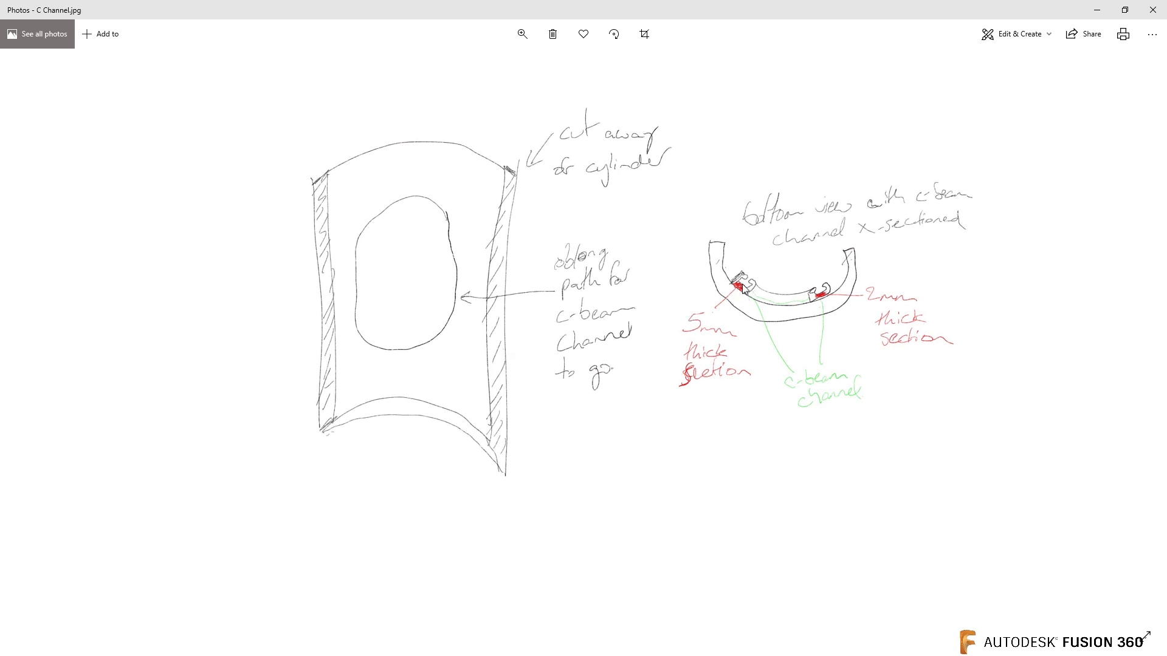
mouse_move(765, 304)
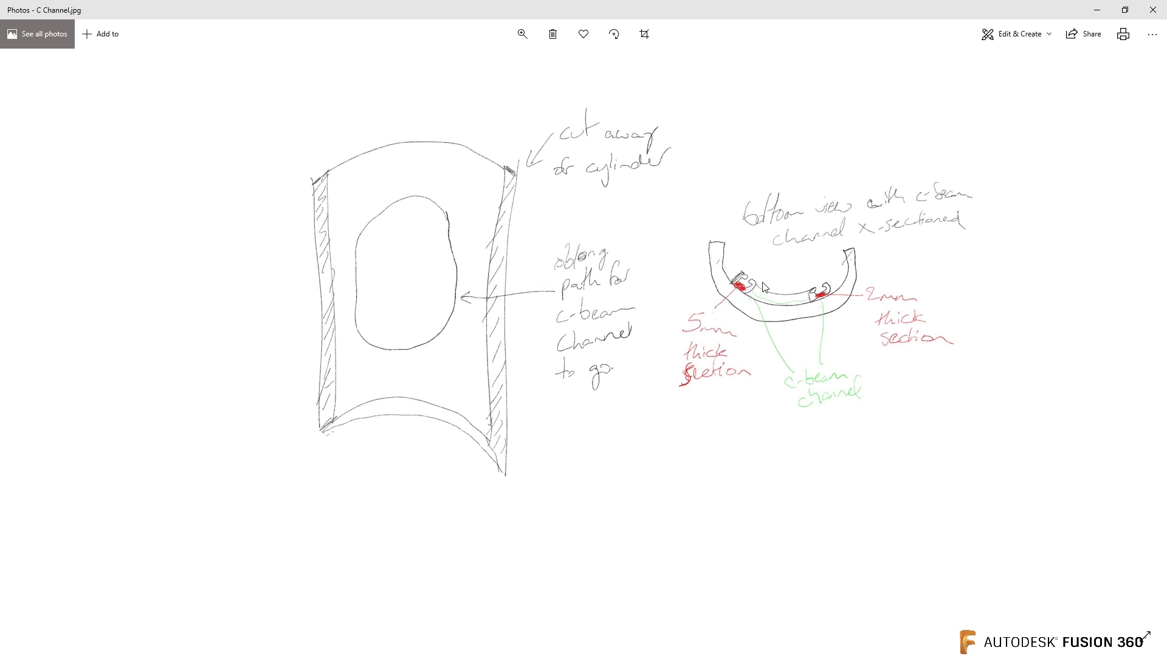
mouse_move(822, 314)
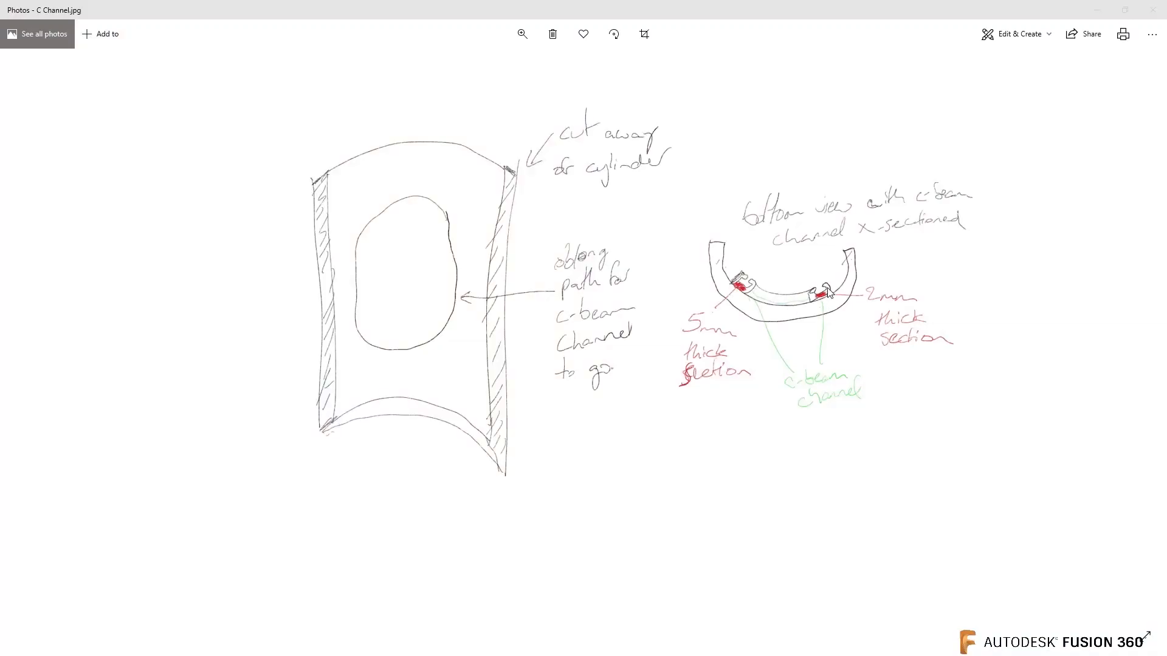
mouse_move(825, 299)
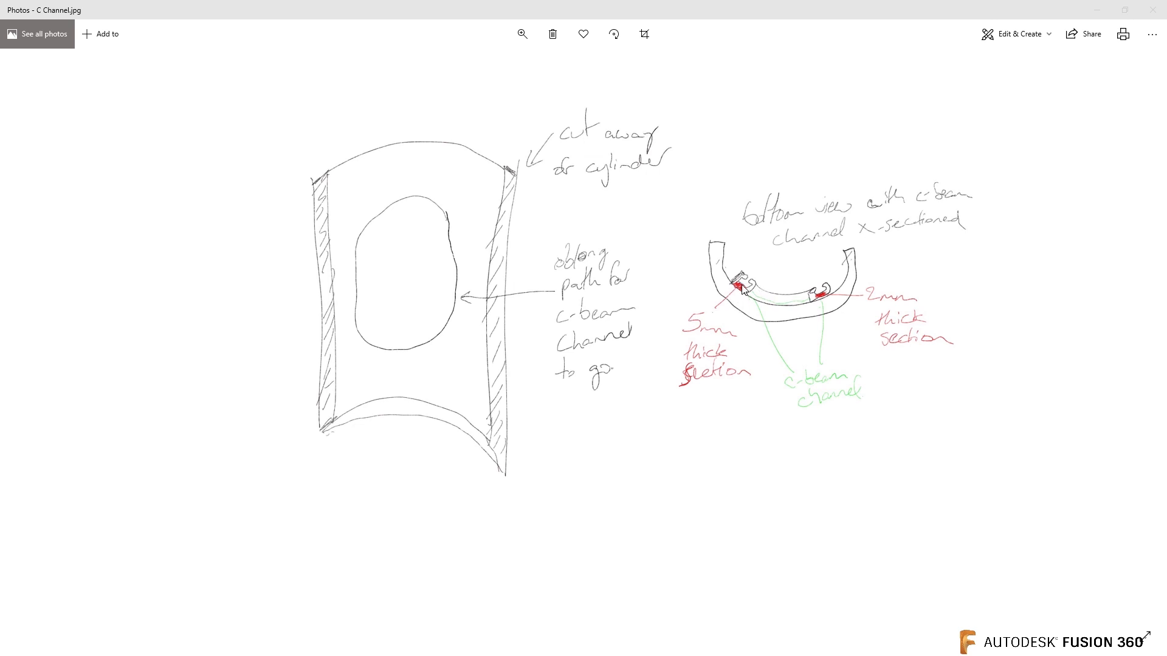
mouse_move(826, 317)
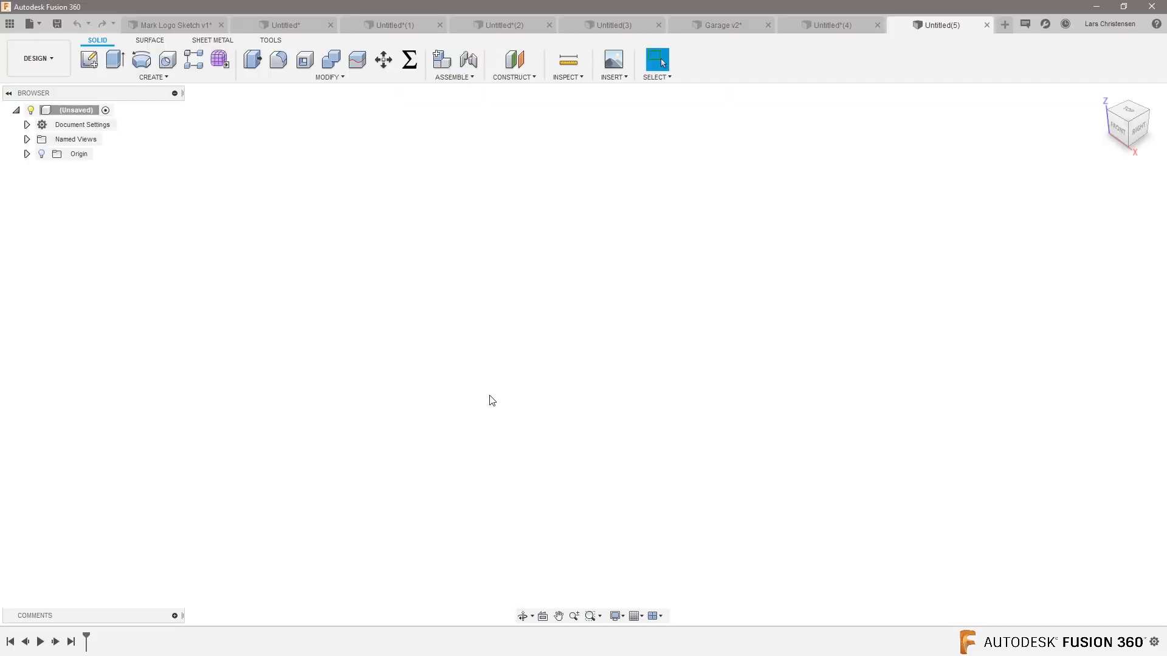
Step: Sketch a 200 mm centre circle on the ground plane, offset it 10 mm, and extrude the ring into a tube
click(91, 61)
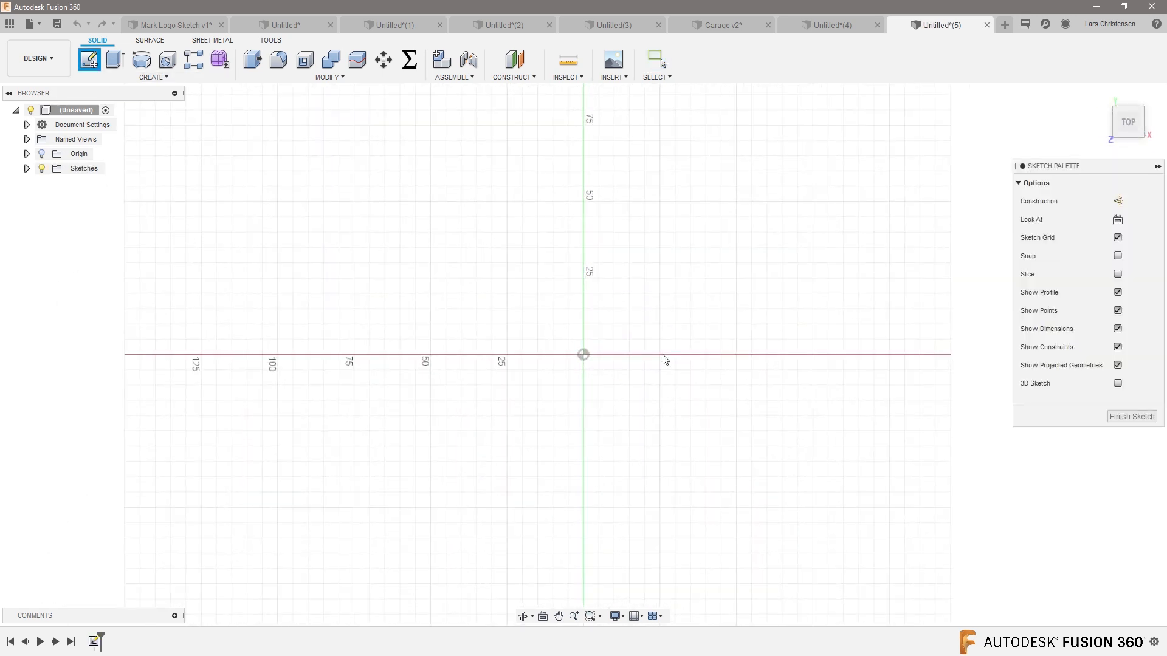
click(118, 61)
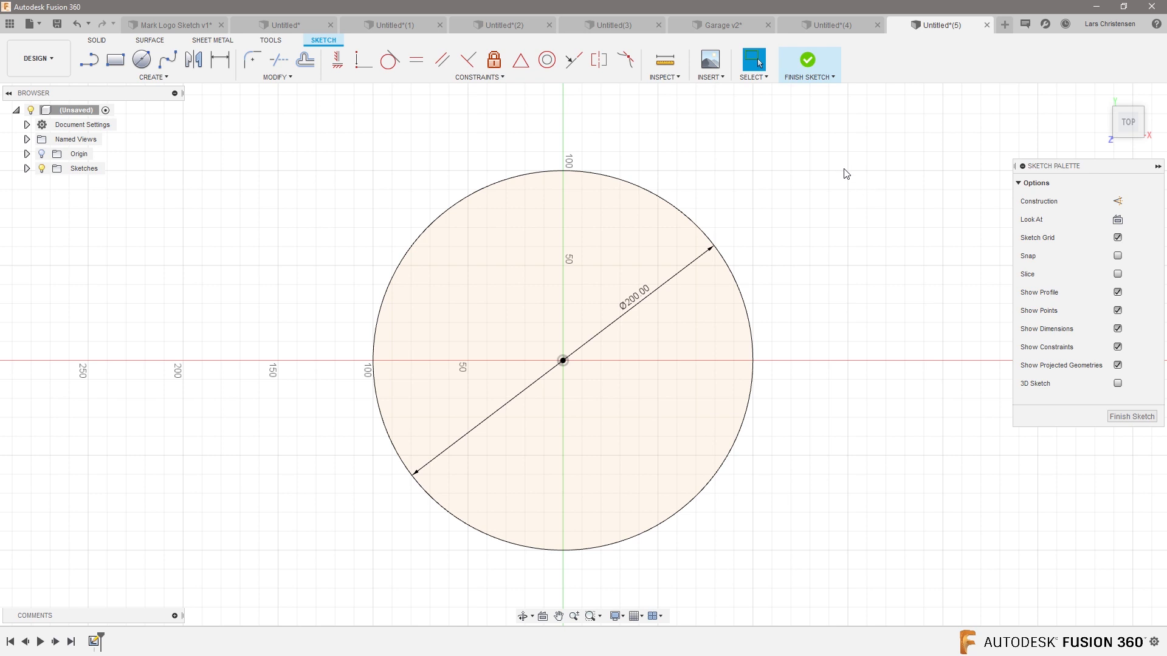
click(305, 60)
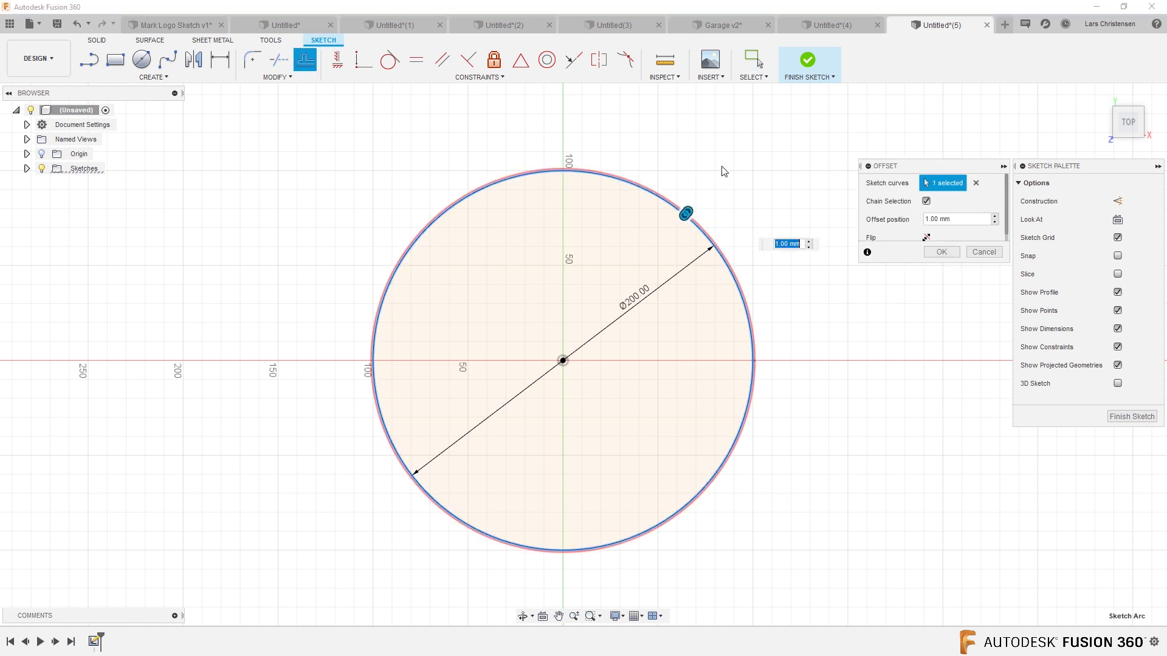
drag(684, 214, 697, 197)
text(10)
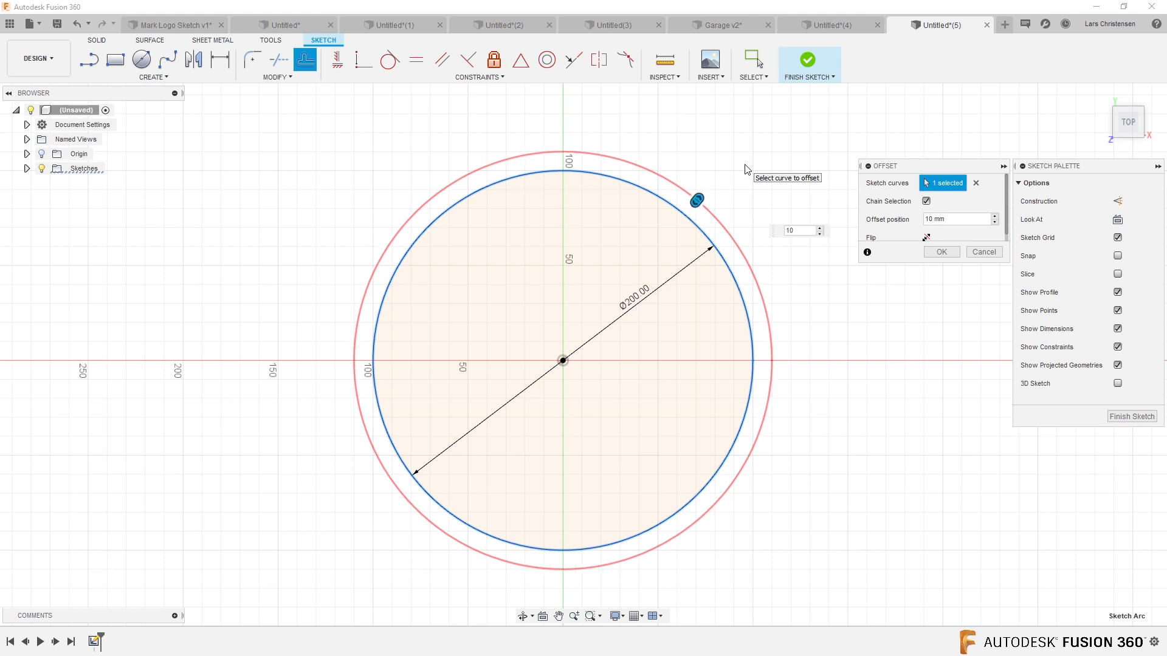
click(941, 252)
text(30)
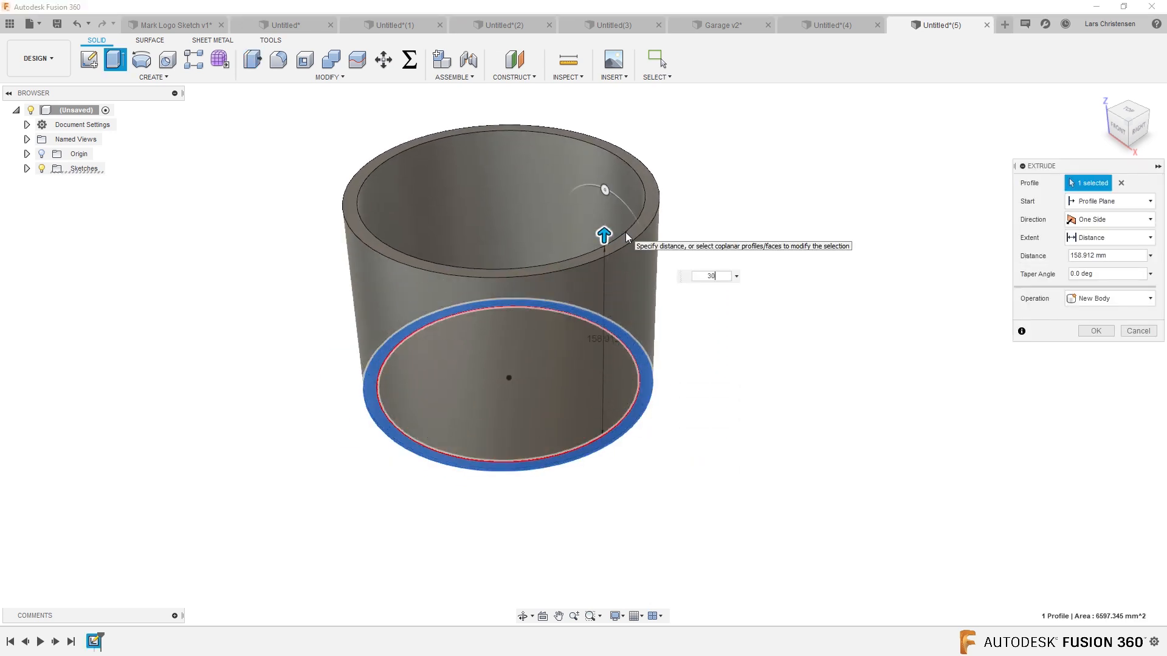
click(1096, 331)
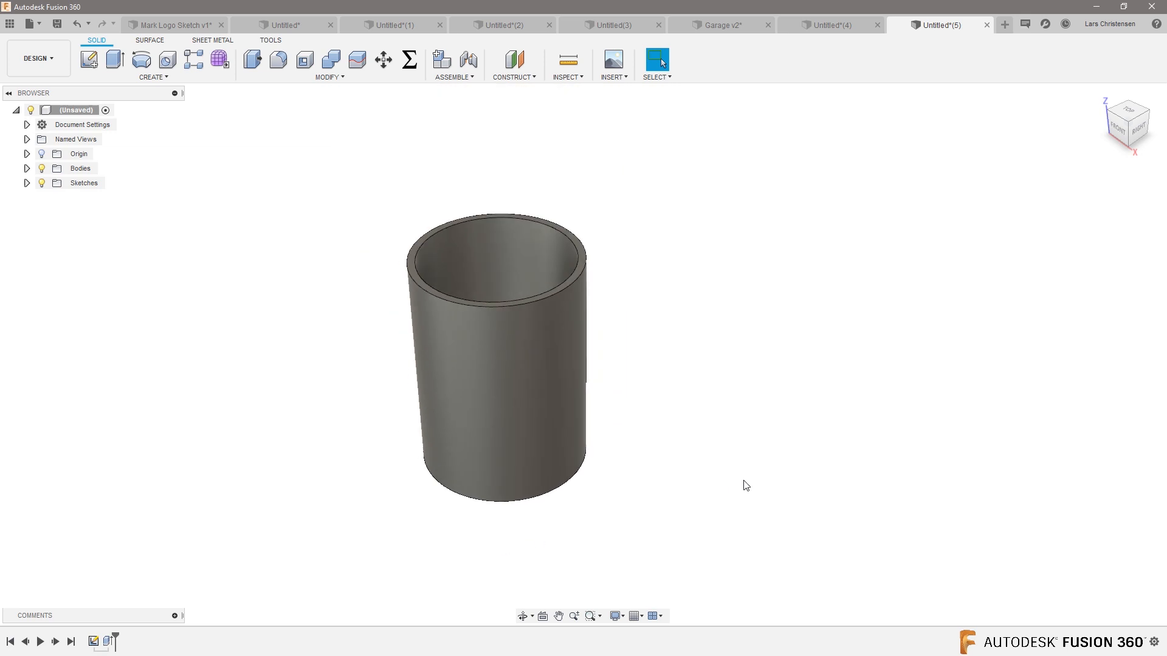
mouse_move(332, 481)
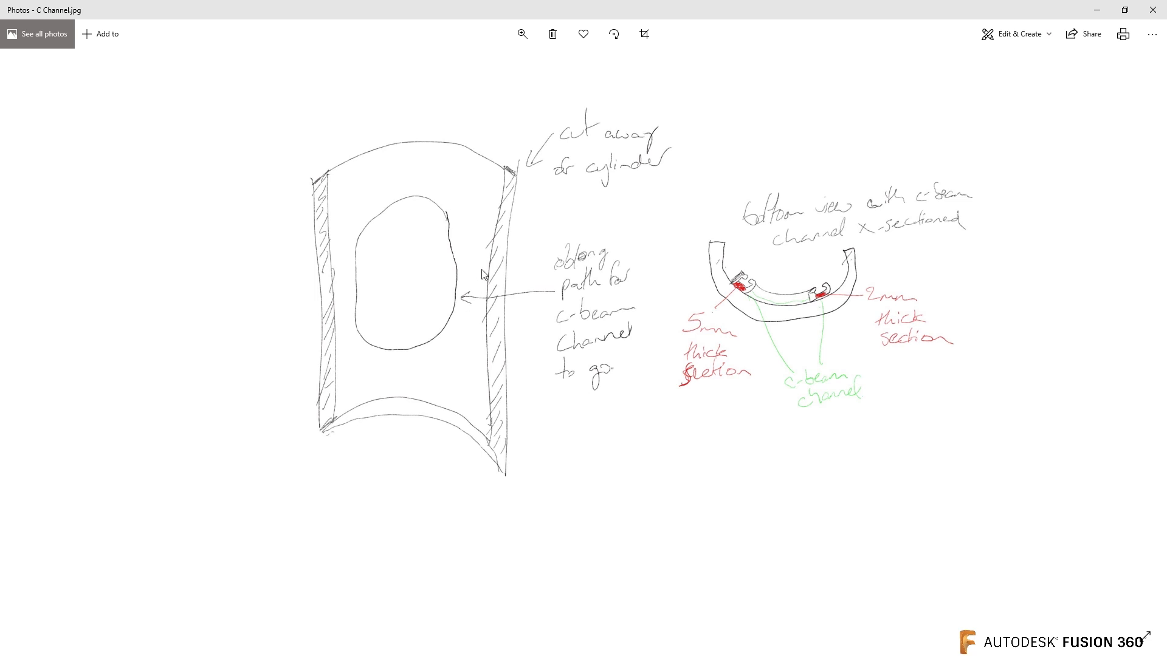
mouse_move(831, 301)
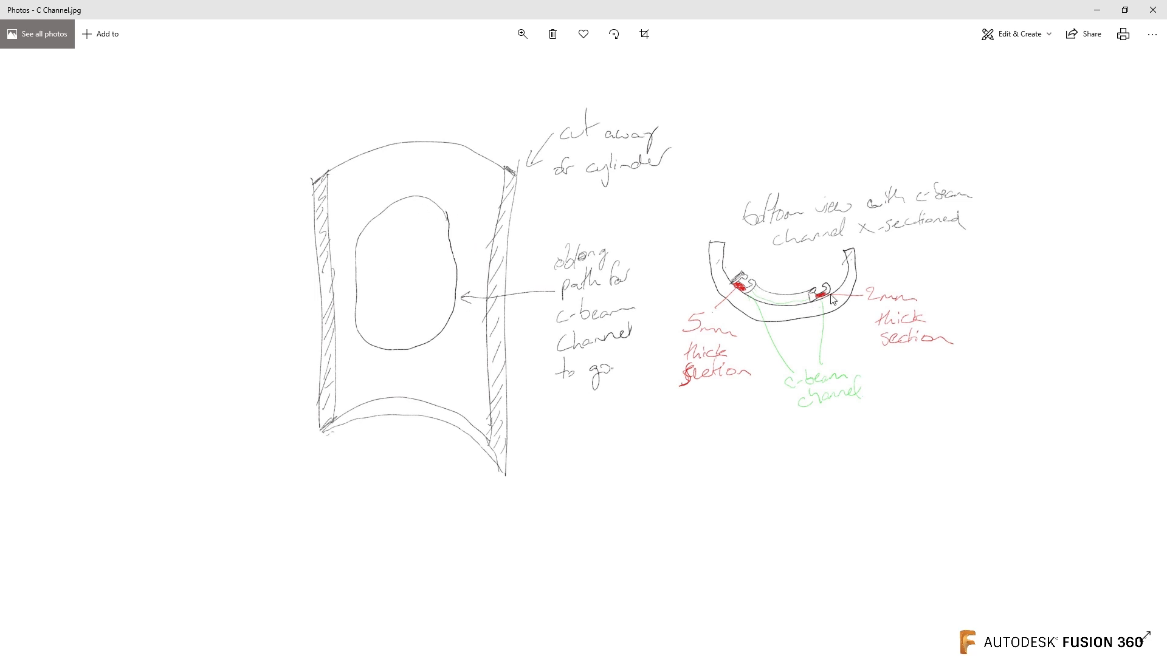
mouse_move(459, 281)
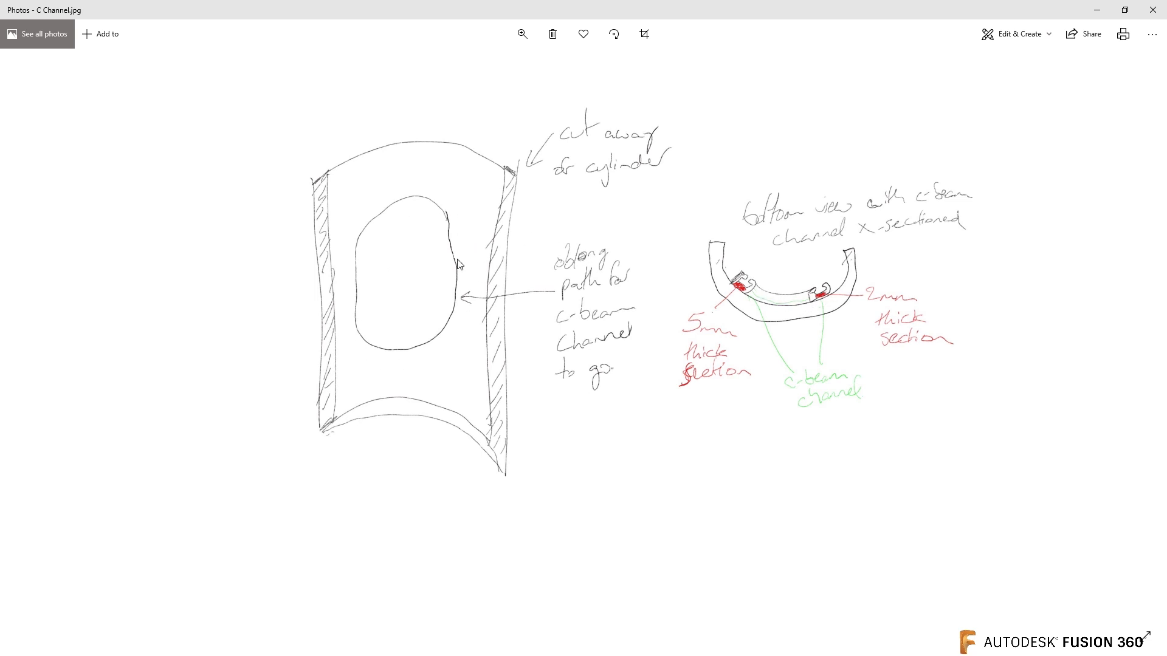
mouse_move(814, 279)
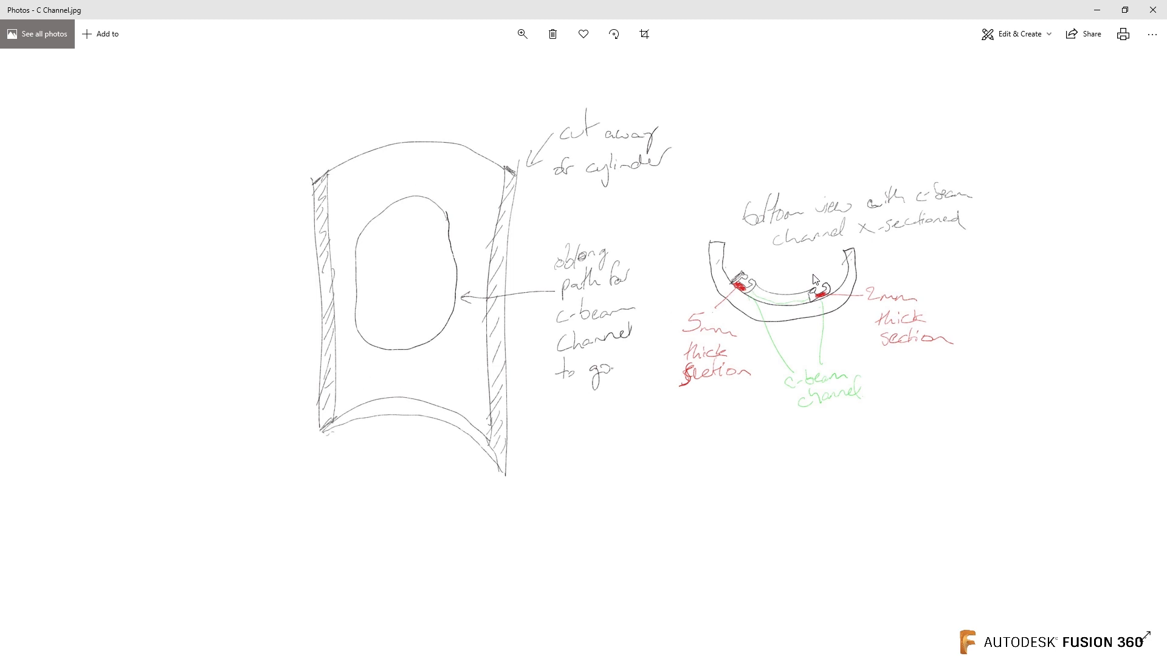
mouse_move(958, 205)
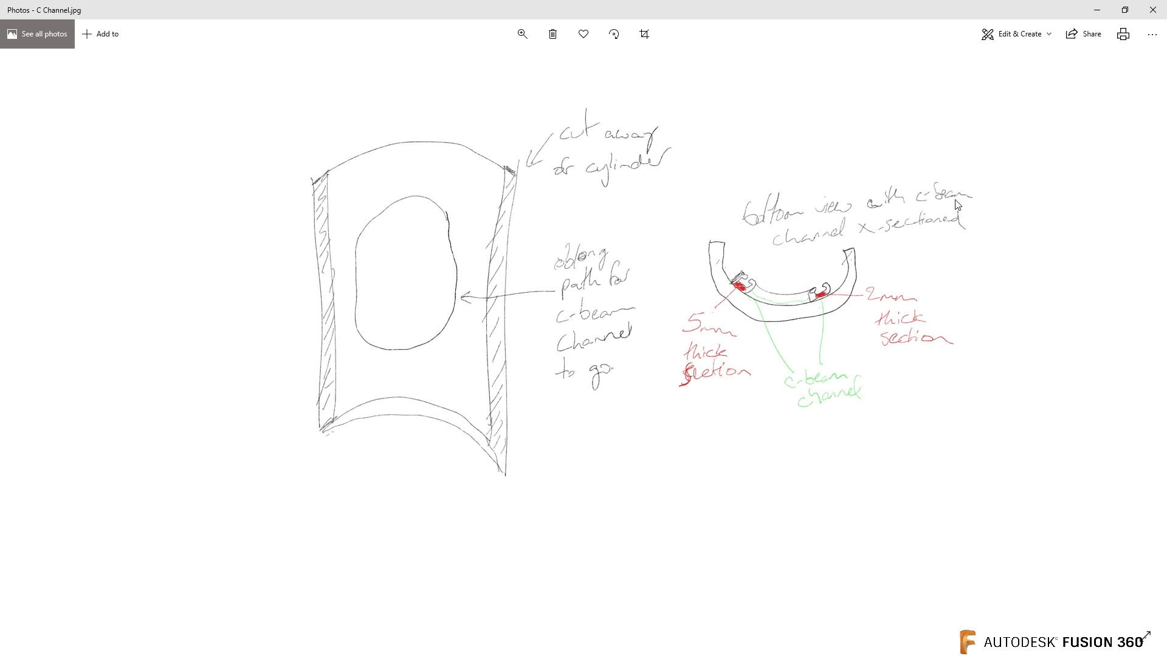
mouse_move(839, 282)
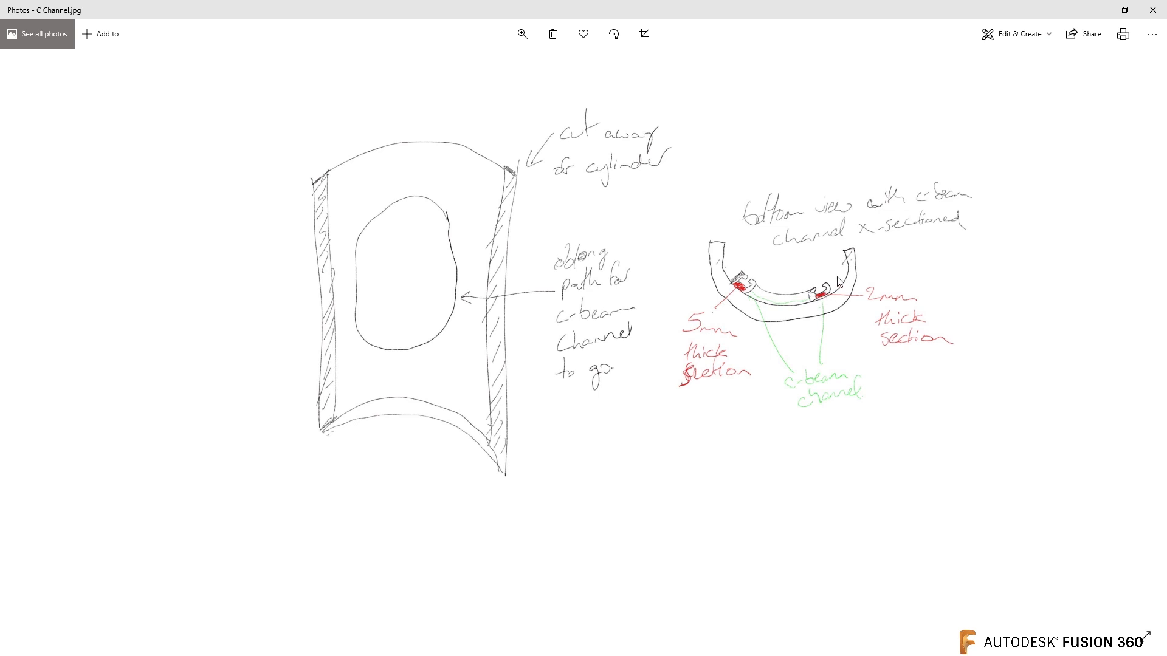
mouse_move(827, 312)
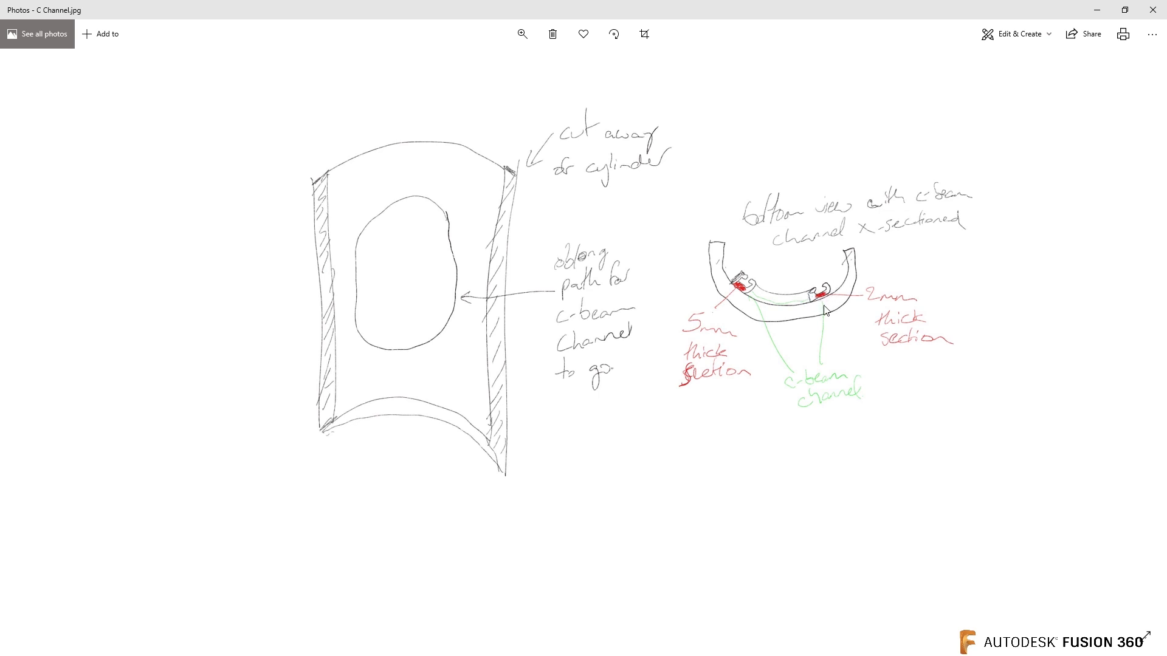
mouse_move(1100, 14)
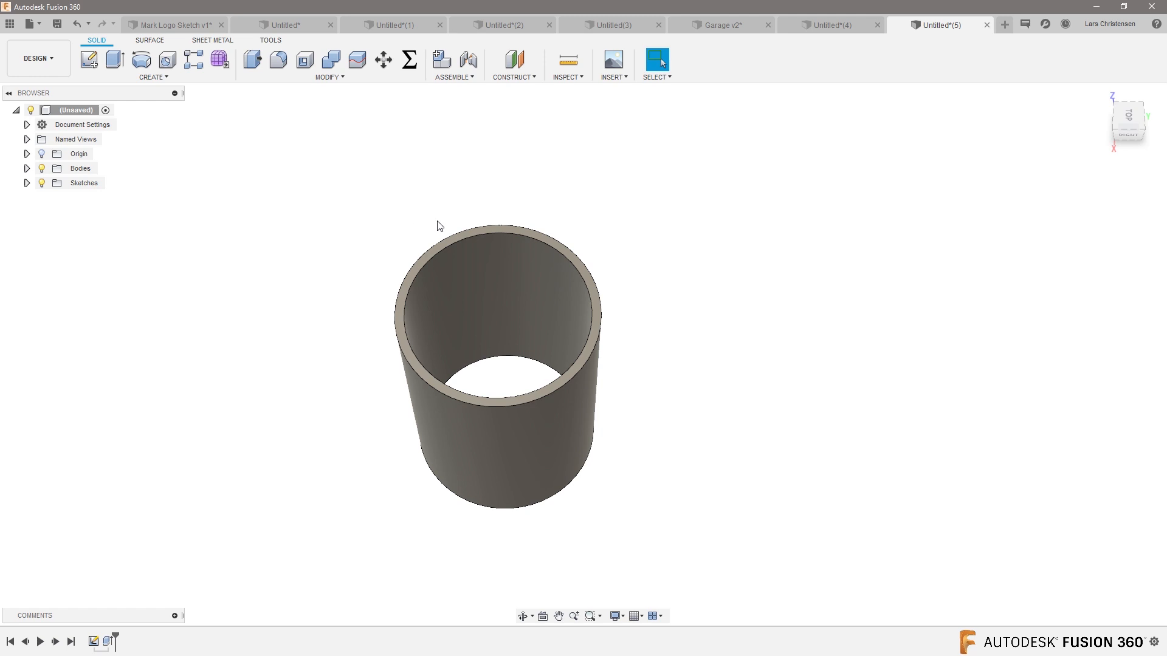
mouse_move(156, 205)
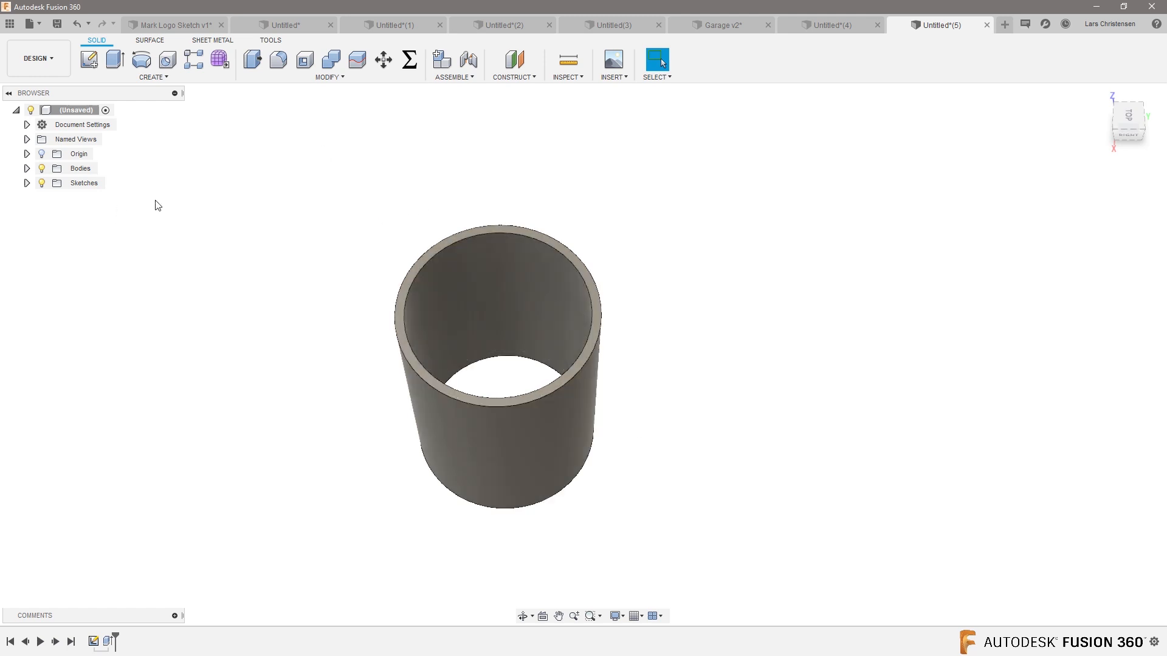
mouse_move(334, 111)
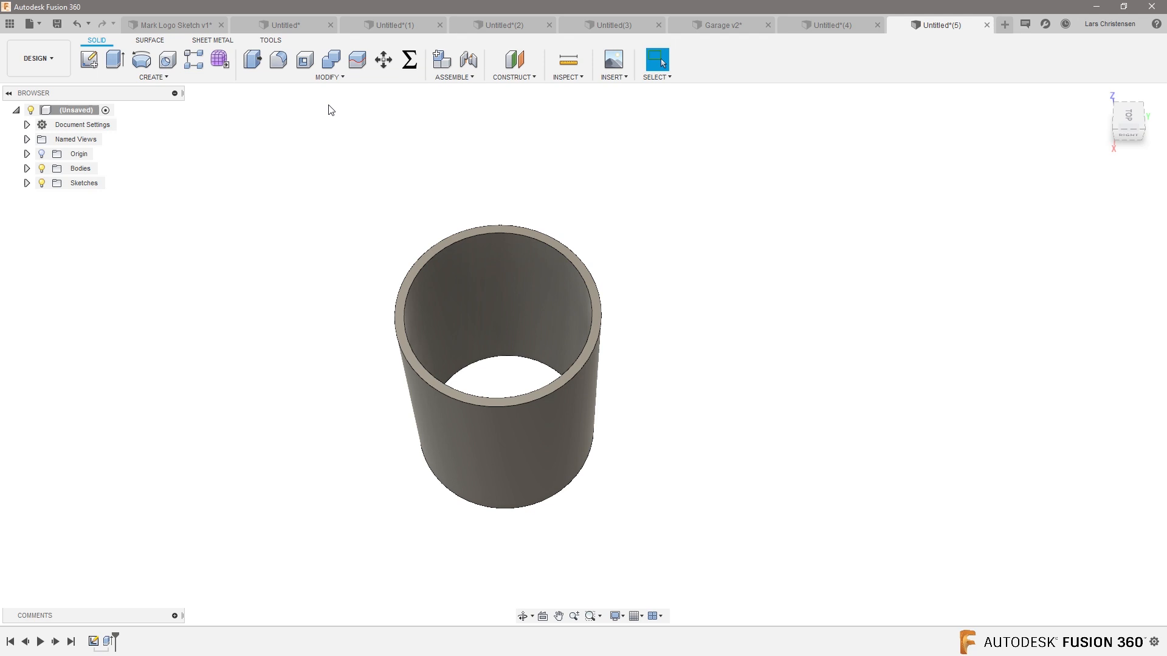
Step: Split the tube body along the vertical plane into two halves
click(357, 60)
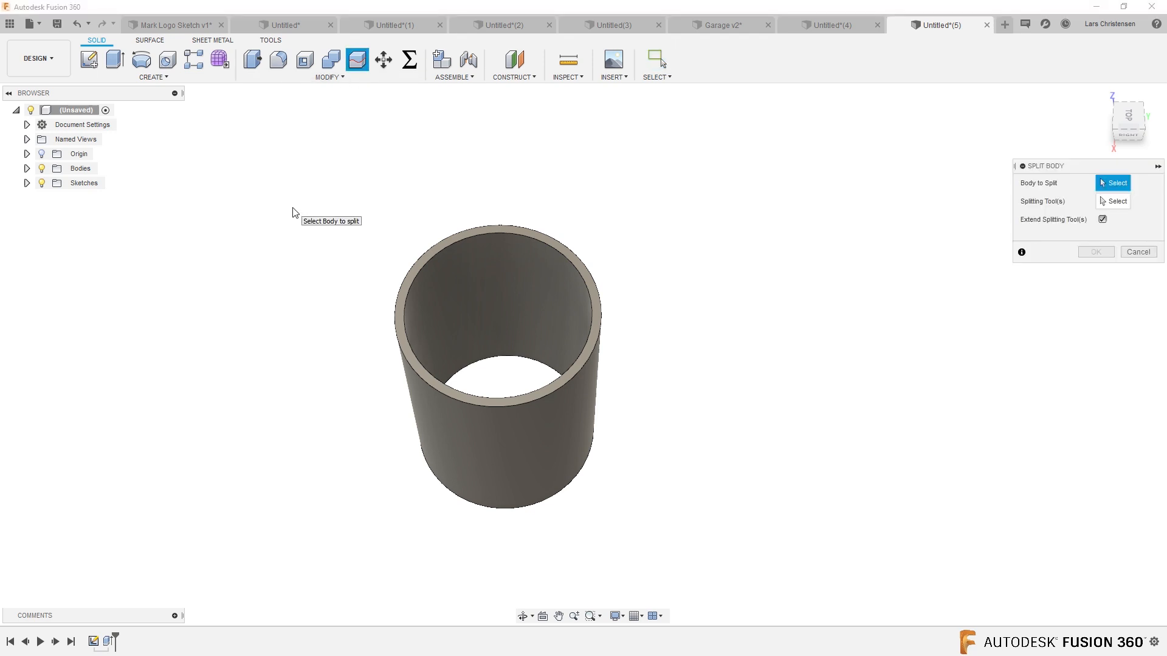
click(479, 301)
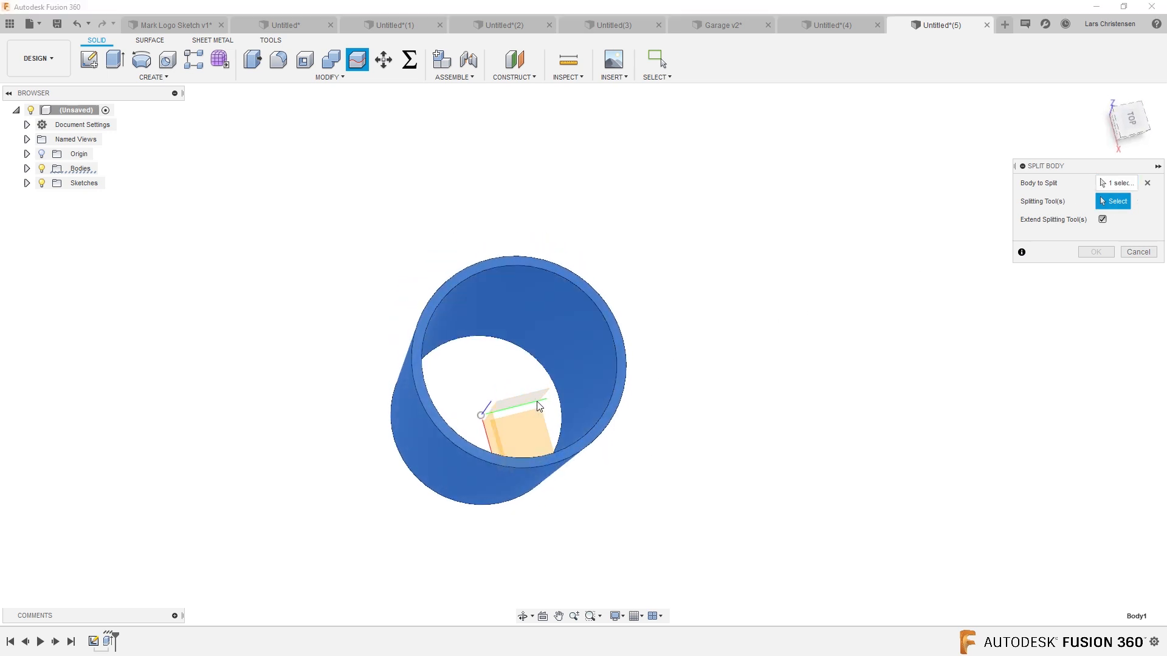
click(521, 406)
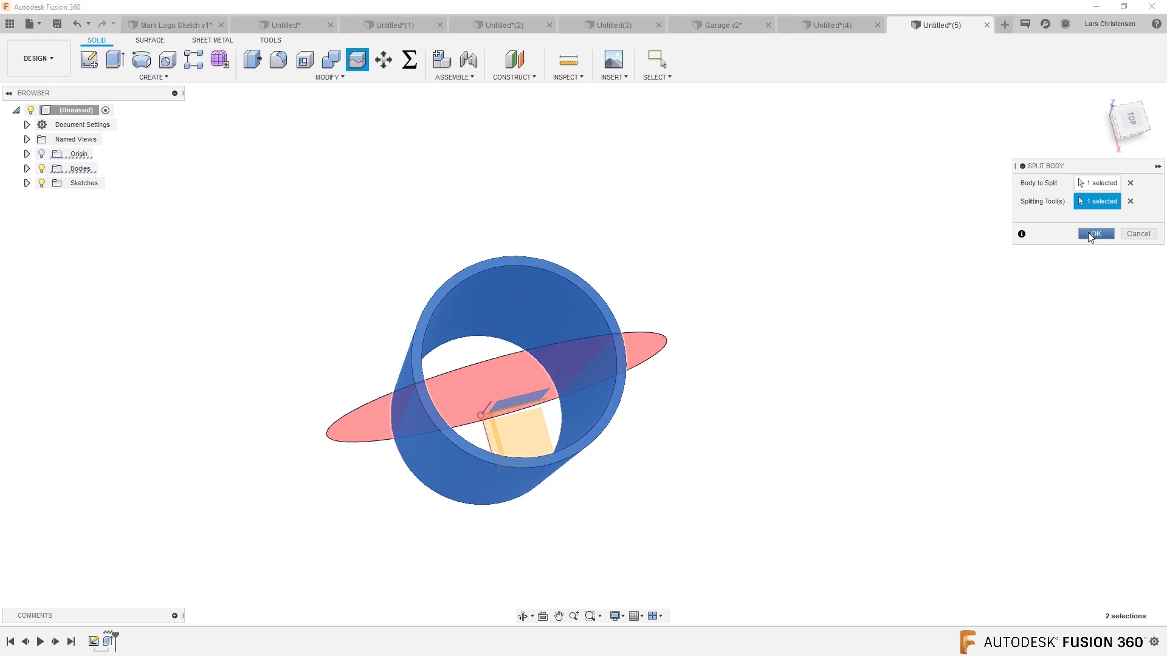
click(1095, 233)
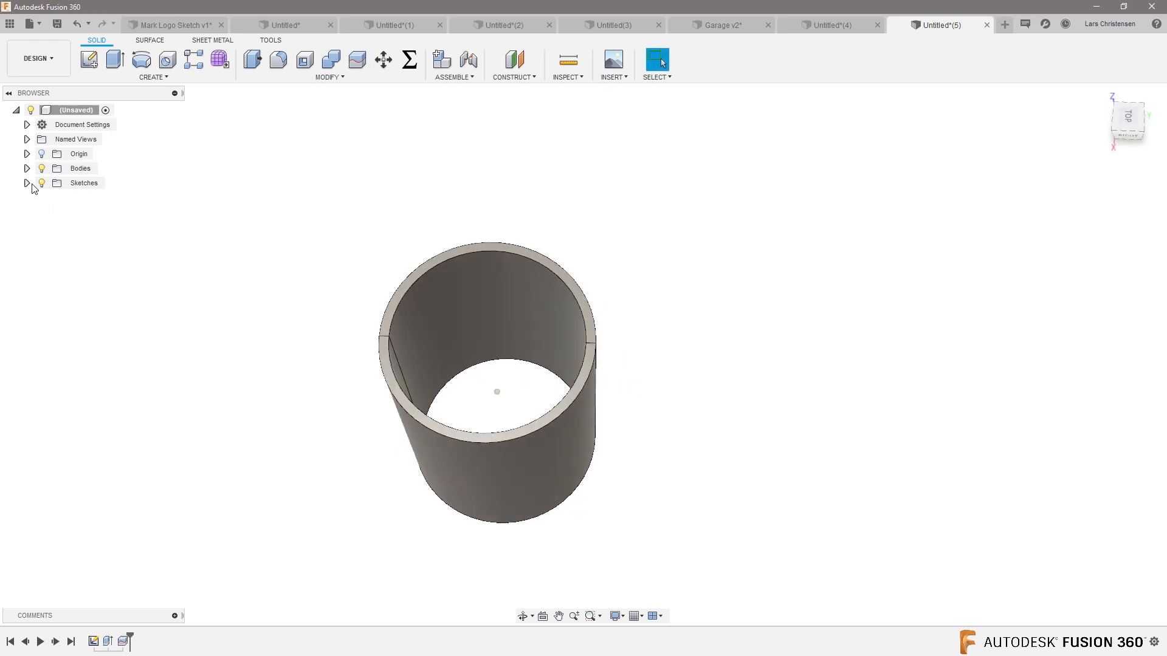
Step: Delete Body2 from the Bodies list, leaving a half-cylinder shell
click(27, 168)
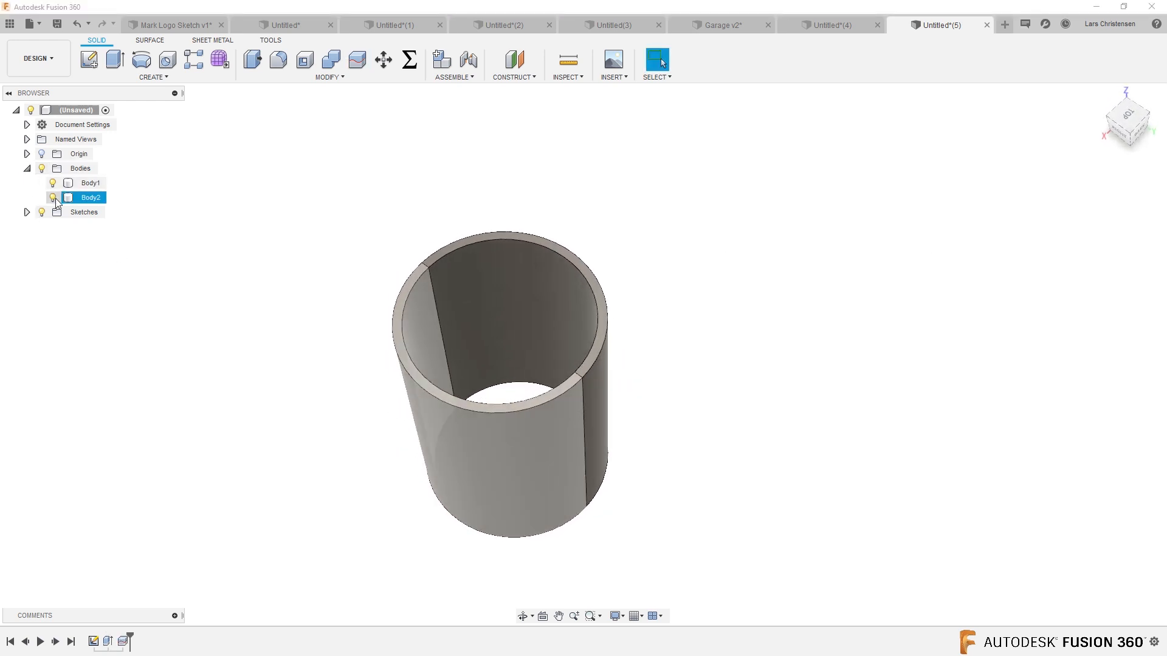
right_click(90, 196)
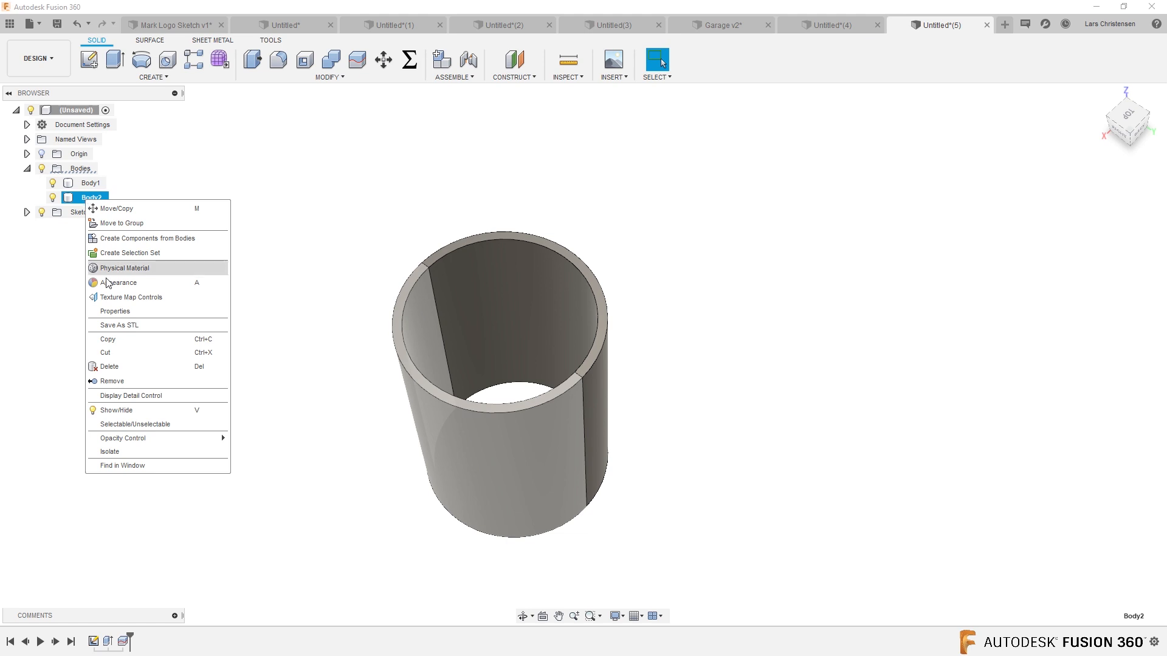
click(109, 367)
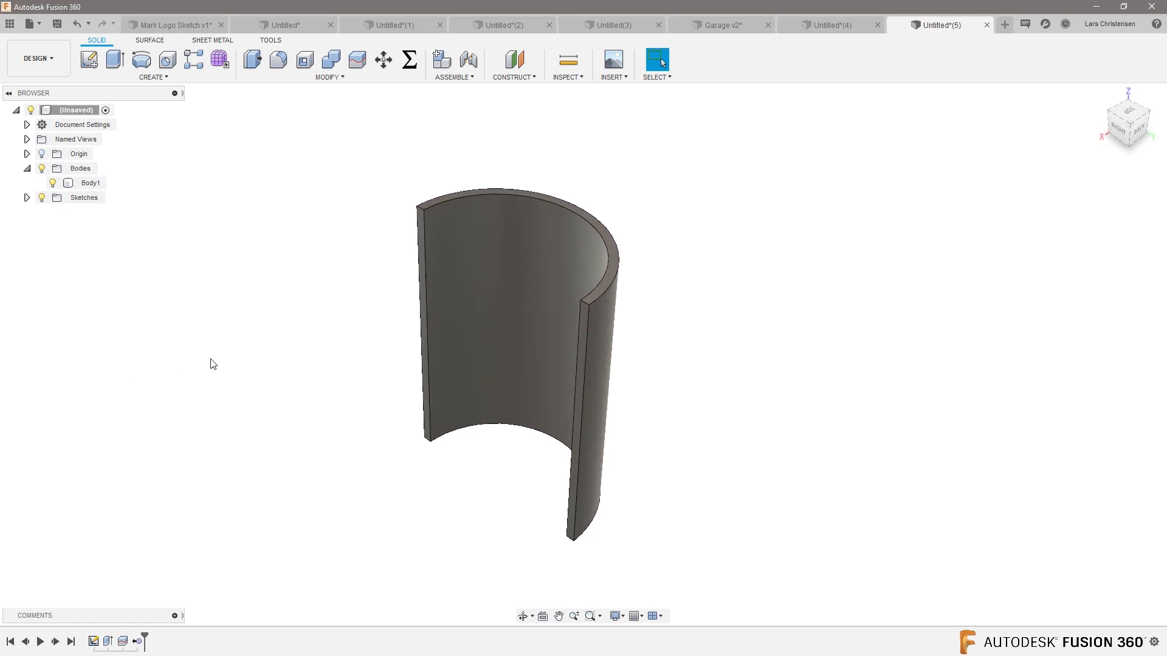
mouse_move(89, 58)
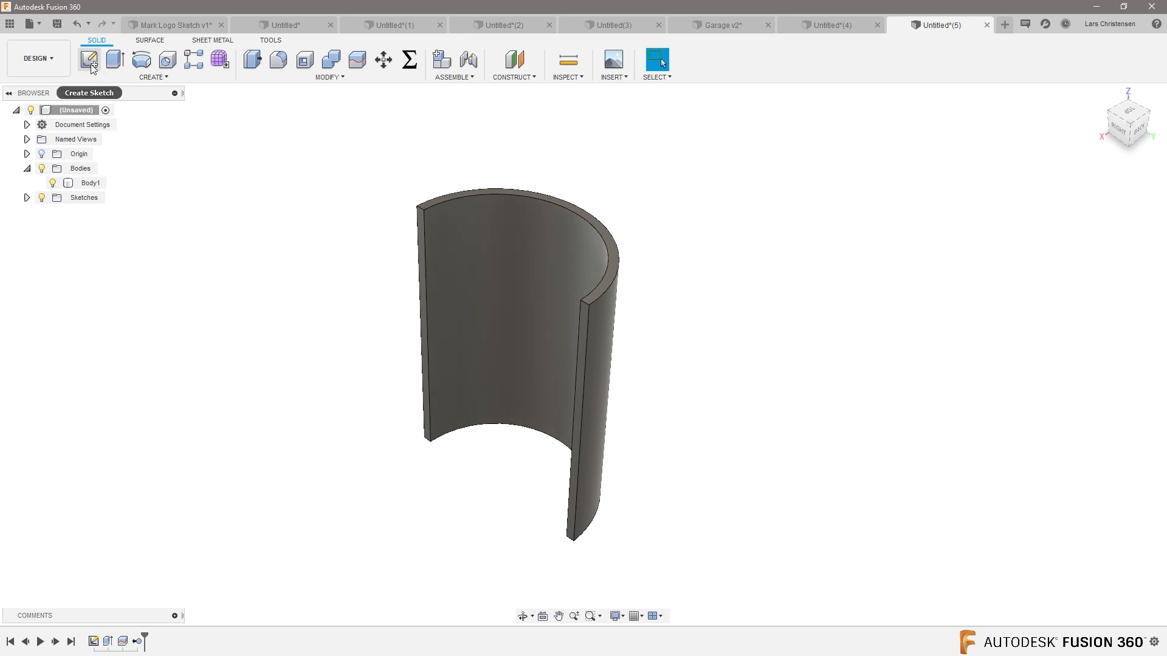
Step: Sketch a centre-point ellipse on the vertical plane, dimensioned 75 by 120 and centred 150 above the base
click(89, 59)
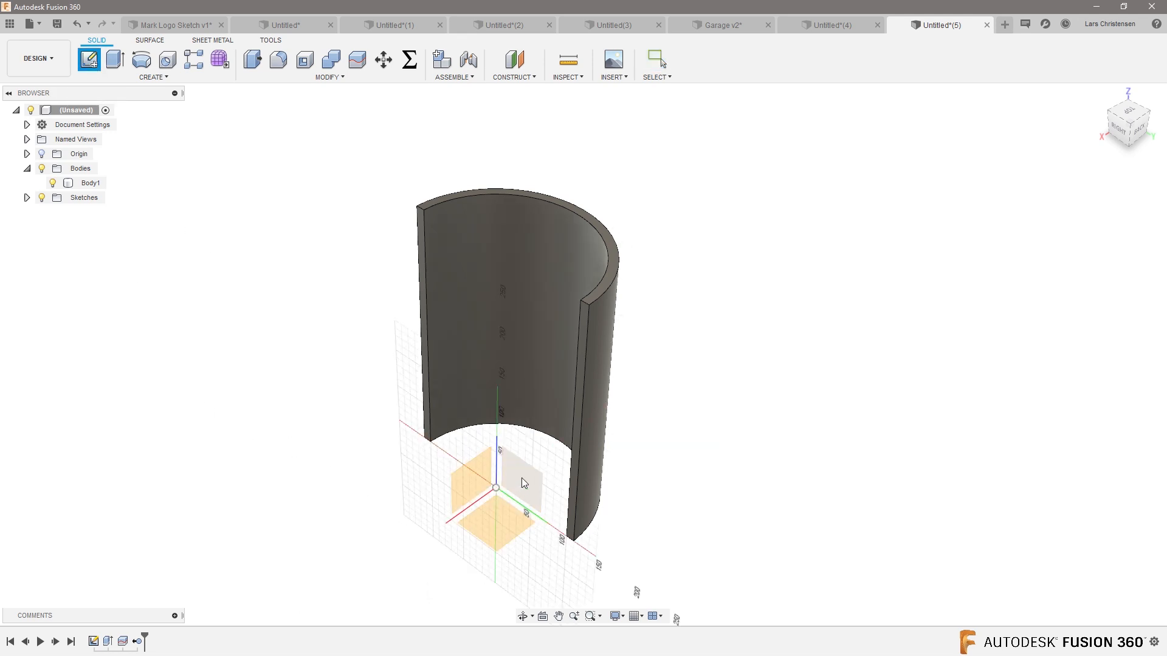
click(1128, 128)
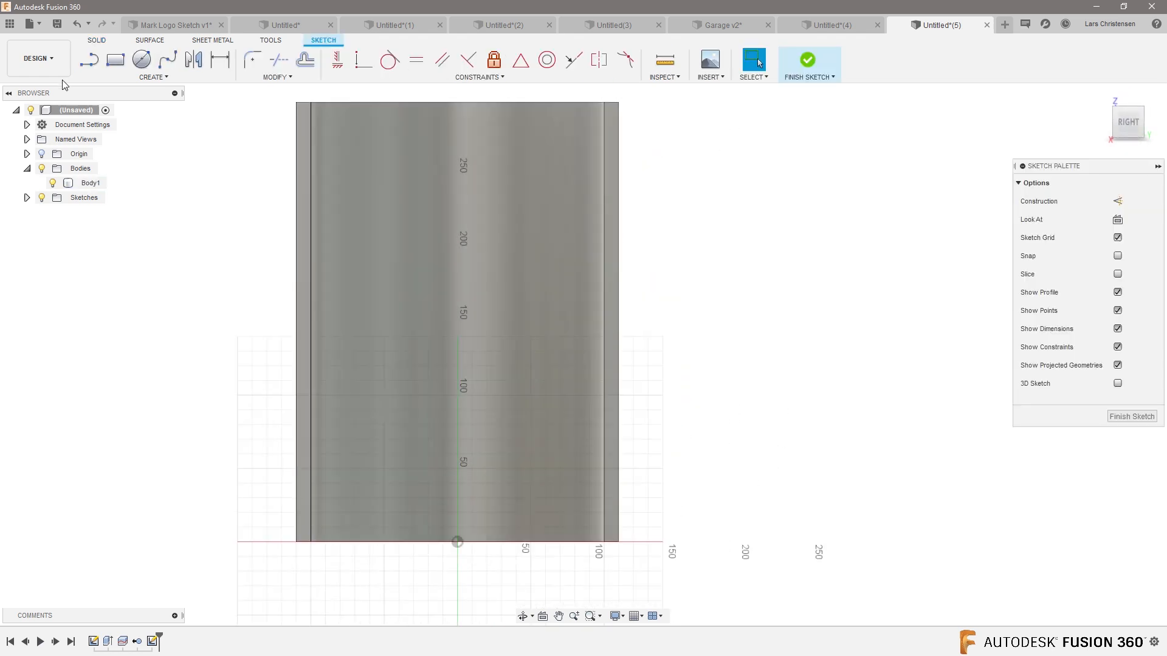
click(154, 77)
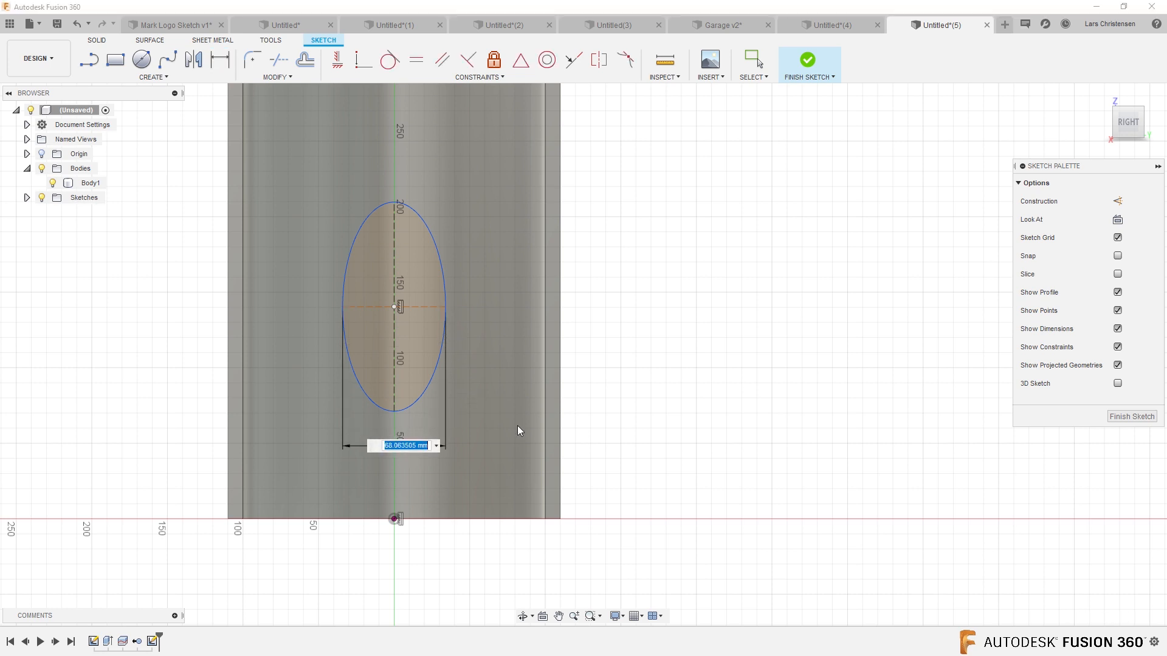
text(75.00)
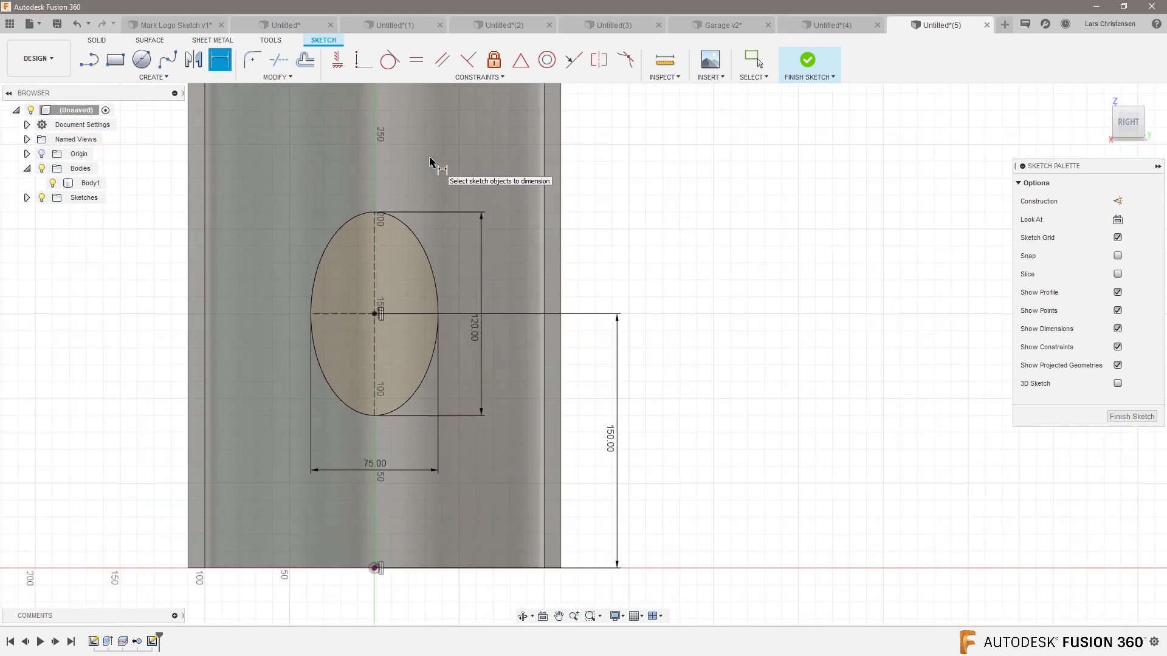
Step: Offset the ellipse outward by 10 mm to form an elliptical ring
click(300, 60)
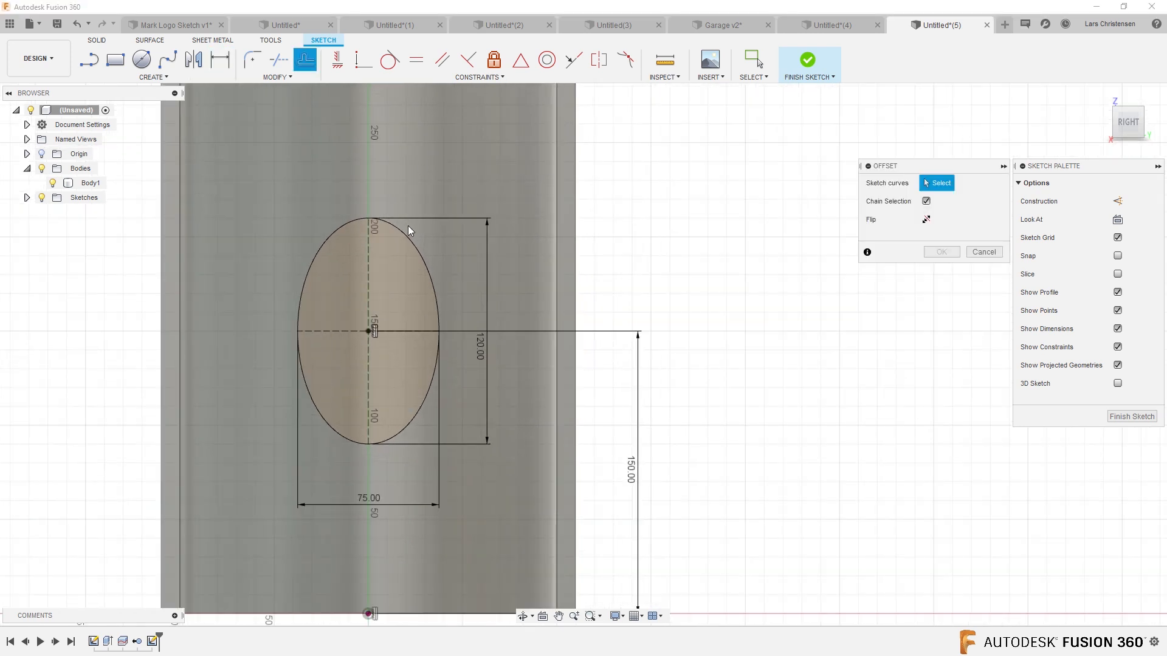
click(407, 232)
text(10)
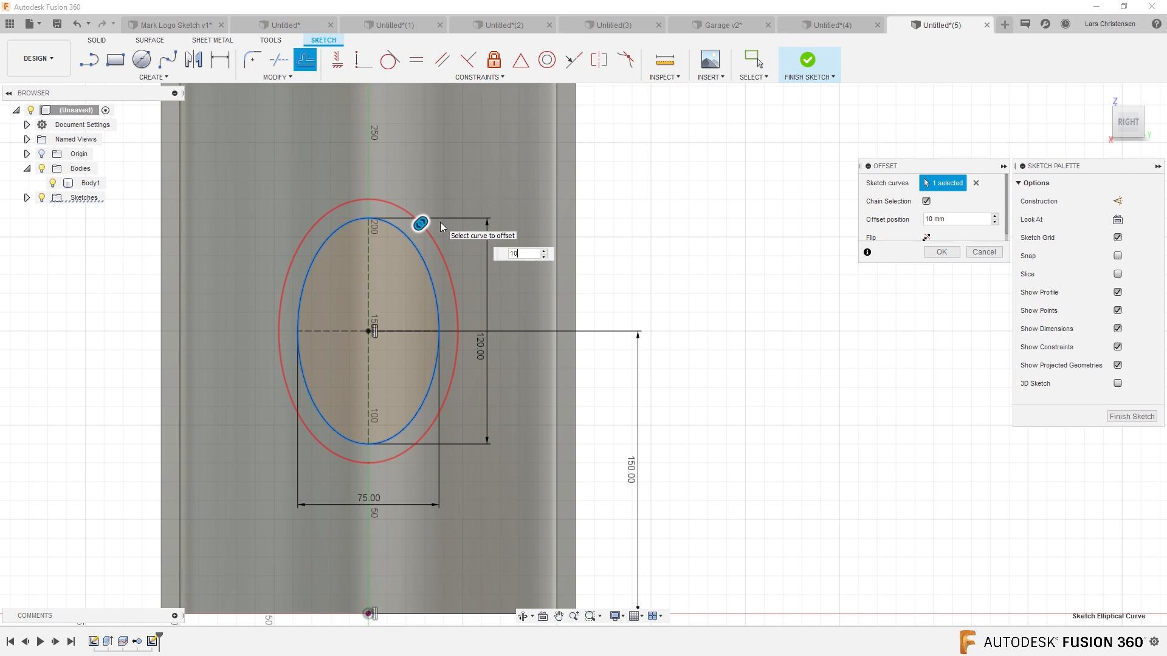
click(941, 252)
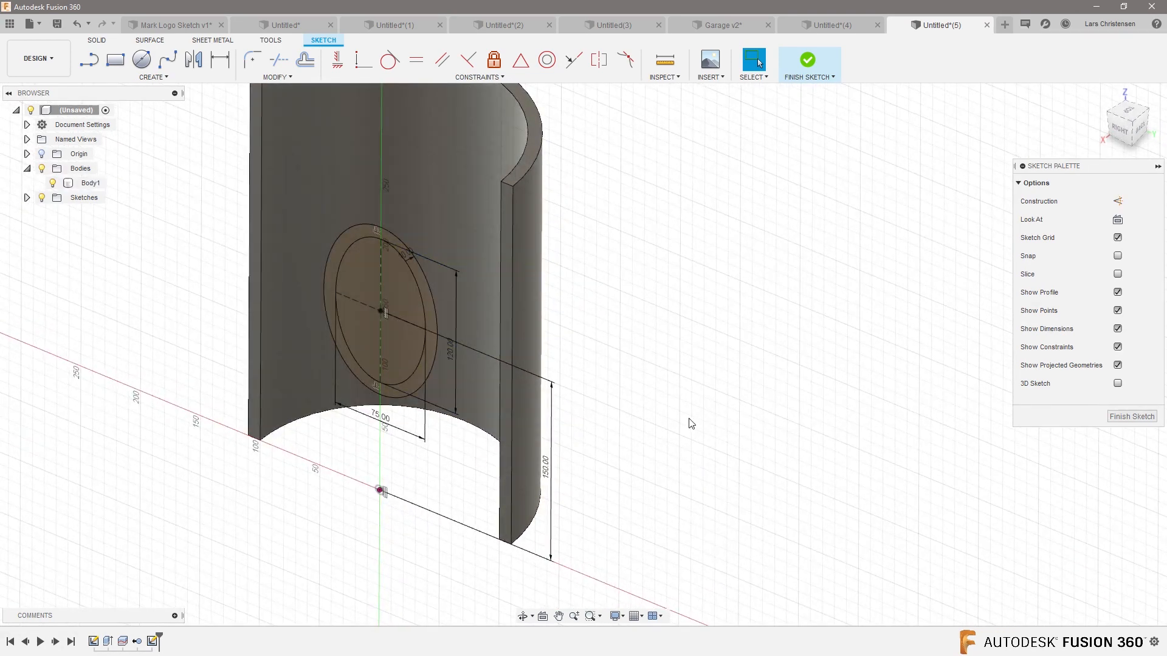
click(92, 182)
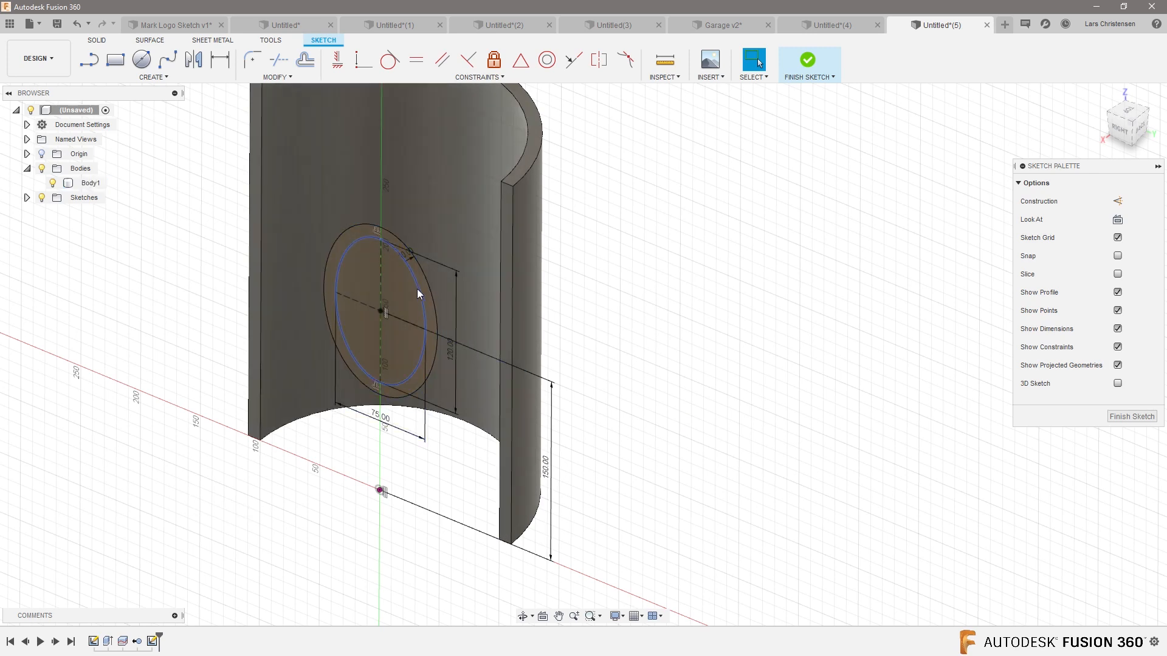
click(92, 182)
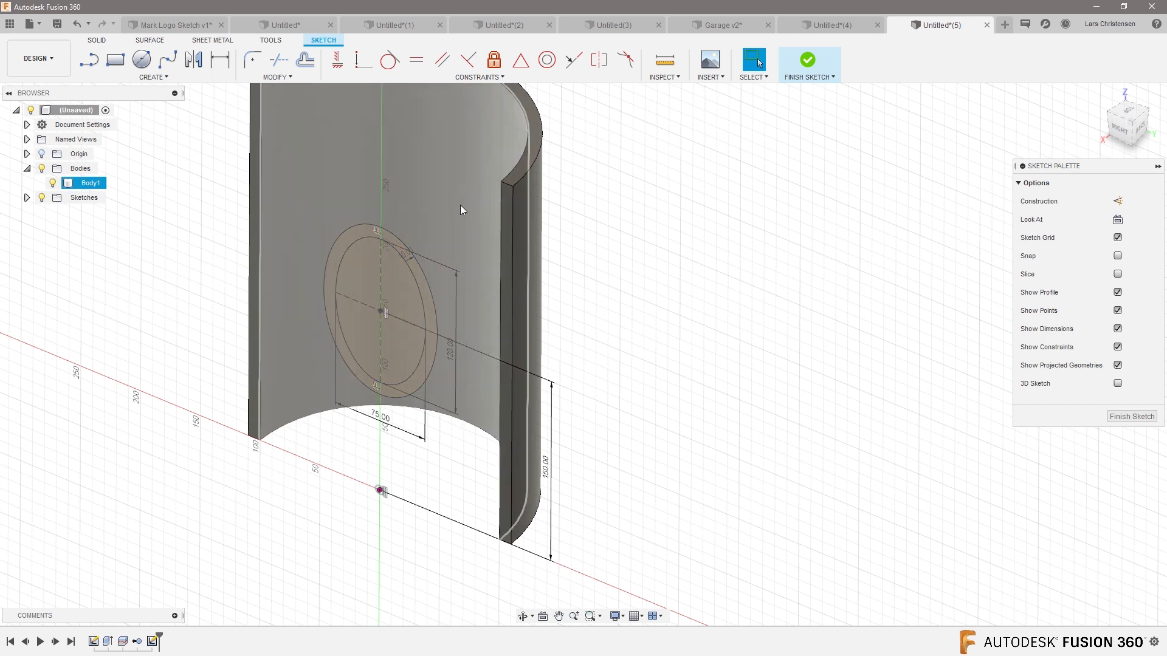
mouse_move(471, 229)
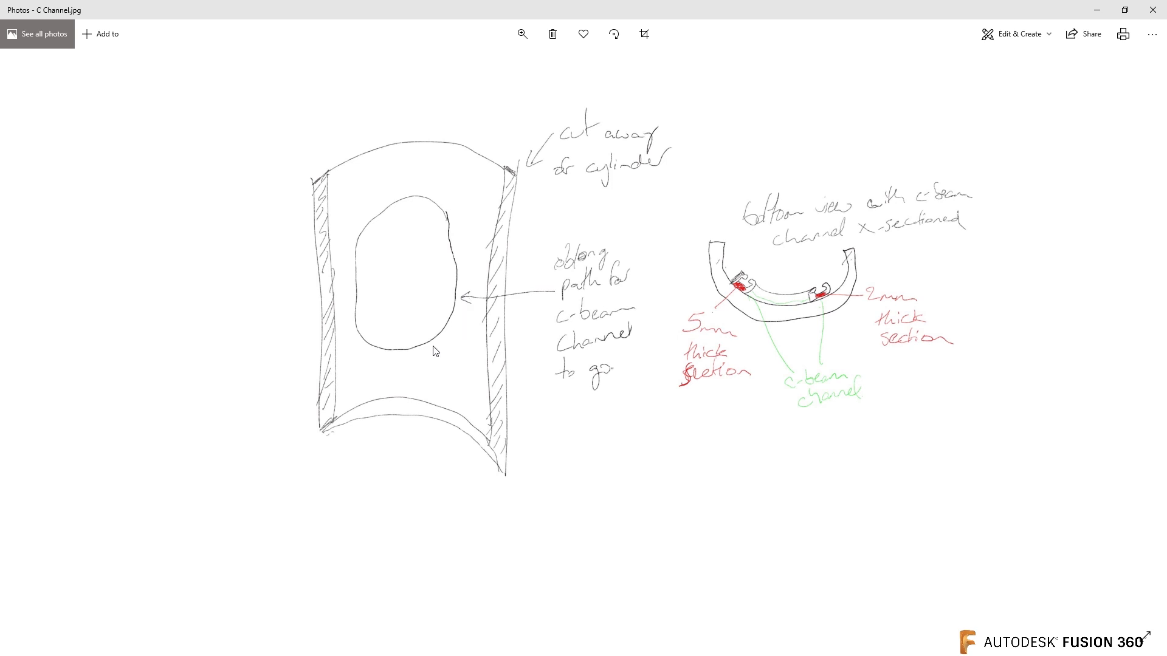
mouse_move(513, 364)
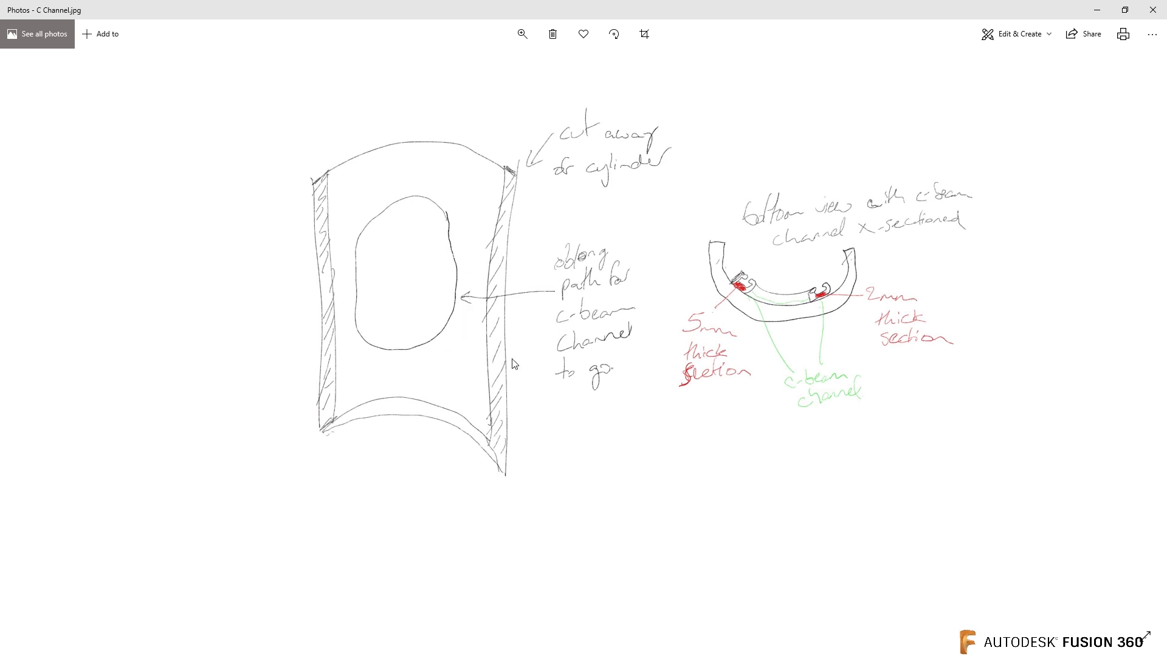
mouse_move(406, 353)
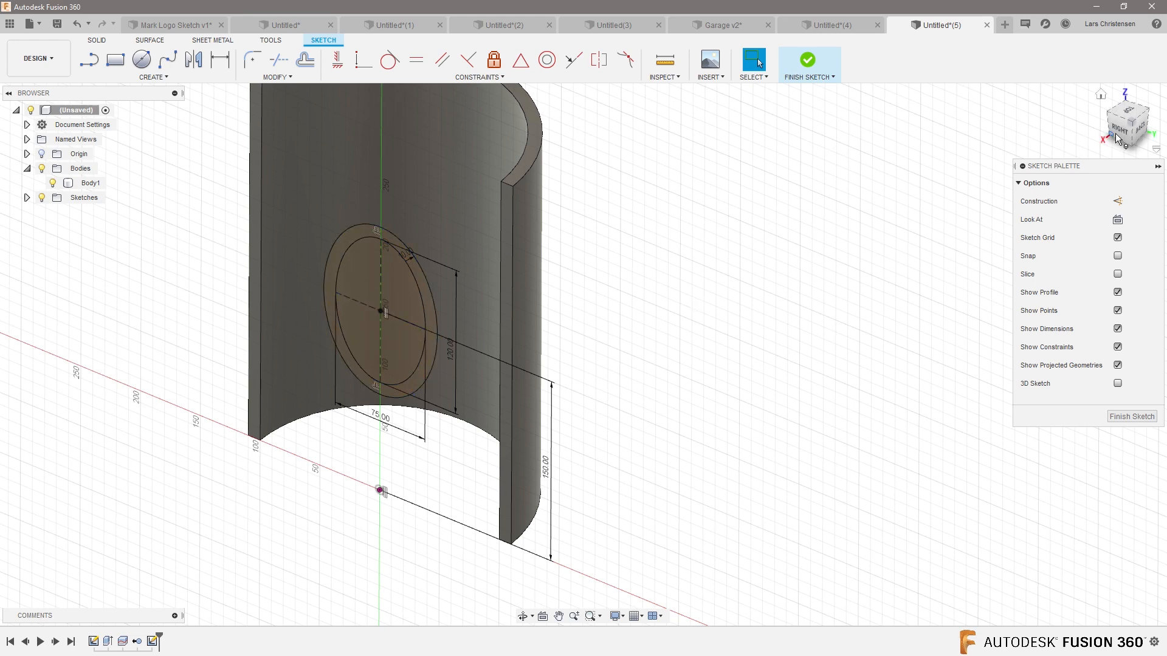
mouse_move(1065, 95)
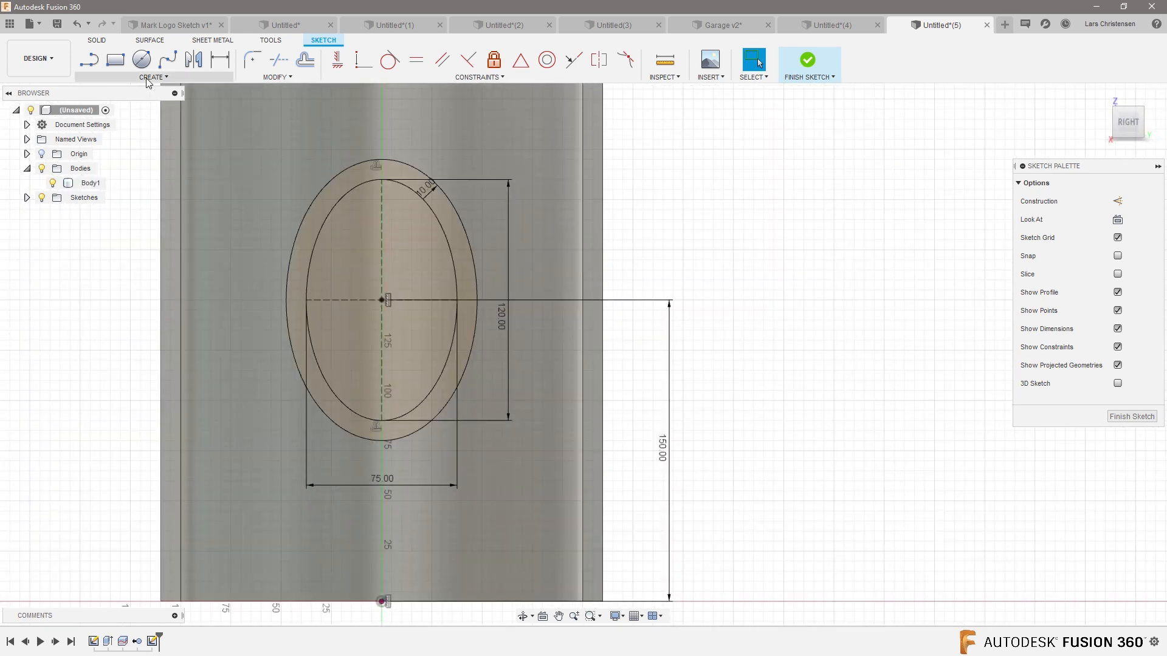
Step: Trim the two ellipses down to a single quarter crescent below the centre
click(153, 77)
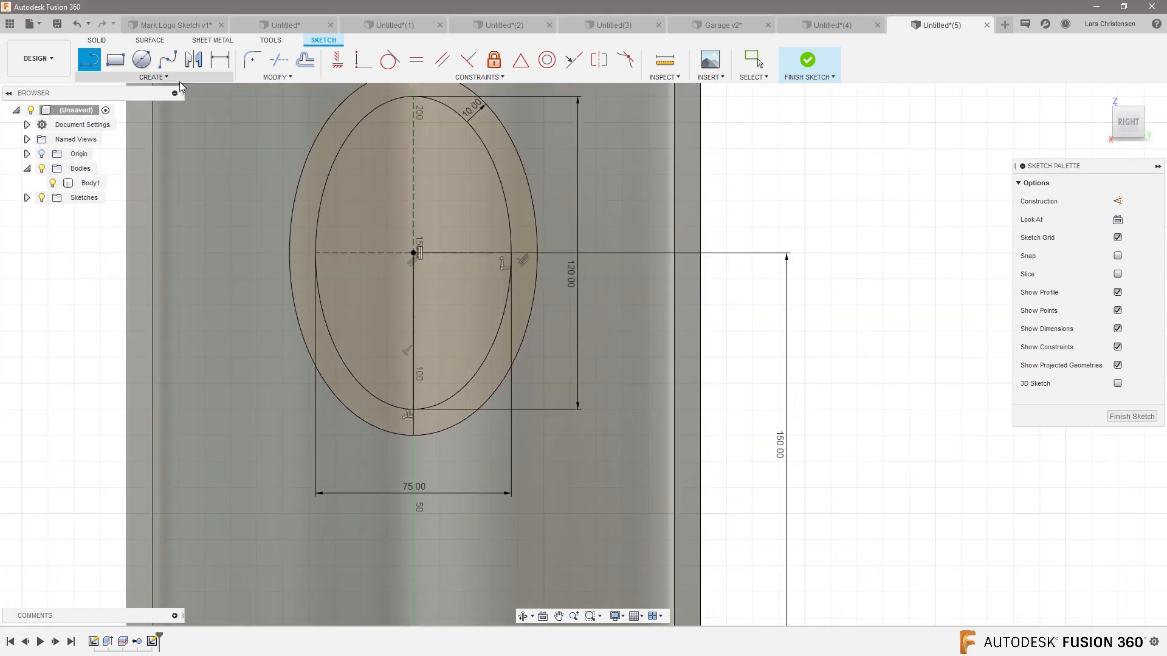
mouse_move(278, 61)
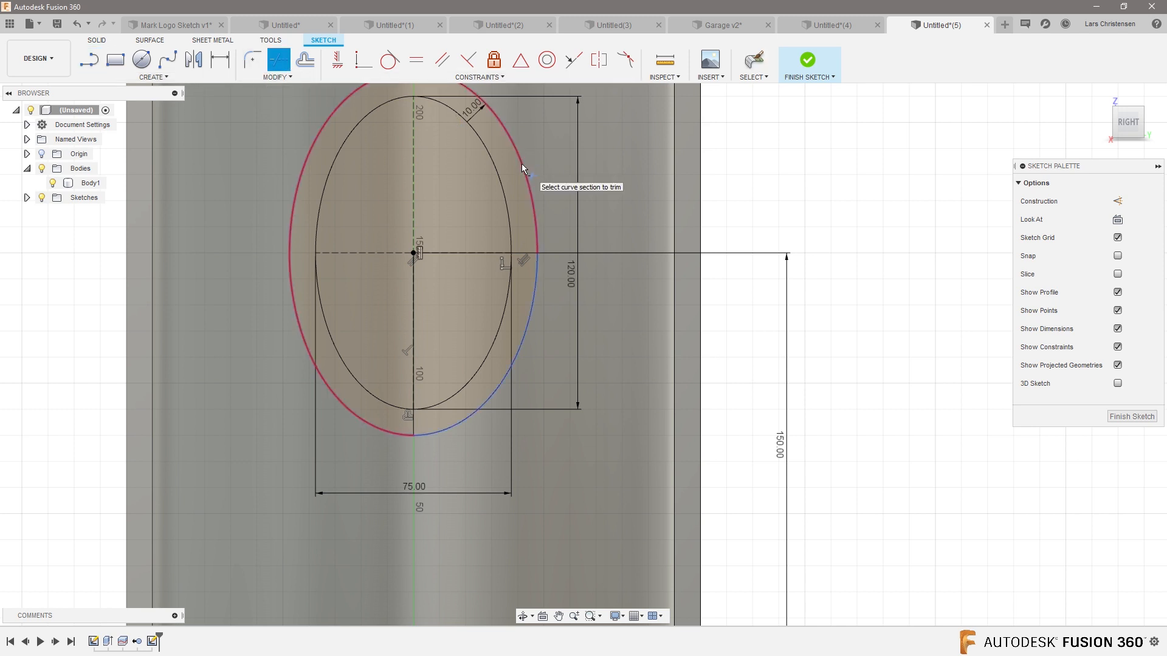
click(522, 169)
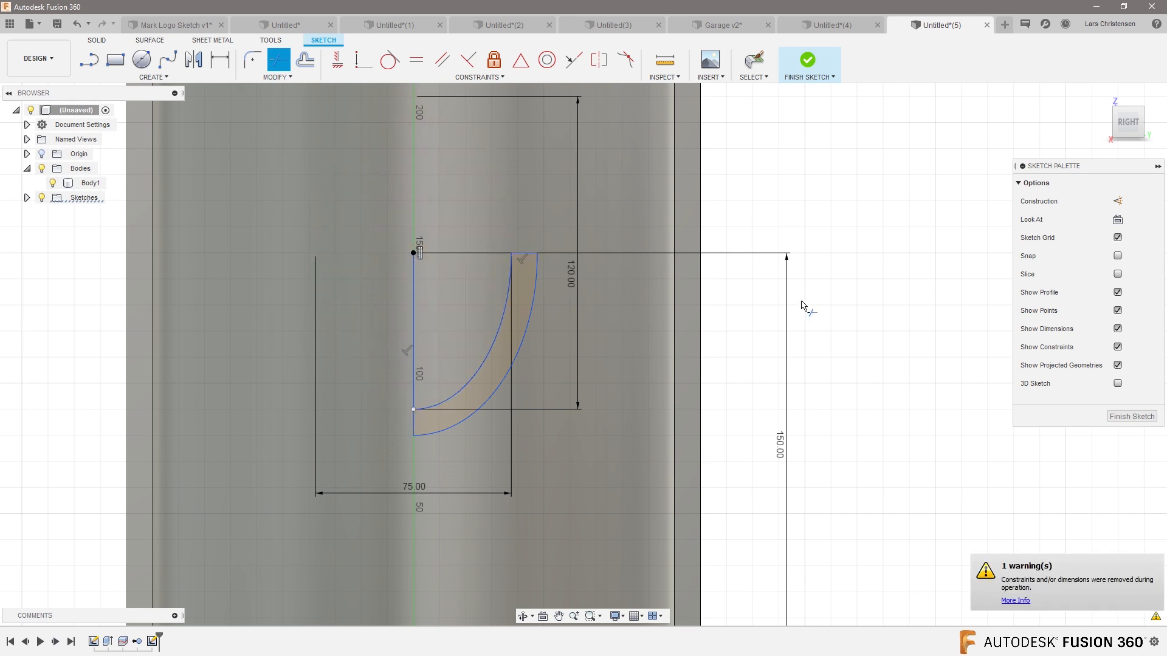
mouse_move(460, 435)
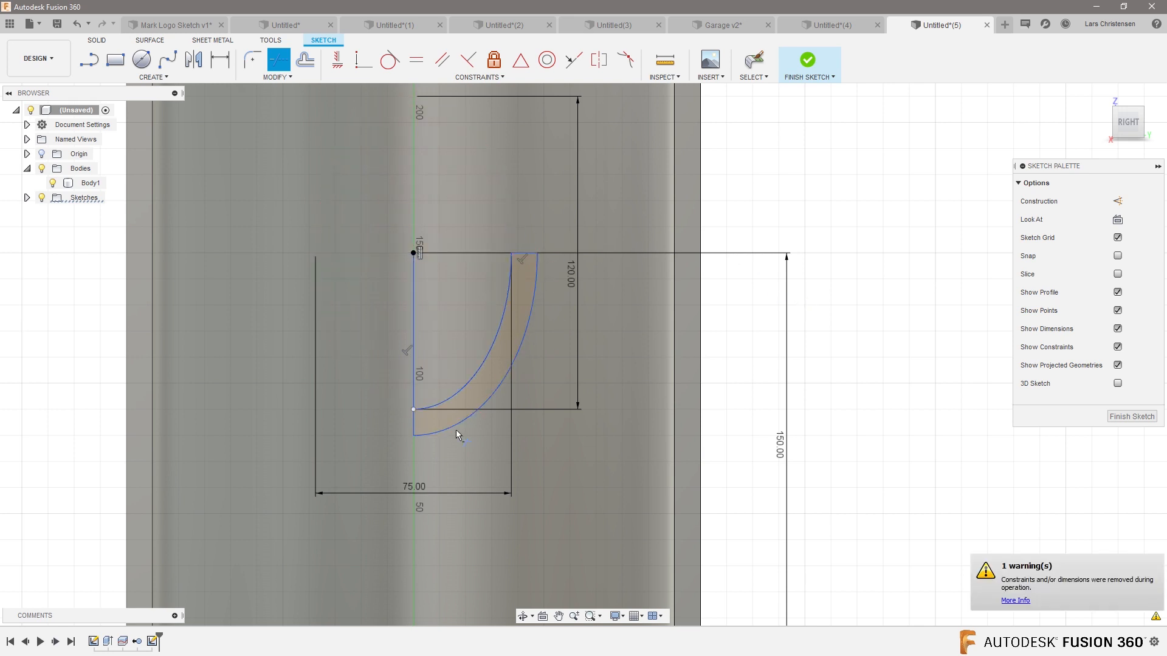
Step: Finish the crescent sketch and start a new sketch awaiting a plane
click(807, 59)
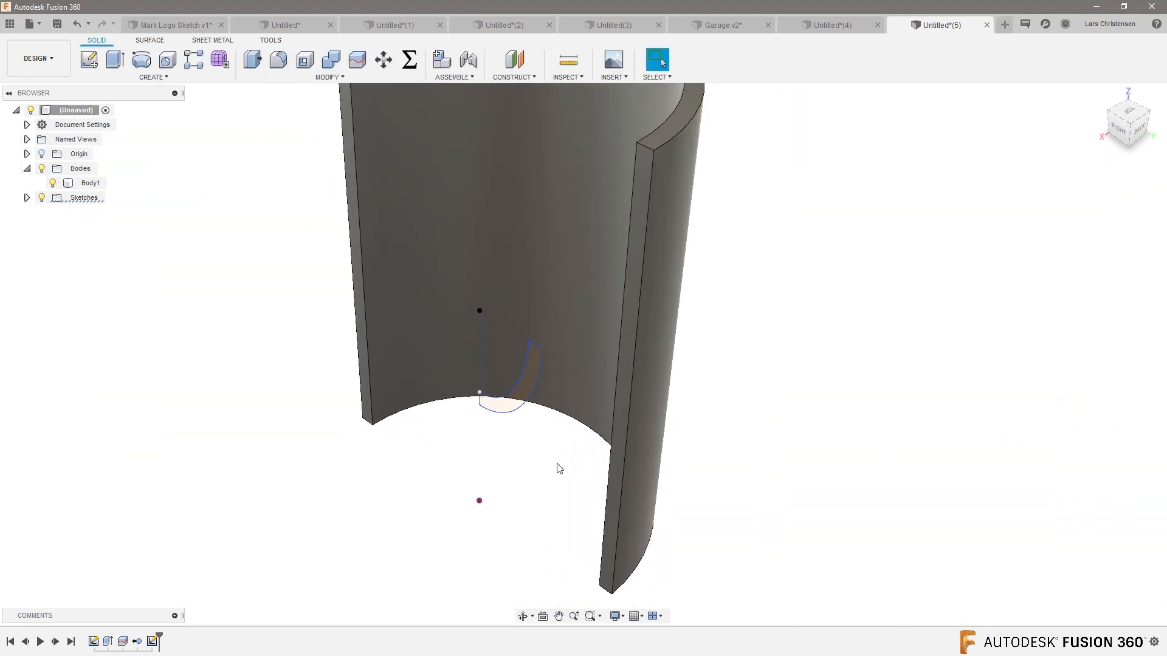
mouse_move(117, 214)
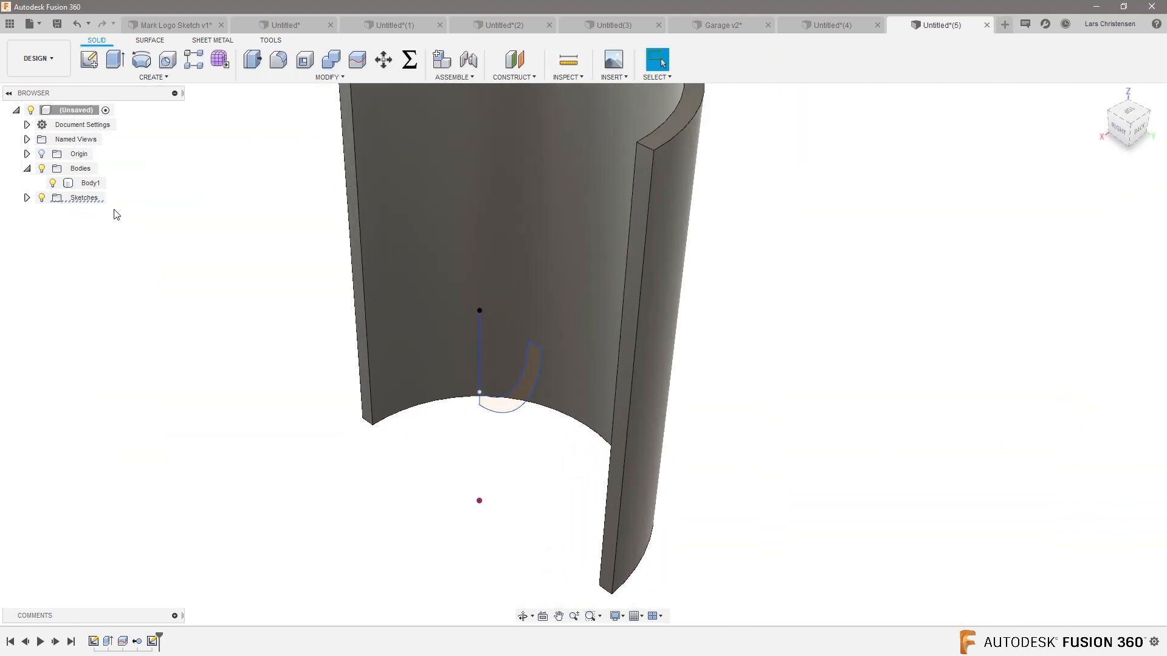
mouse_move(159, 216)
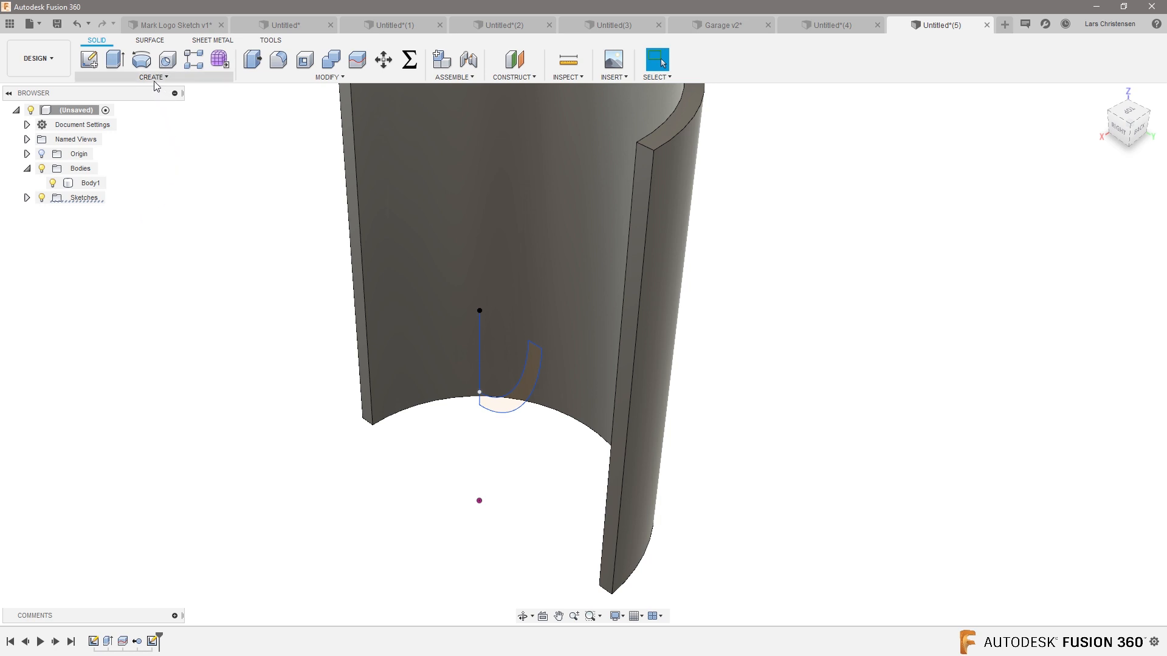
click(152, 77)
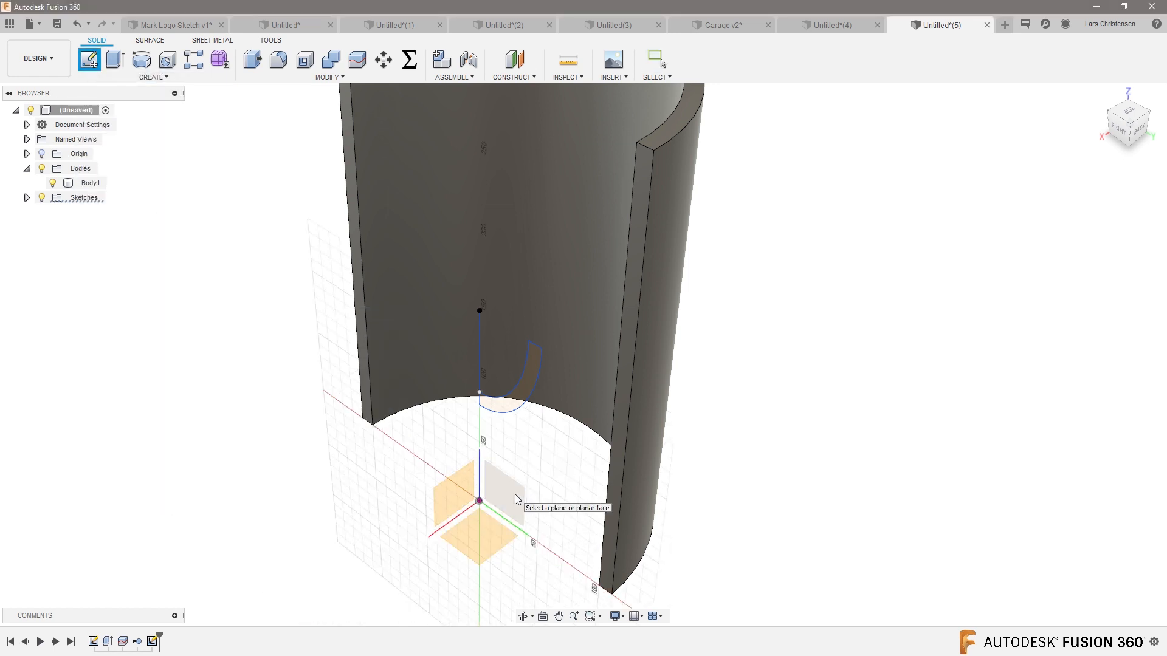
Step: On the side plane, start Project To Surface with the tube's inner wall as target and the two arcs as curves
click(495, 491)
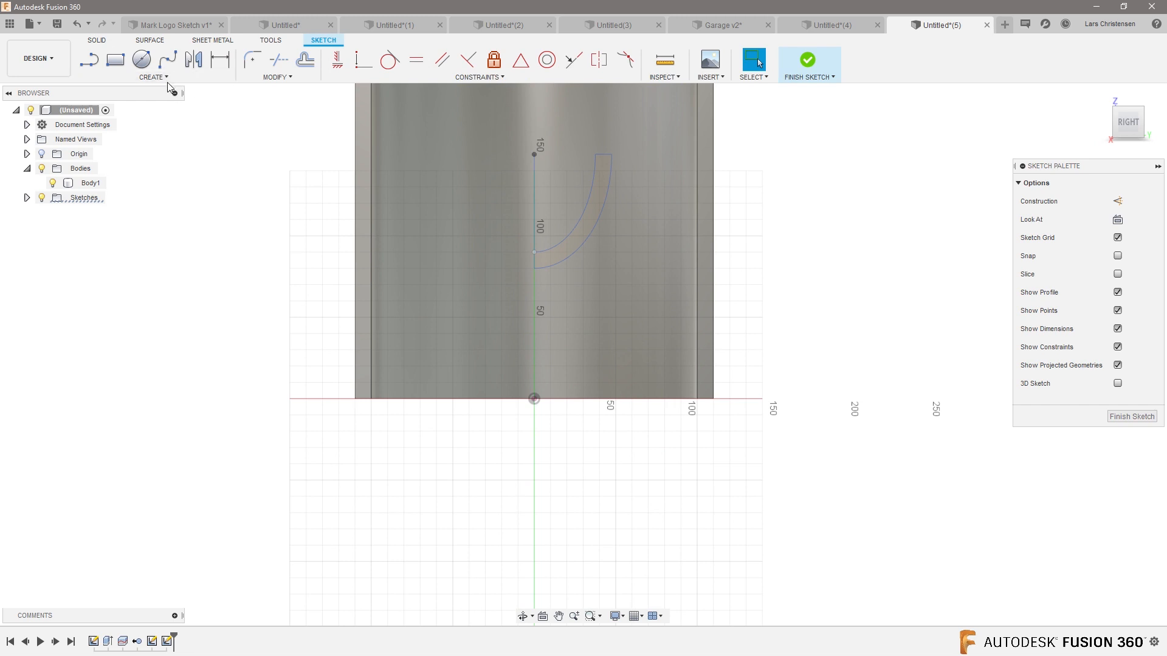
click(153, 77)
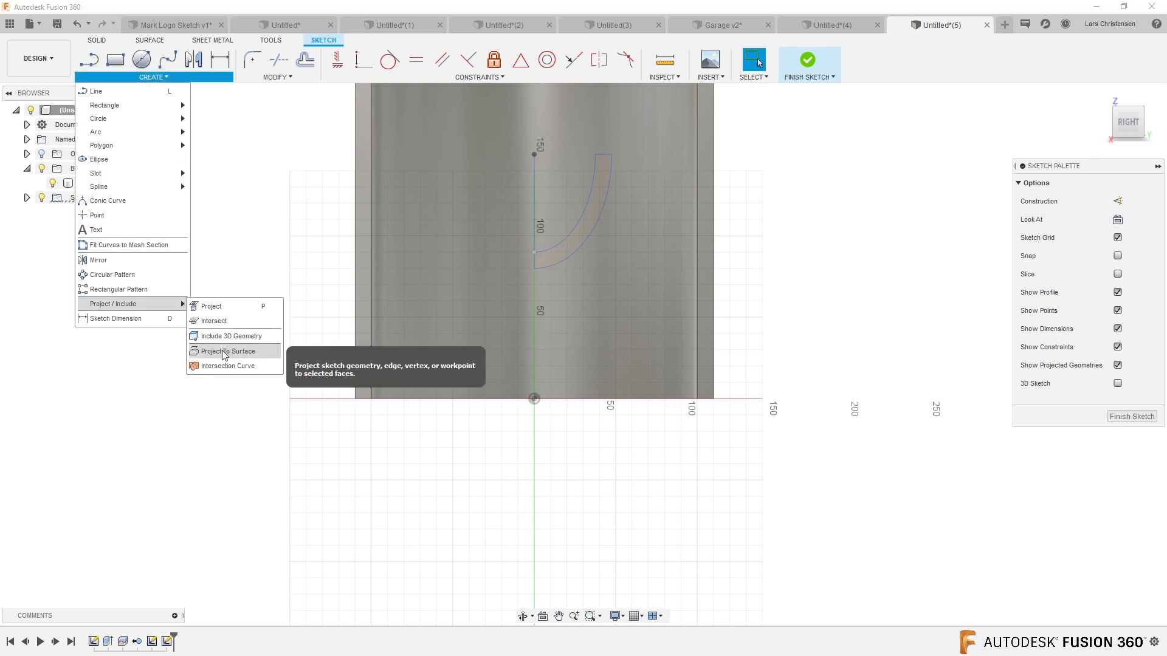
click(227, 351)
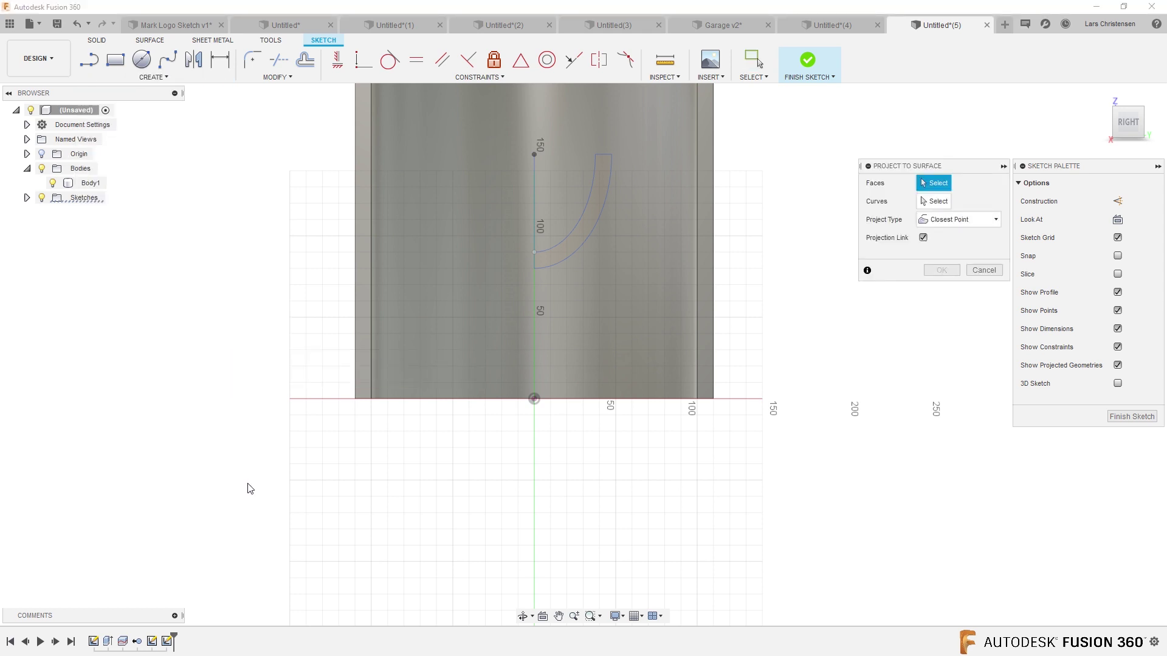
click(544, 239)
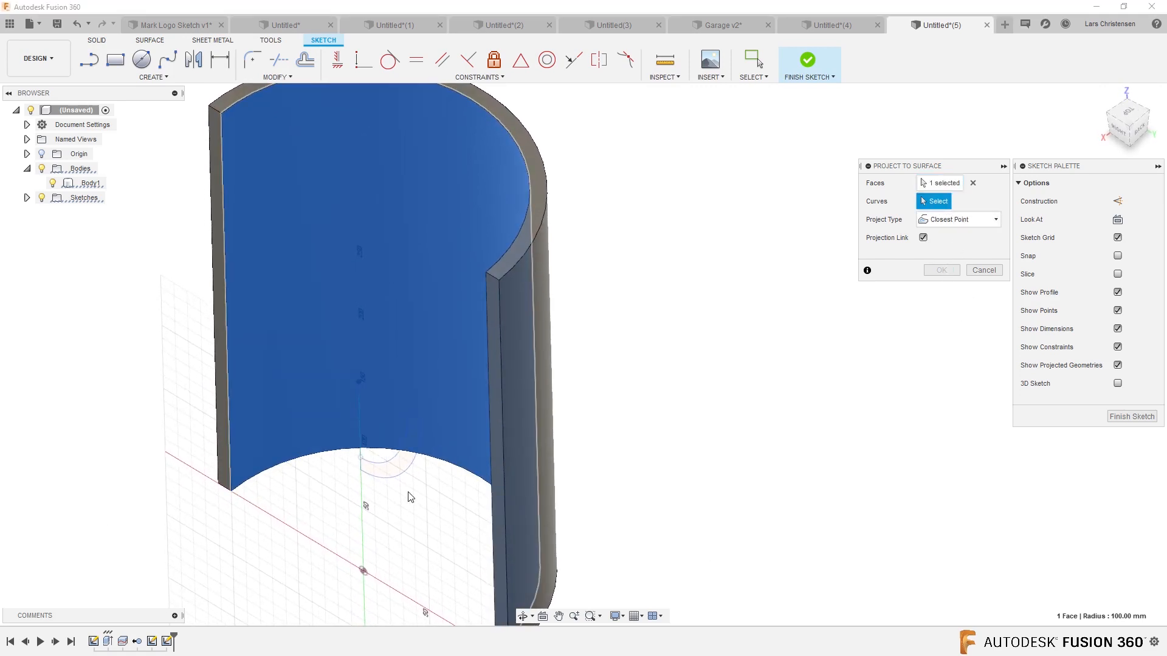
click(386, 467)
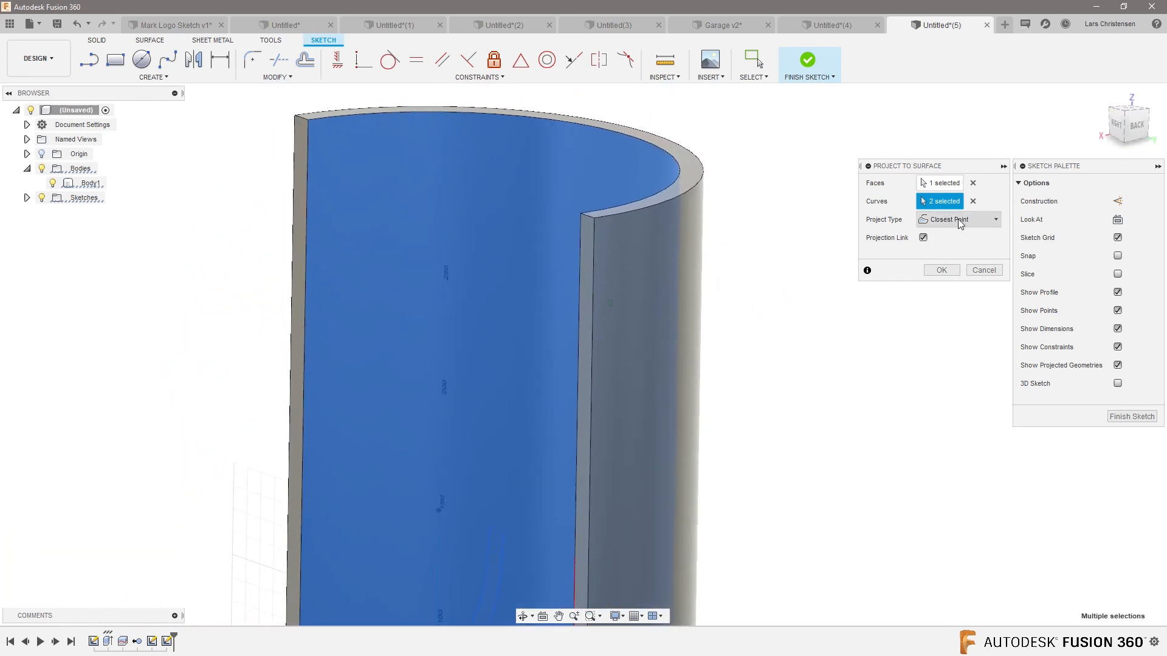
Step: Set projection type to Along Vector using the axis direction and confirm the projection
click(958, 219)
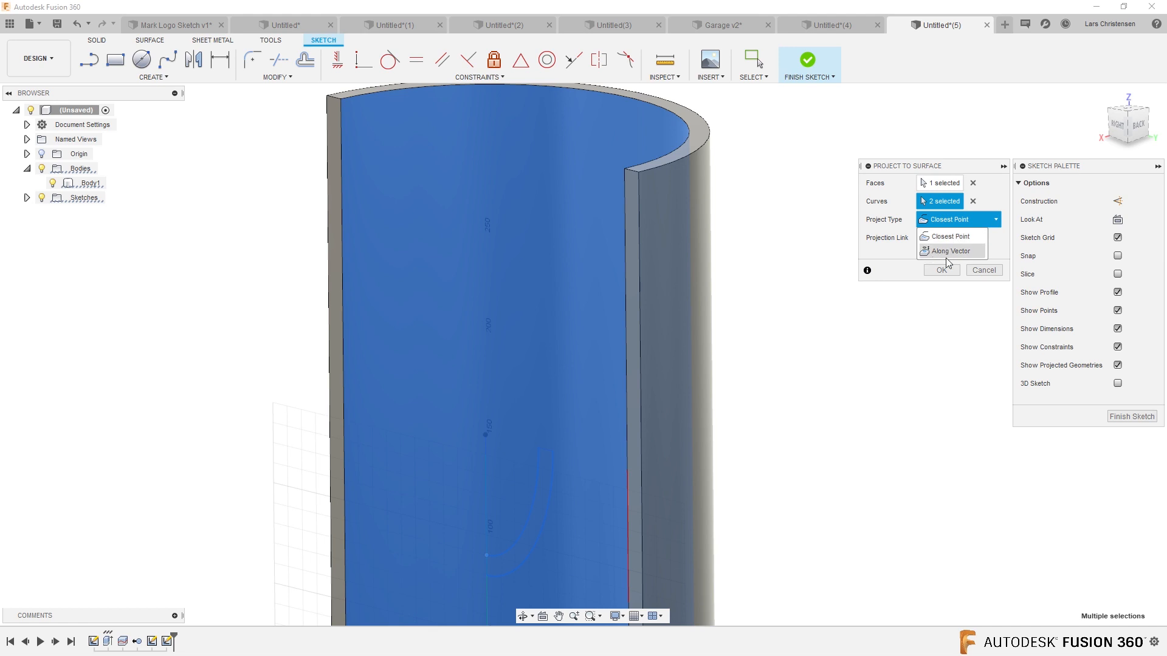
click(952, 250)
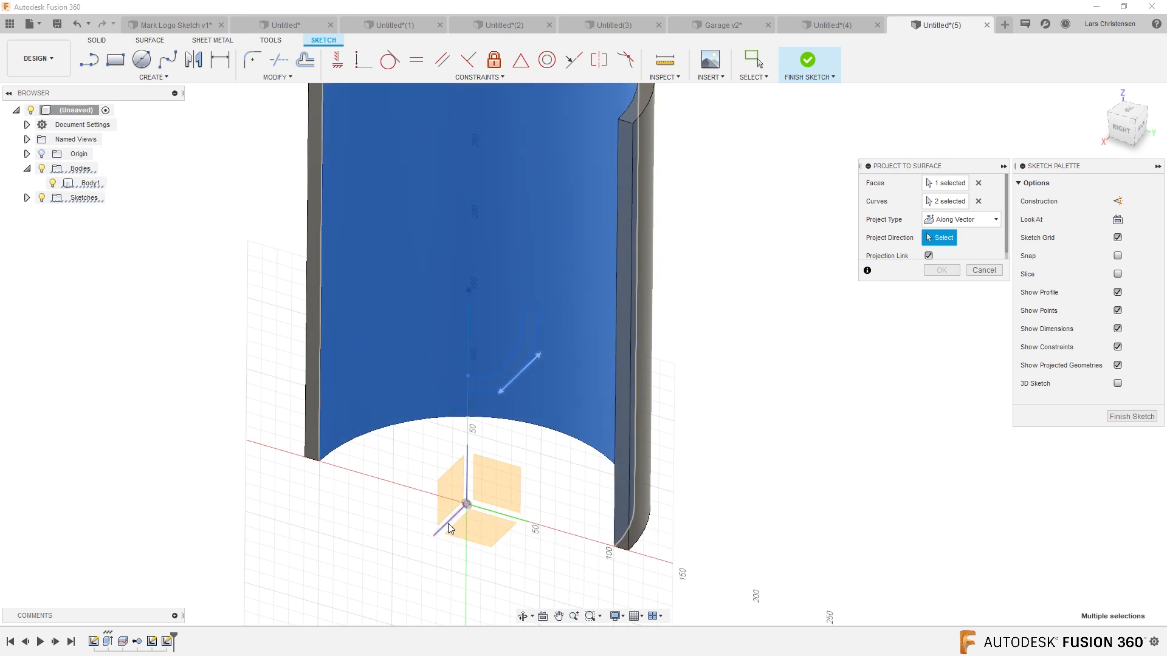
click(467, 505)
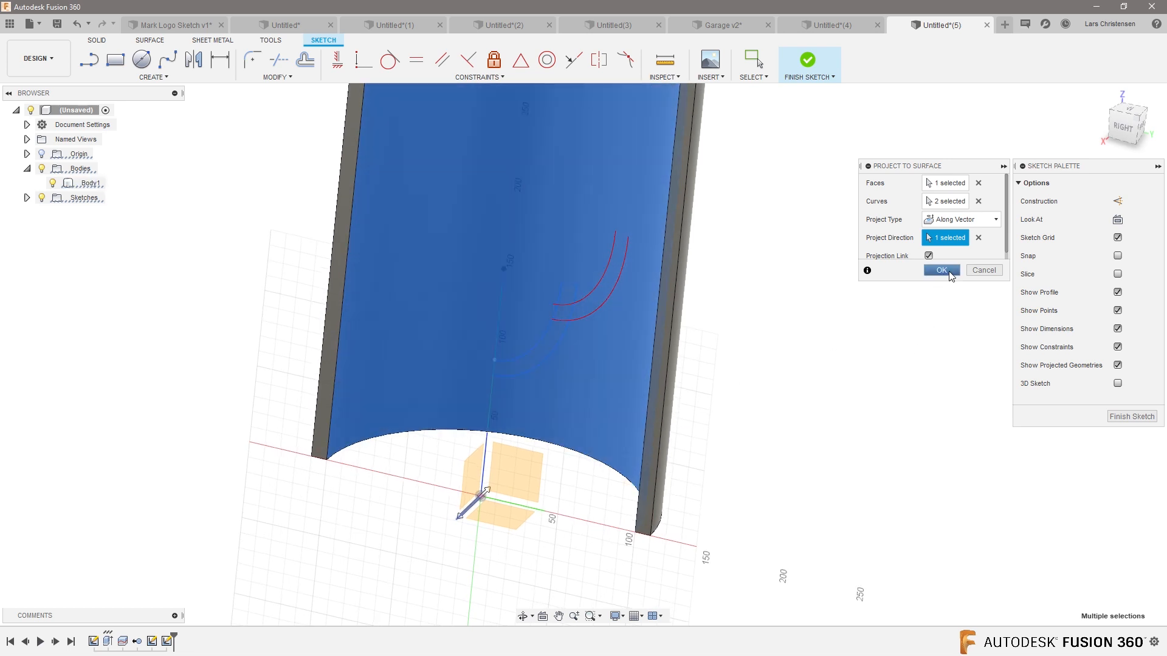
click(940, 269)
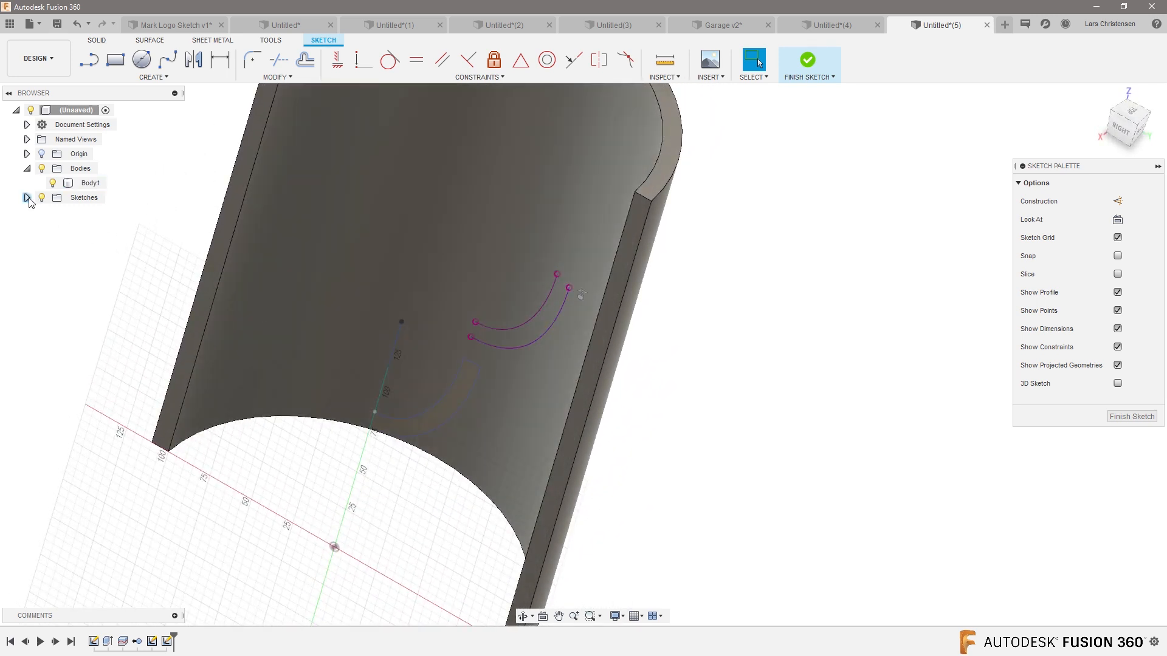
Step: Finish the projection sketch and rename it 'Rails' in the timeline
click(24, 197)
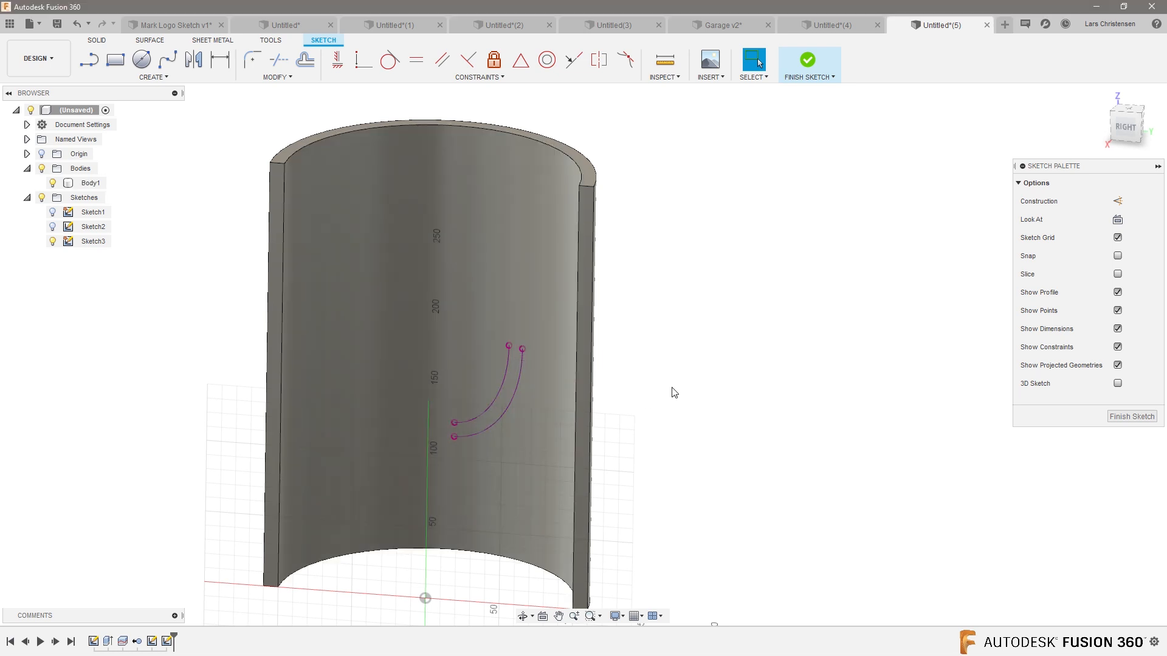
mouse_move(695, 389)
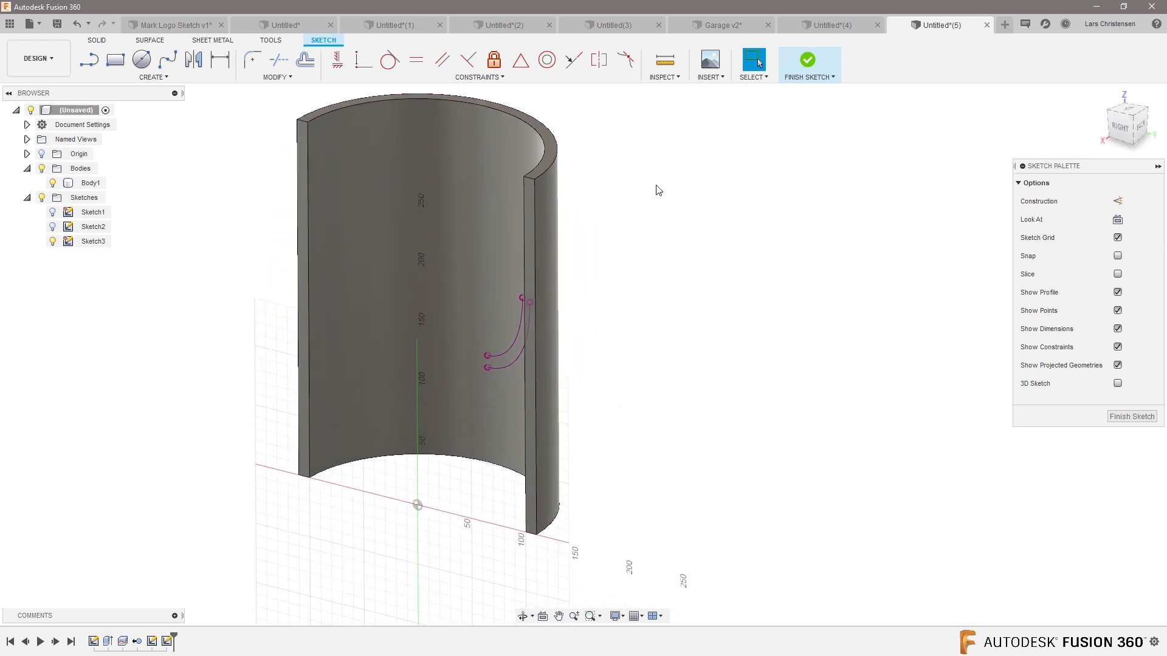
click(807, 59)
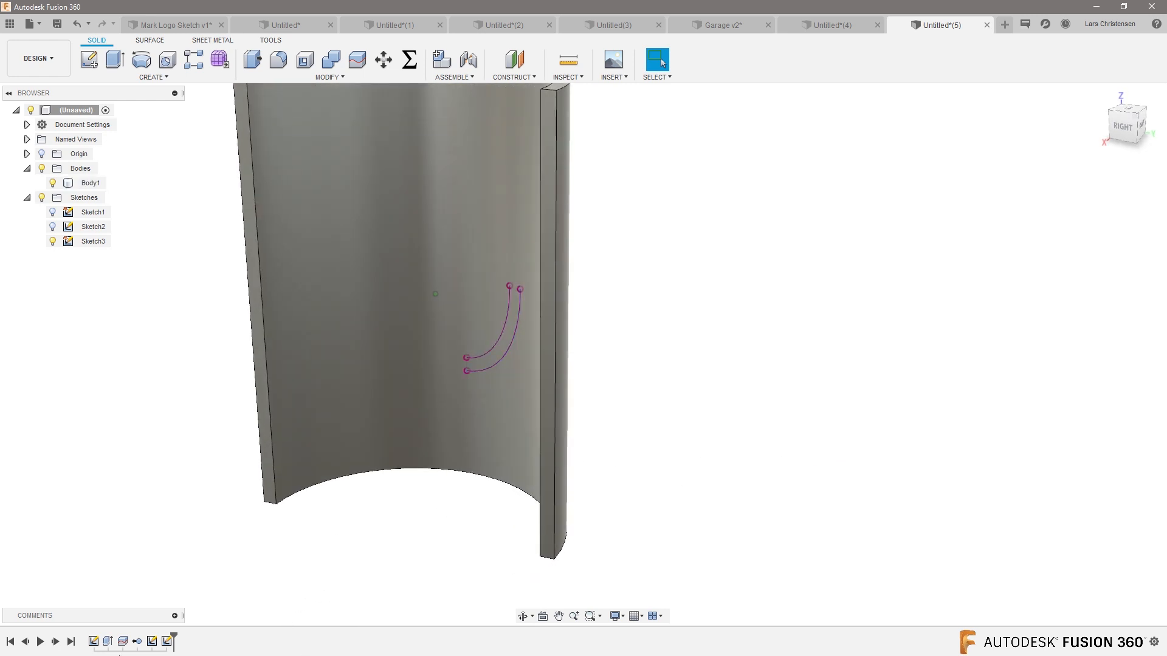
right_click(94, 240)
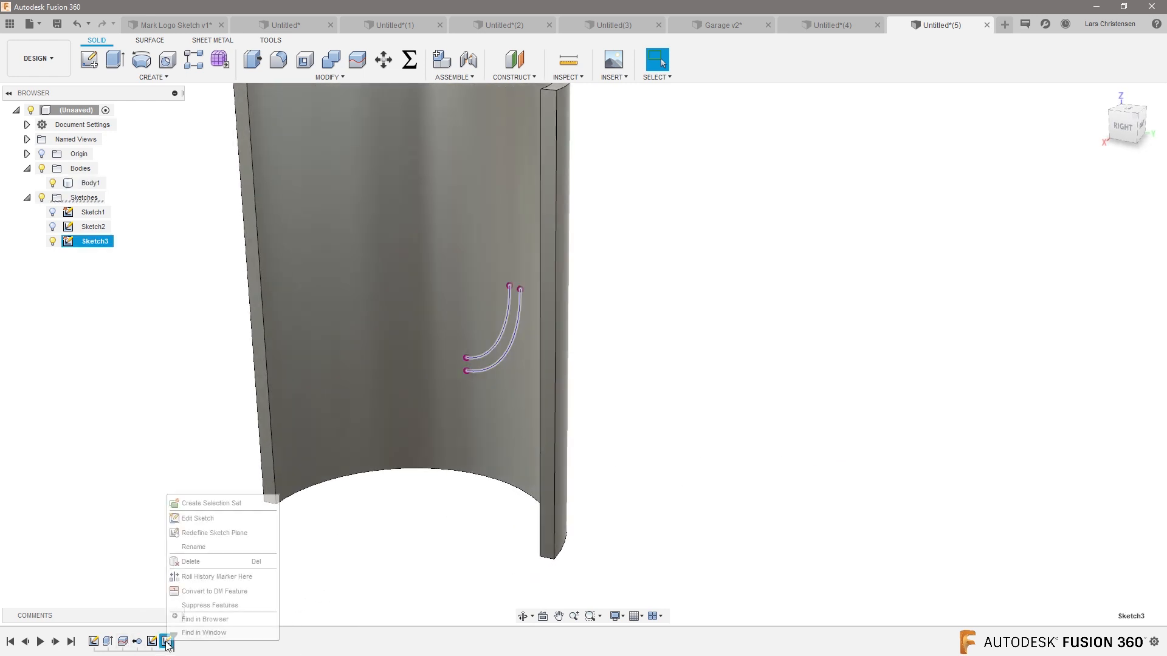
mouse_move(197, 556)
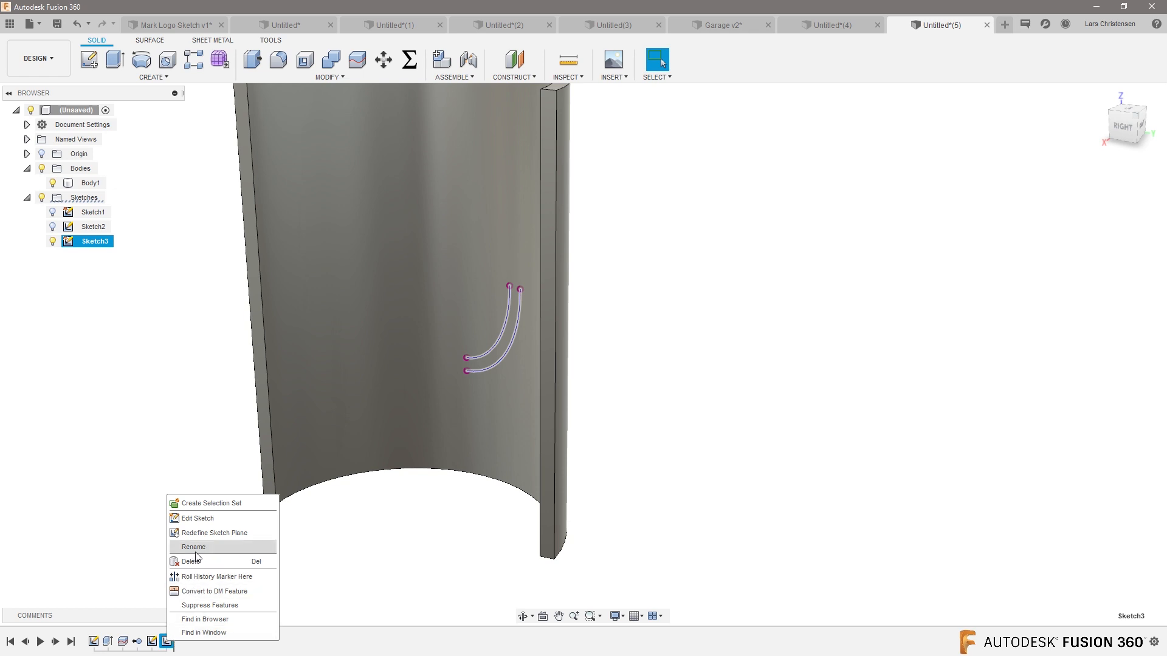
click(193, 547)
text(Rails)
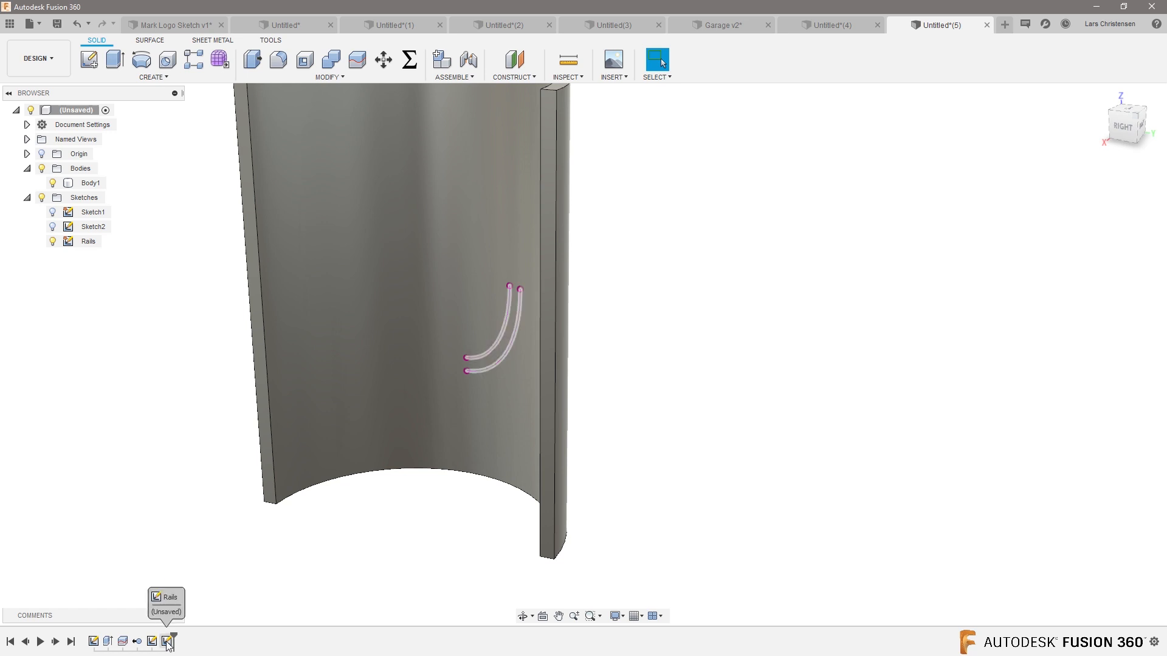
click(156, 639)
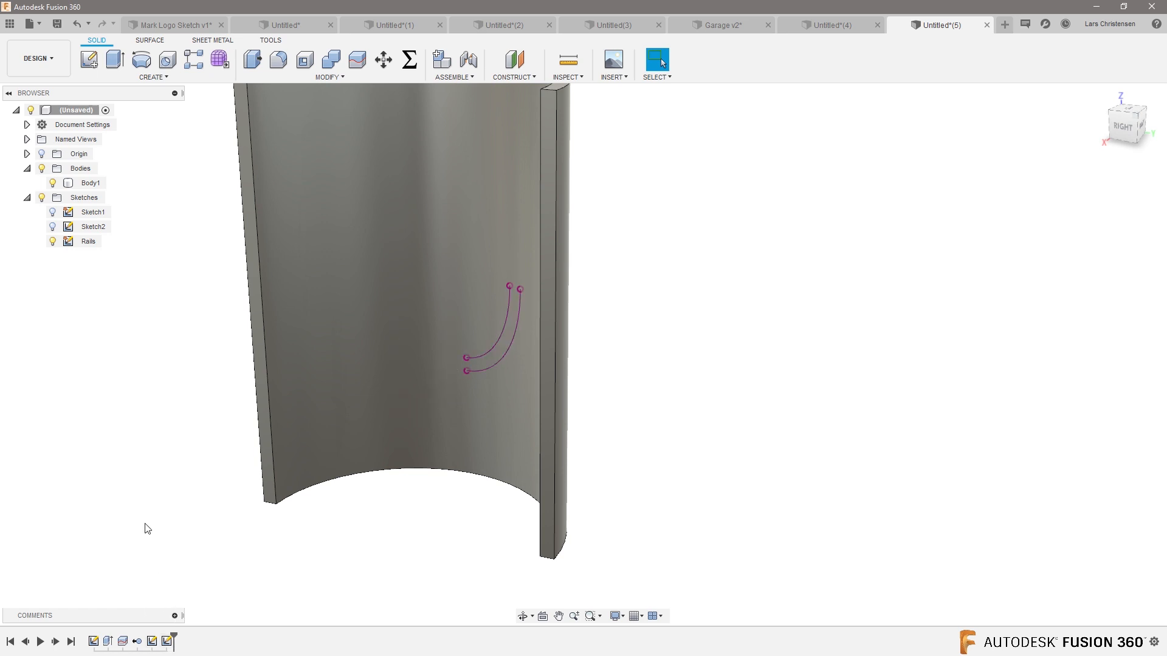
Step: Create an offset construction plane 150 mm above the base XY plane and begin a sketch on it
click(512, 60)
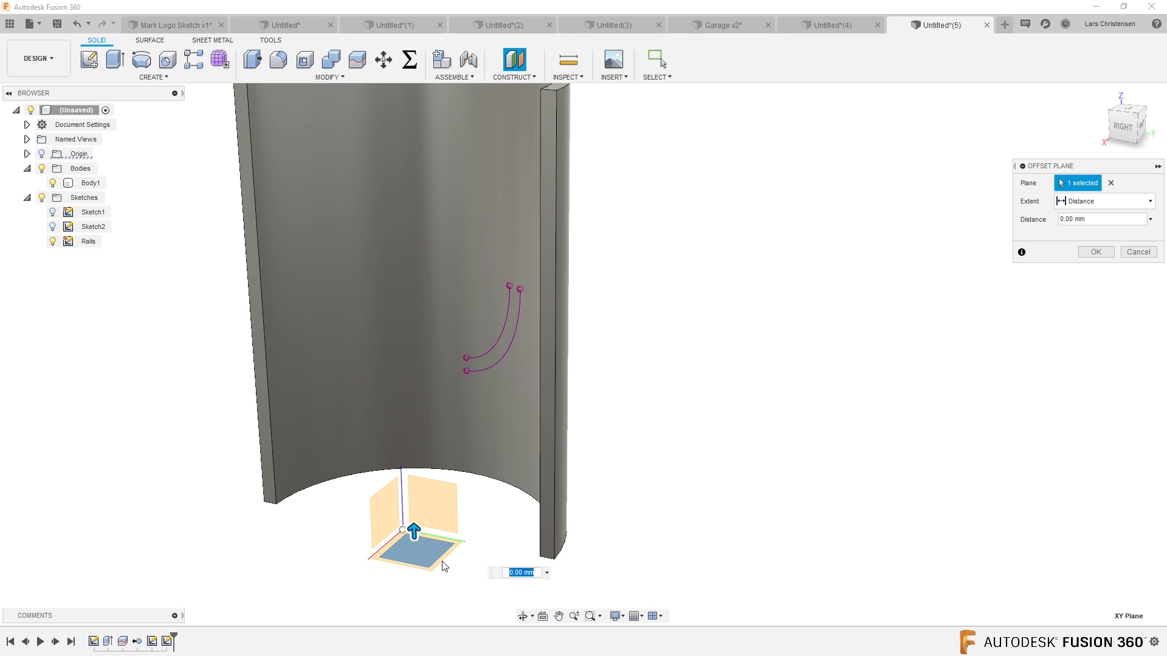
text(150)
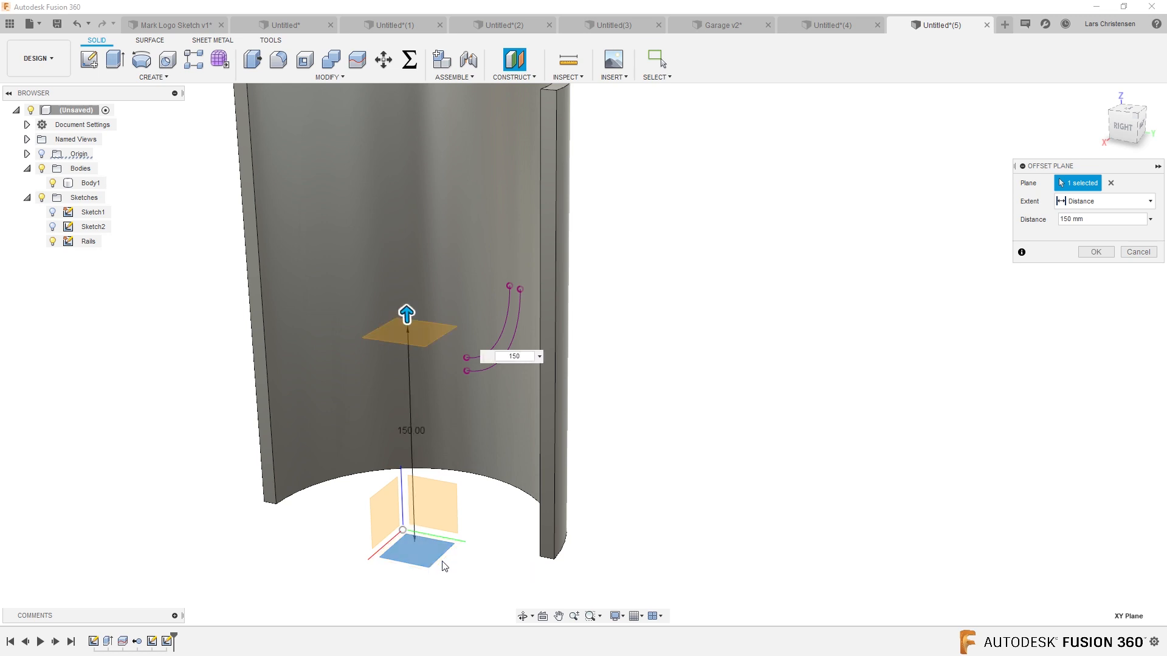
click(1096, 251)
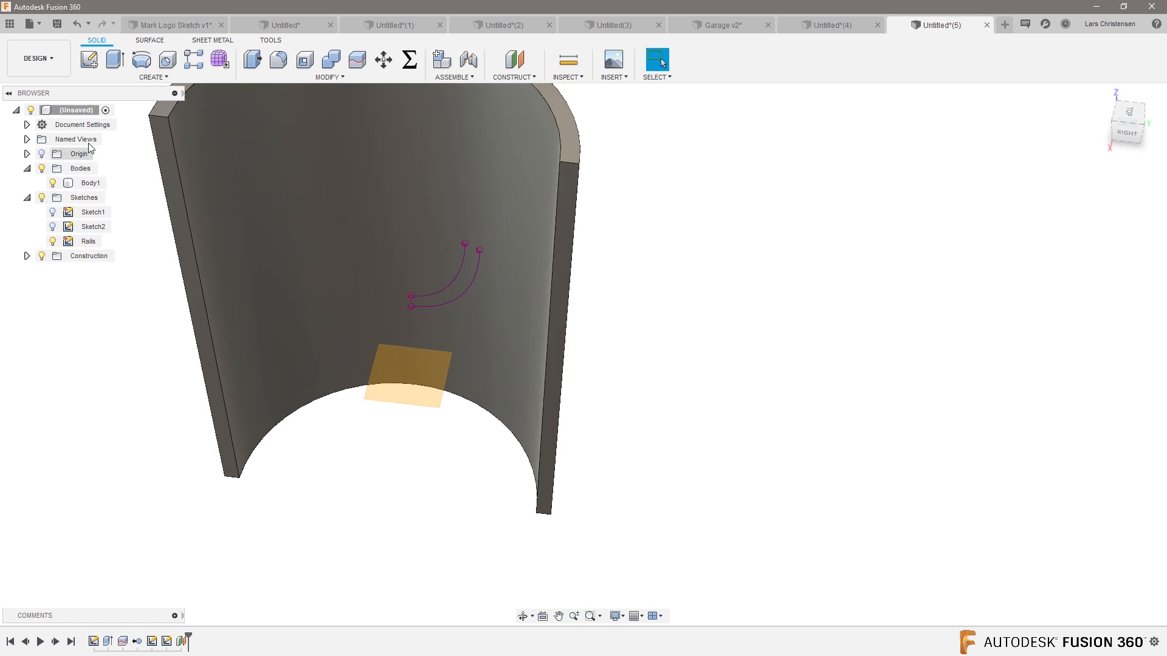
click(92, 59)
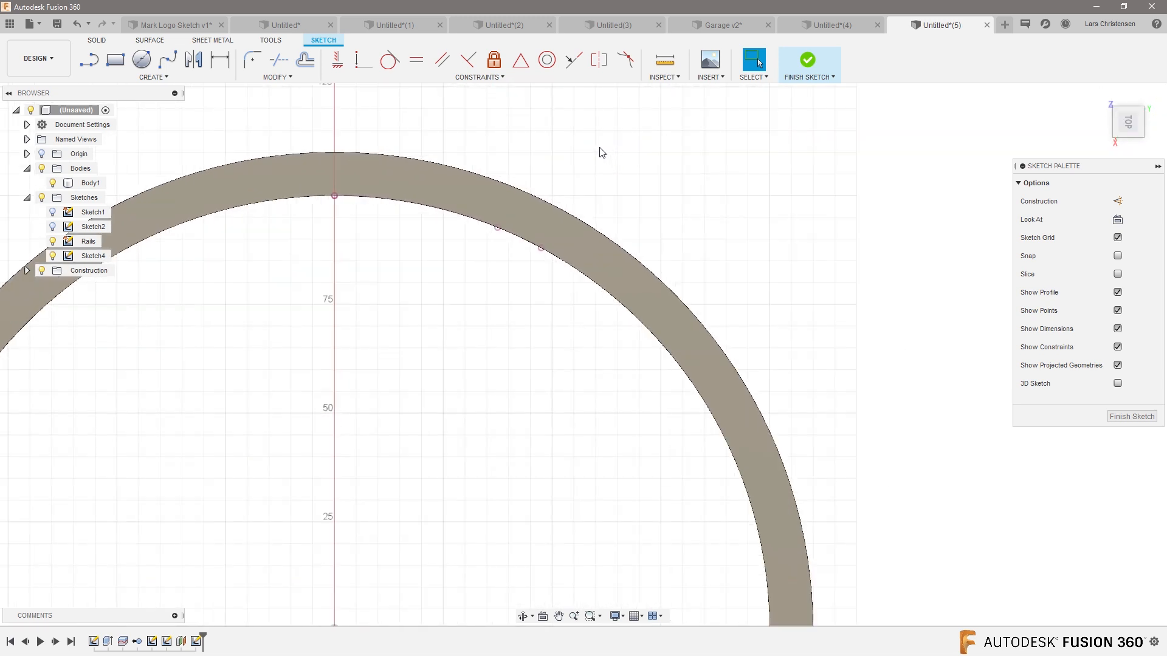
Step: Draw a rectangle across the tube wall and begin dimensioning the half-channel profile
click(114, 60)
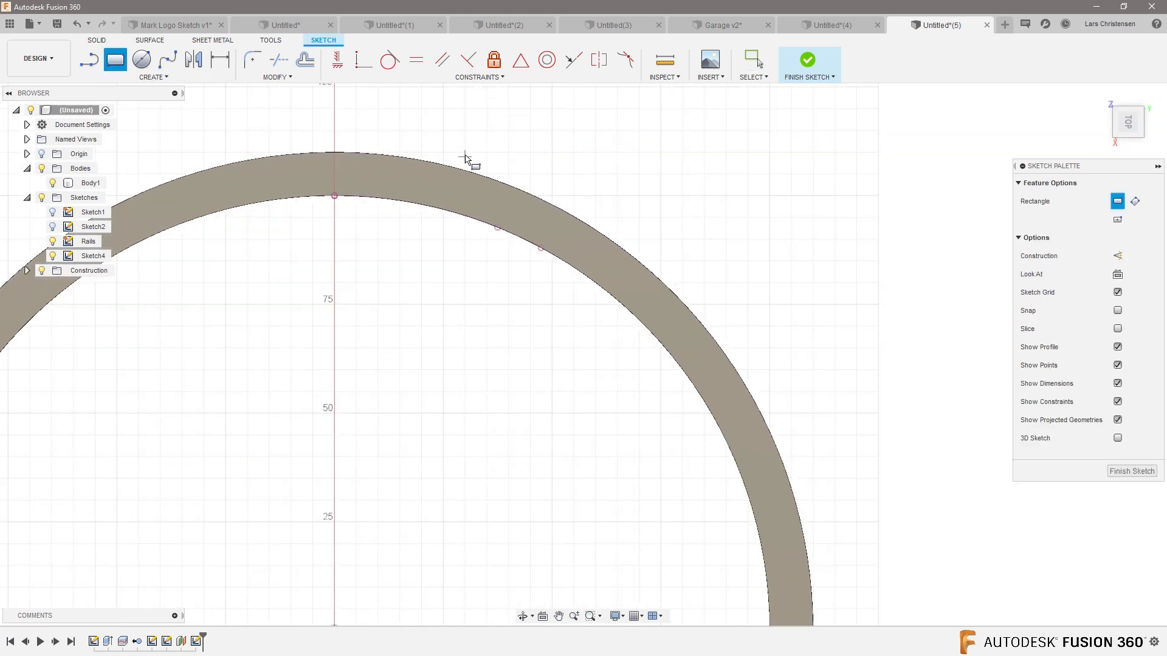
mouse_move(471, 155)
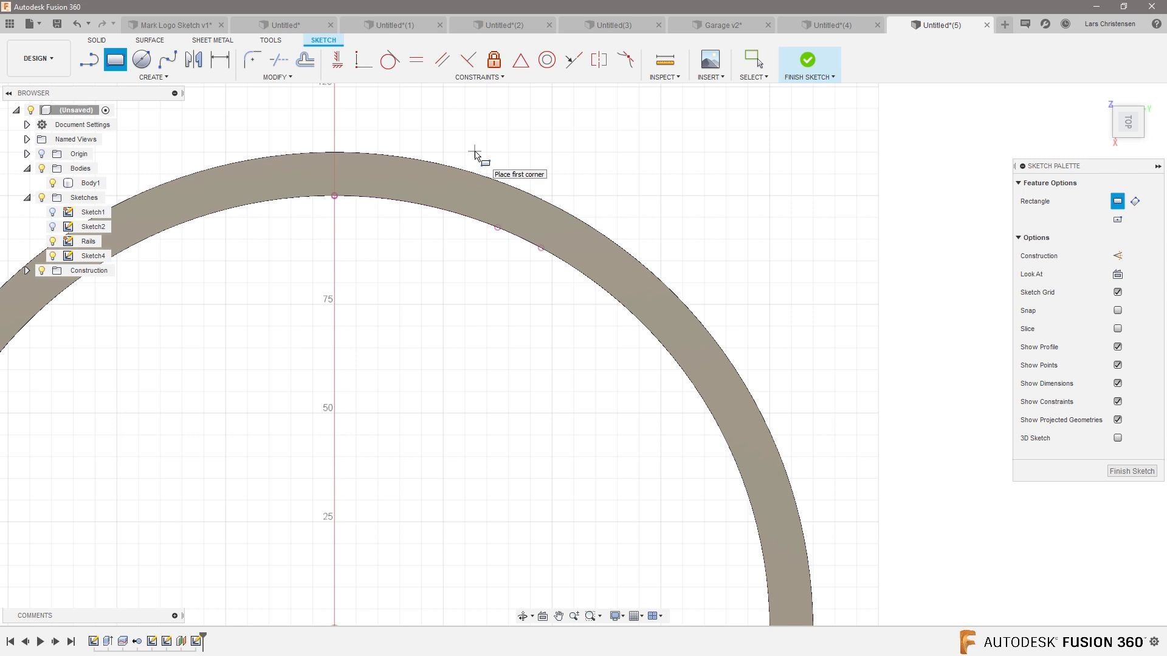
drag(449, 297, 496, 452)
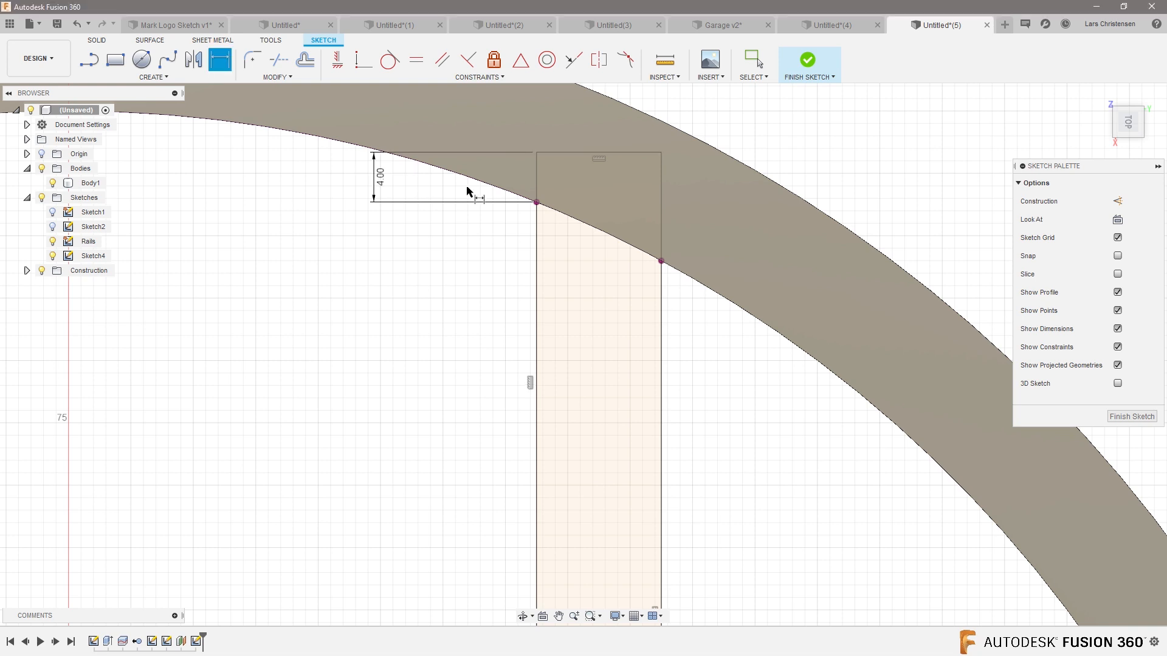
mouse_move(764, 505)
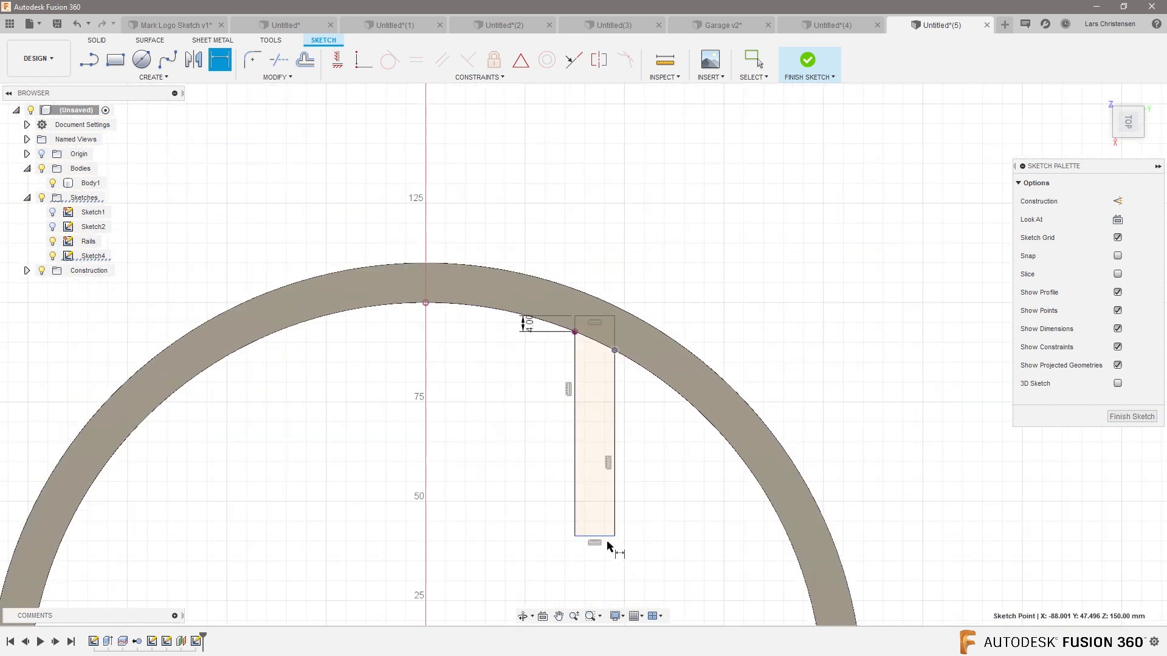
click(614, 350)
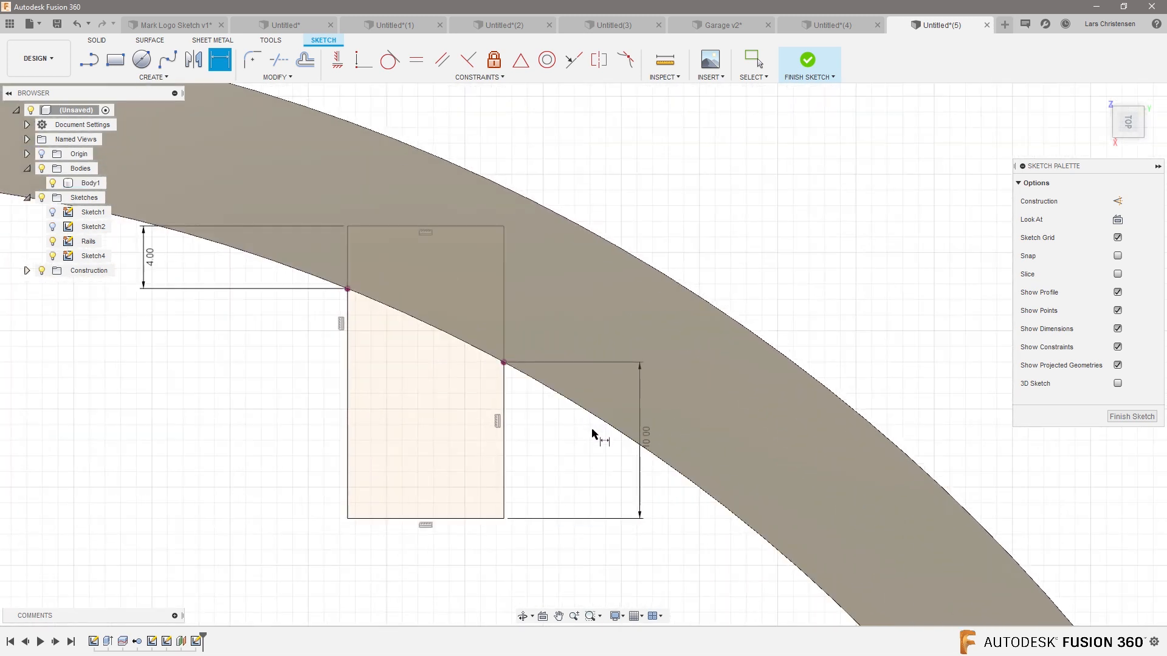
mouse_move(574, 566)
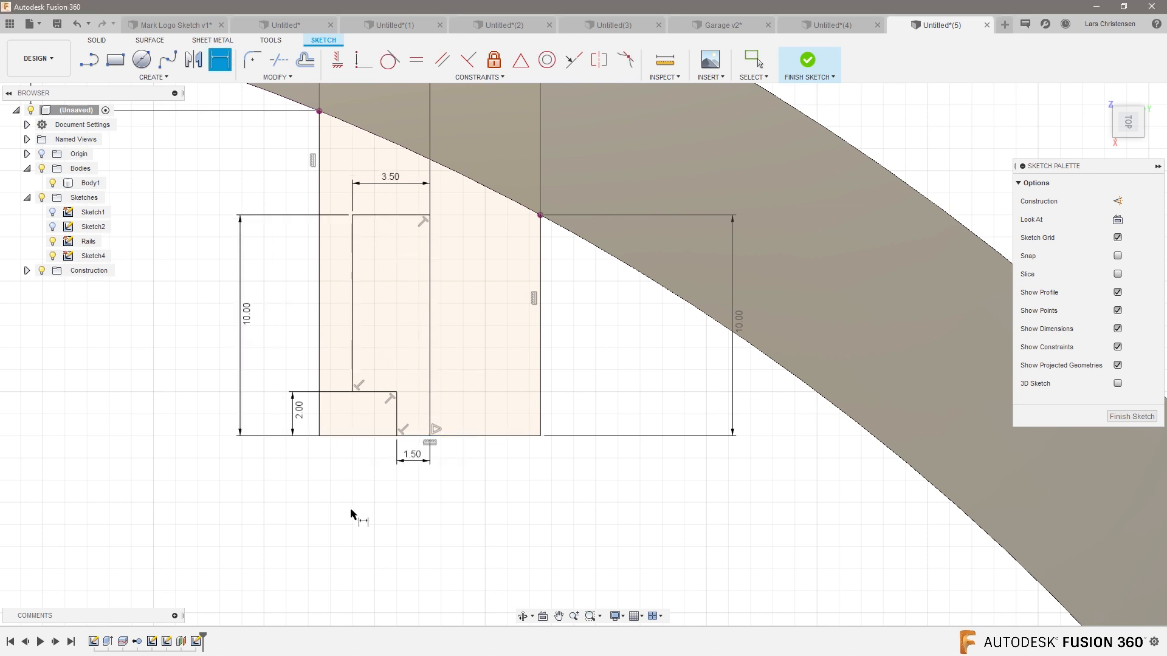
mouse_move(353, 514)
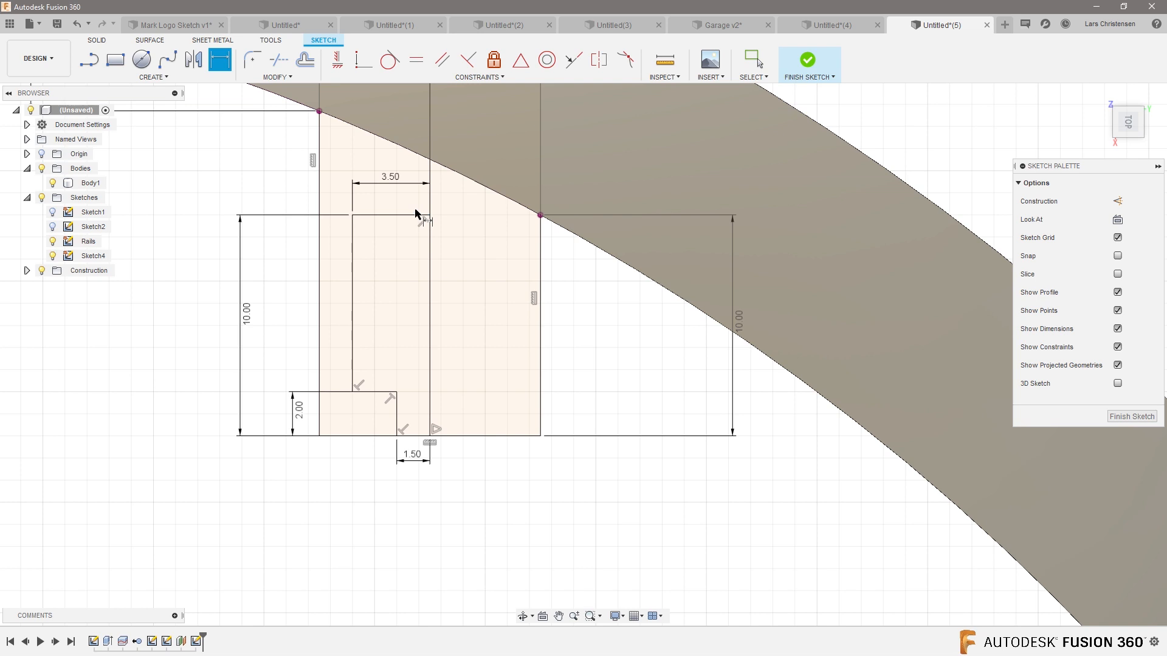
mouse_move(168, 175)
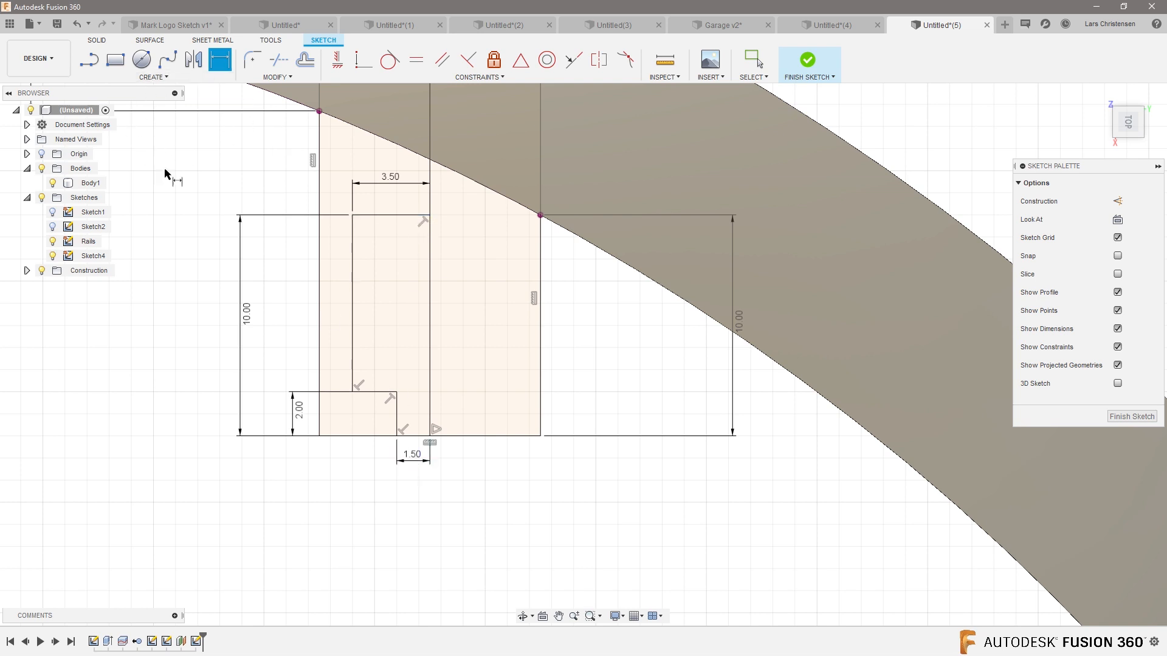
Step: Mirror the four half-channel lines across the vertical centre line into a full C-channel profile
click(154, 78)
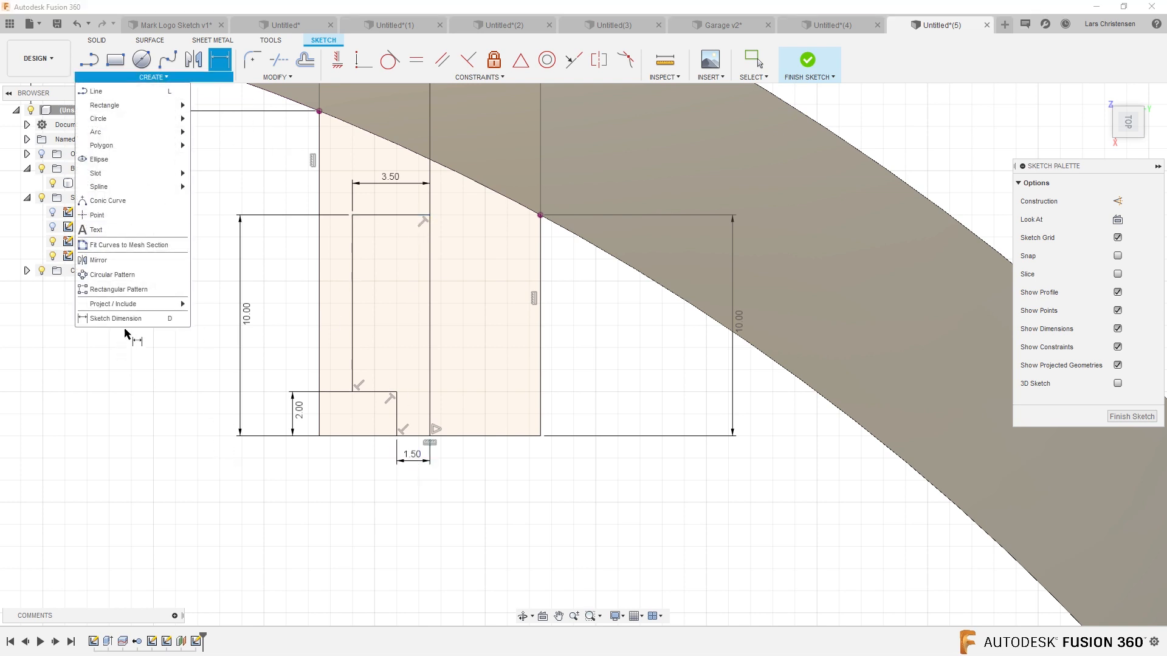
click(97, 260)
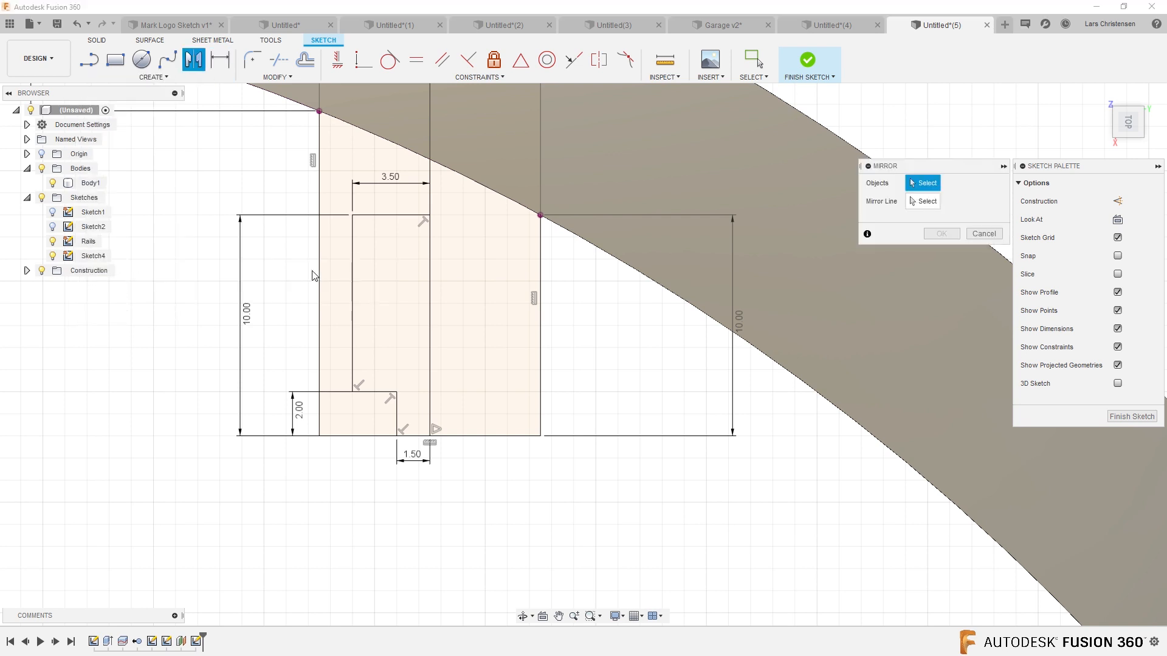
click(350, 320)
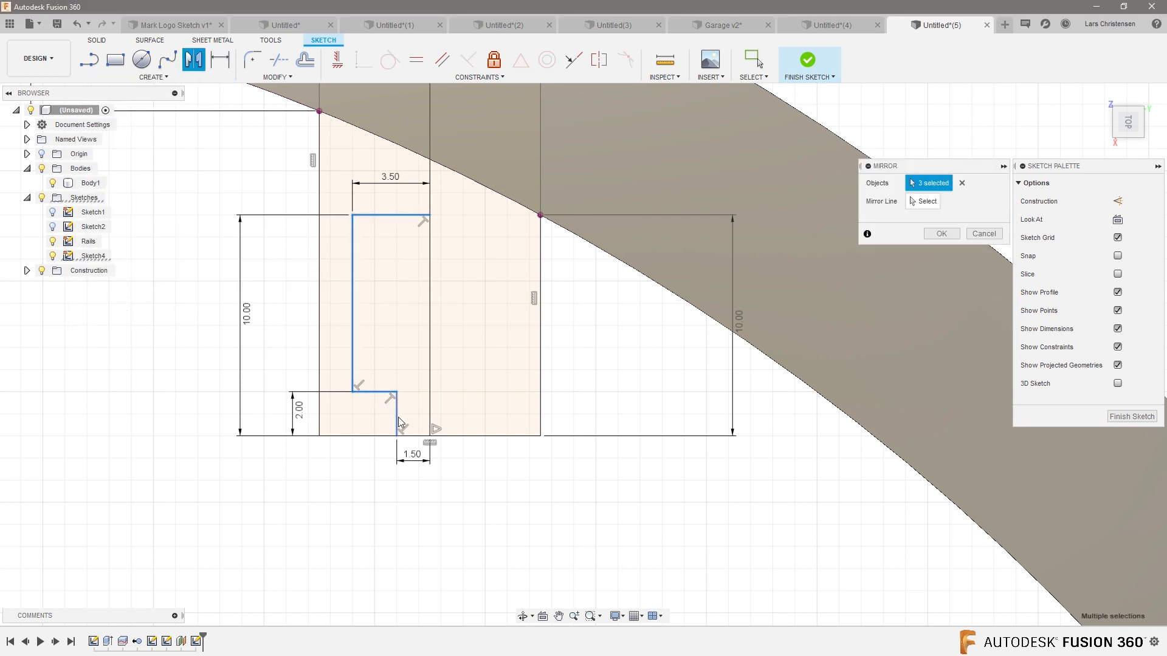
click(428, 327)
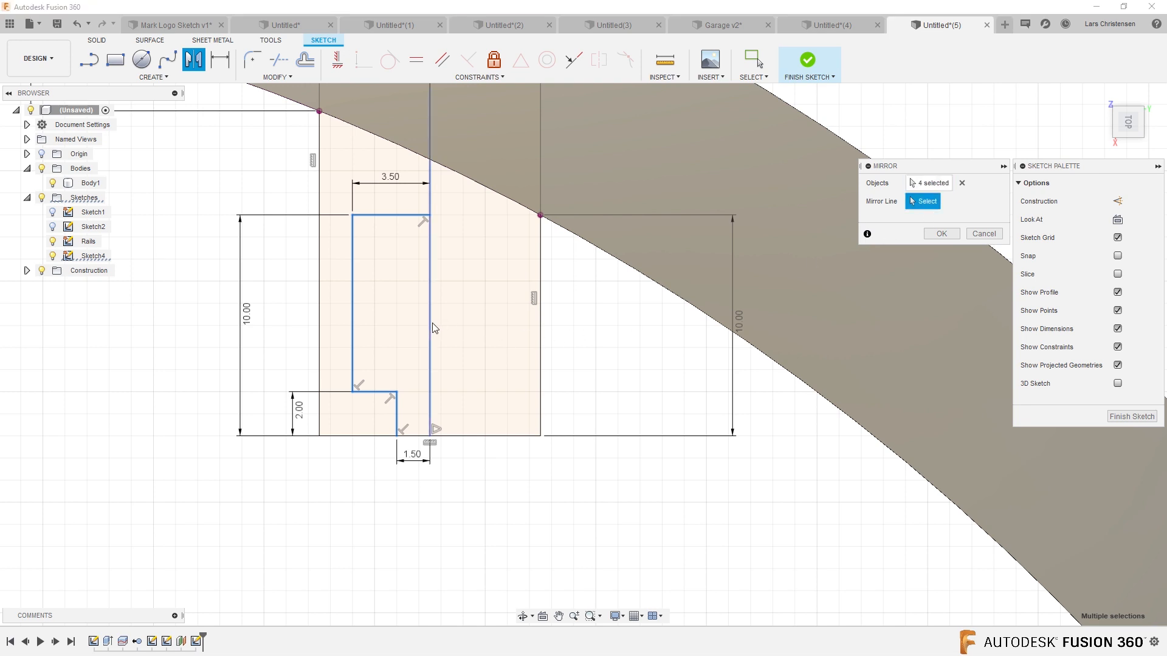
click(428, 321)
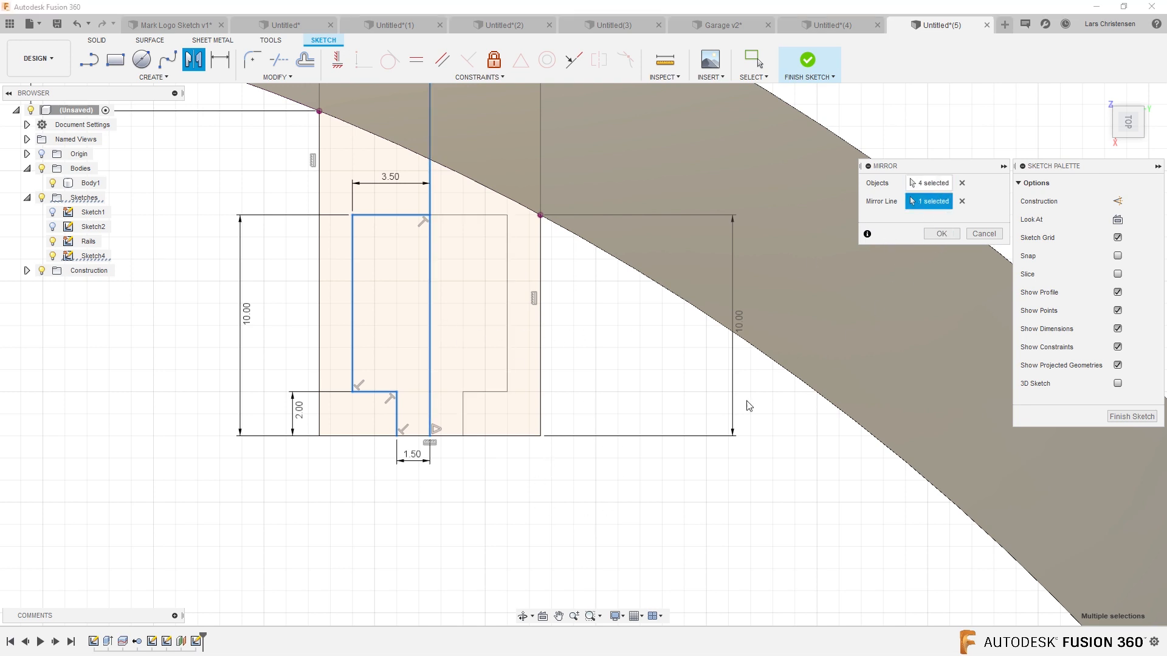
click(940, 233)
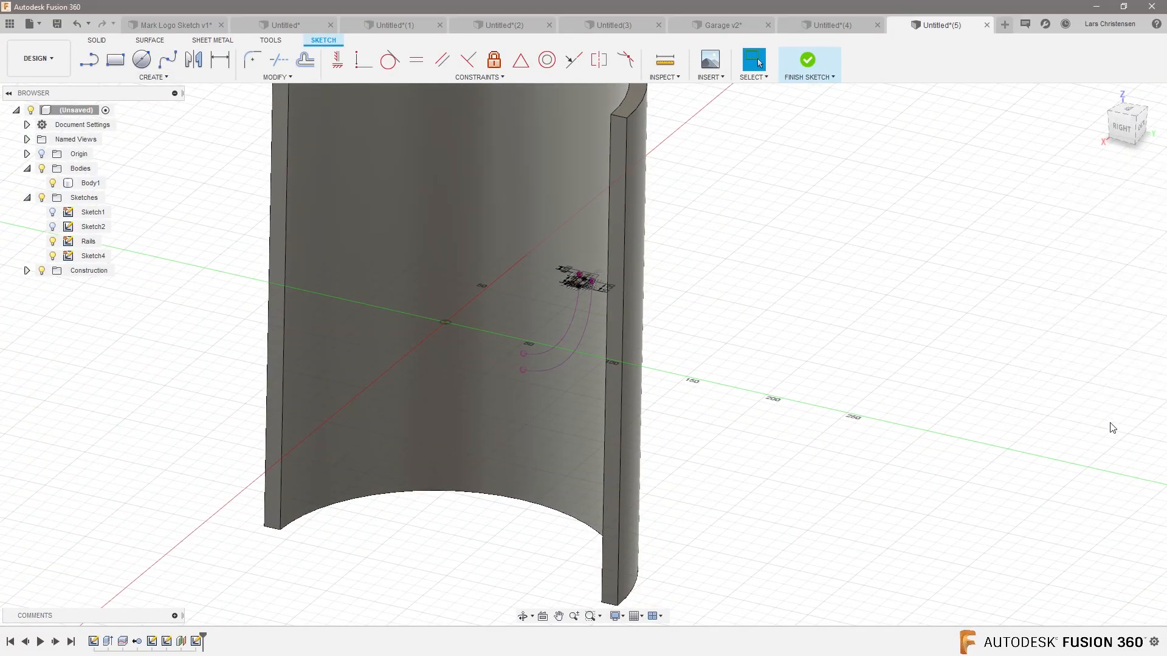
Step: Start Sketch5 on the back plane with Slice enabled and draw a rectangle against the tube wall
click(807, 58)
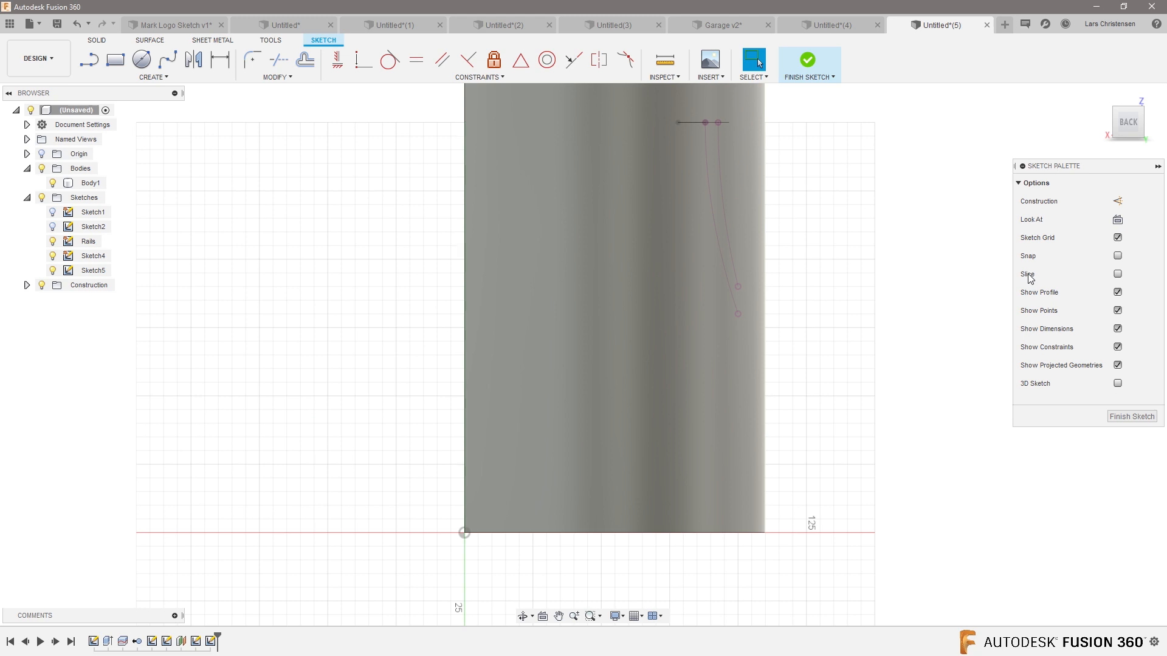
click(1117, 275)
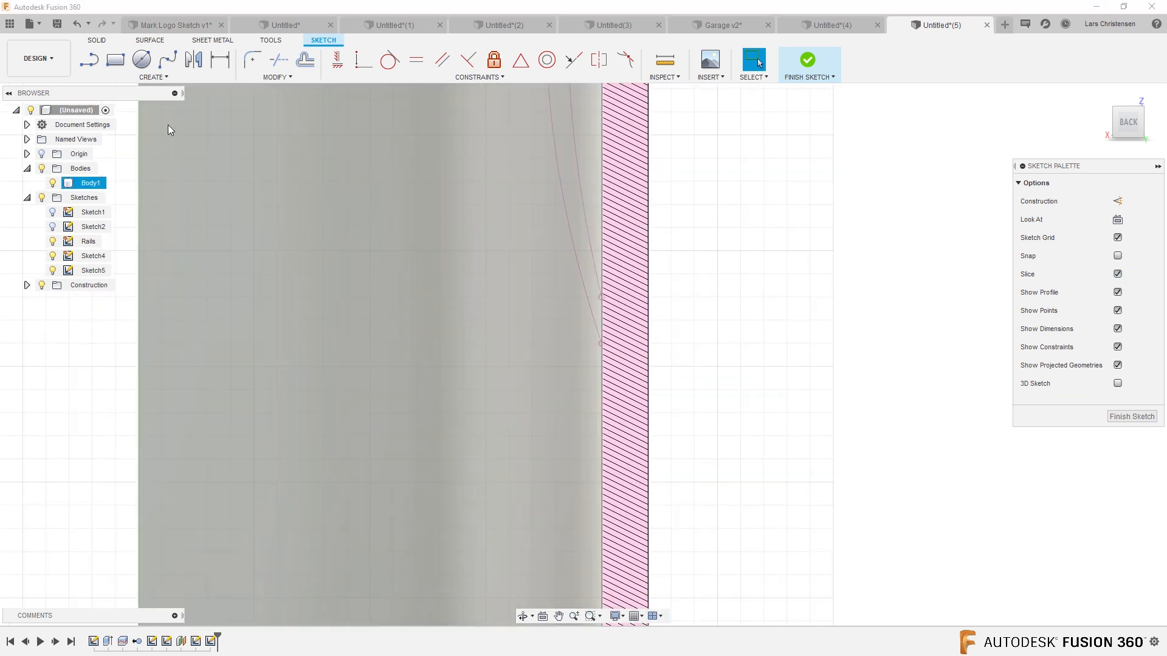
click(114, 59)
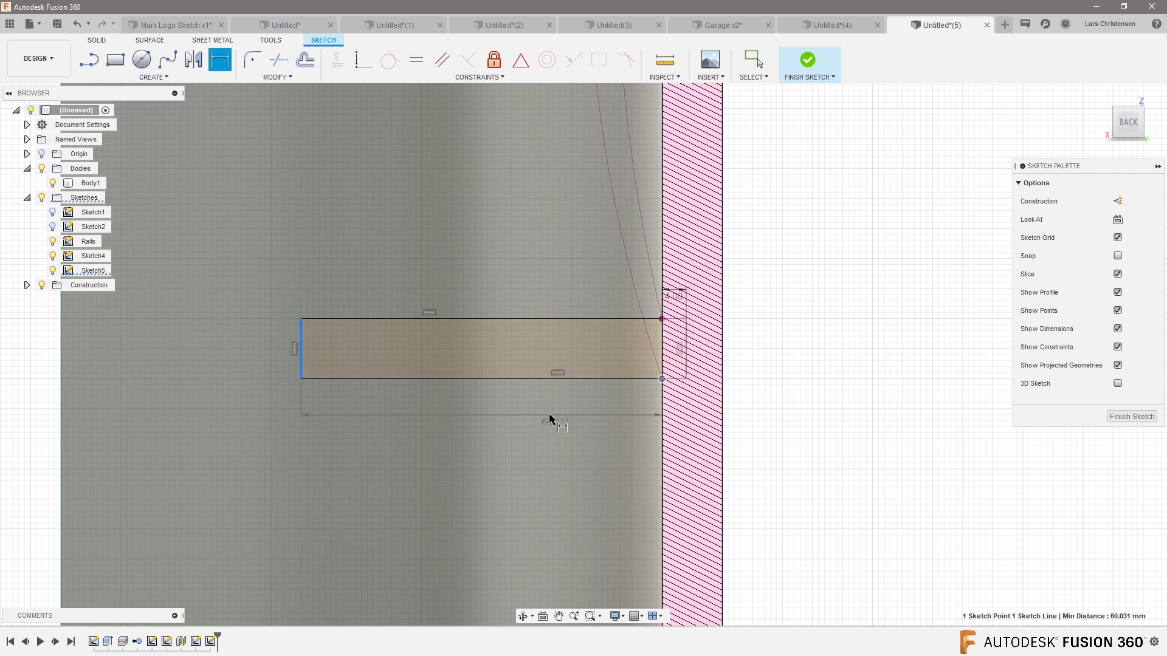
click(551, 419)
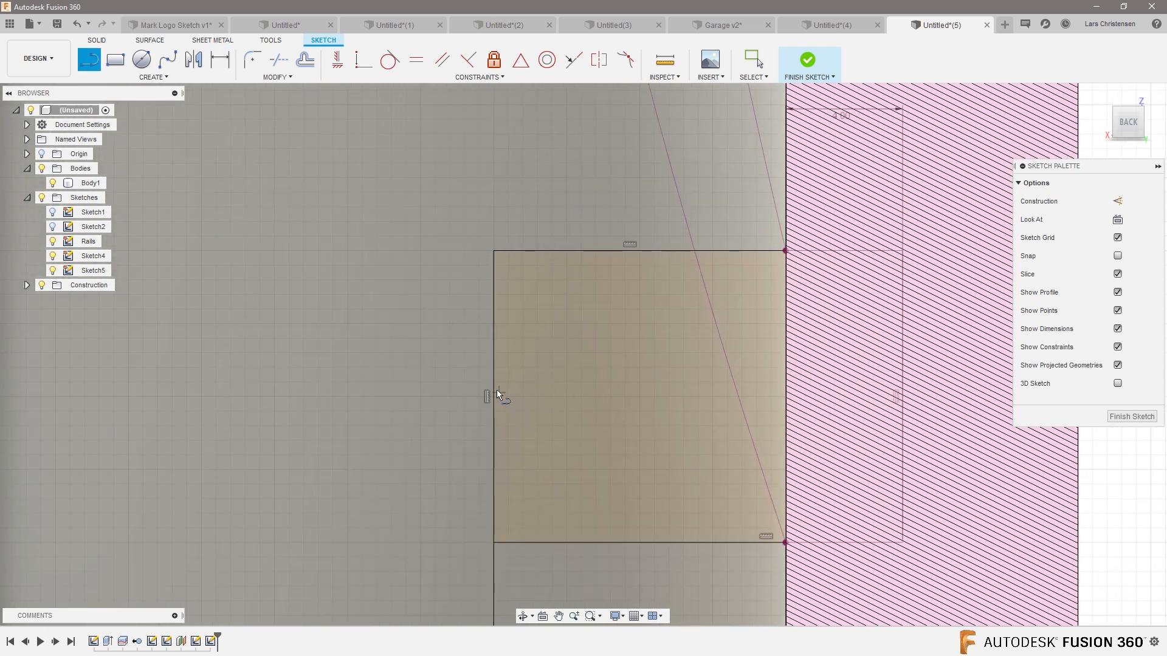
Step: Draw the centre line, dimension the half channel 8.00, 2.00, 1.50 and 3.50, and mirror it into a full profile
drag(487, 395, 652, 379)
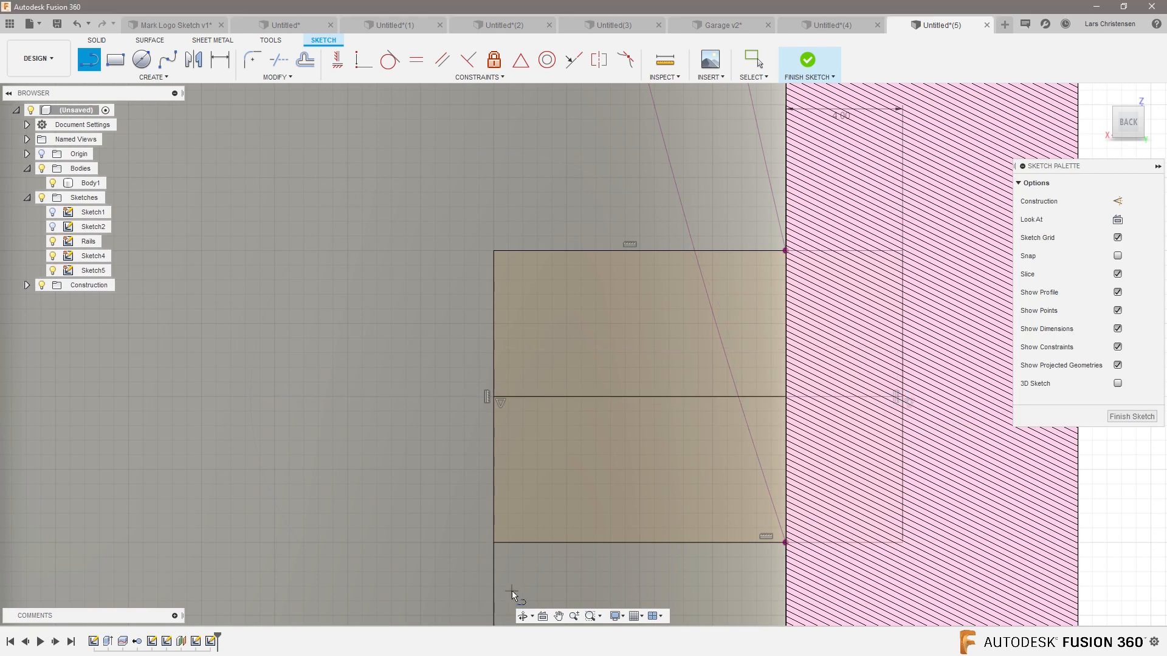
mouse_move(495, 357)
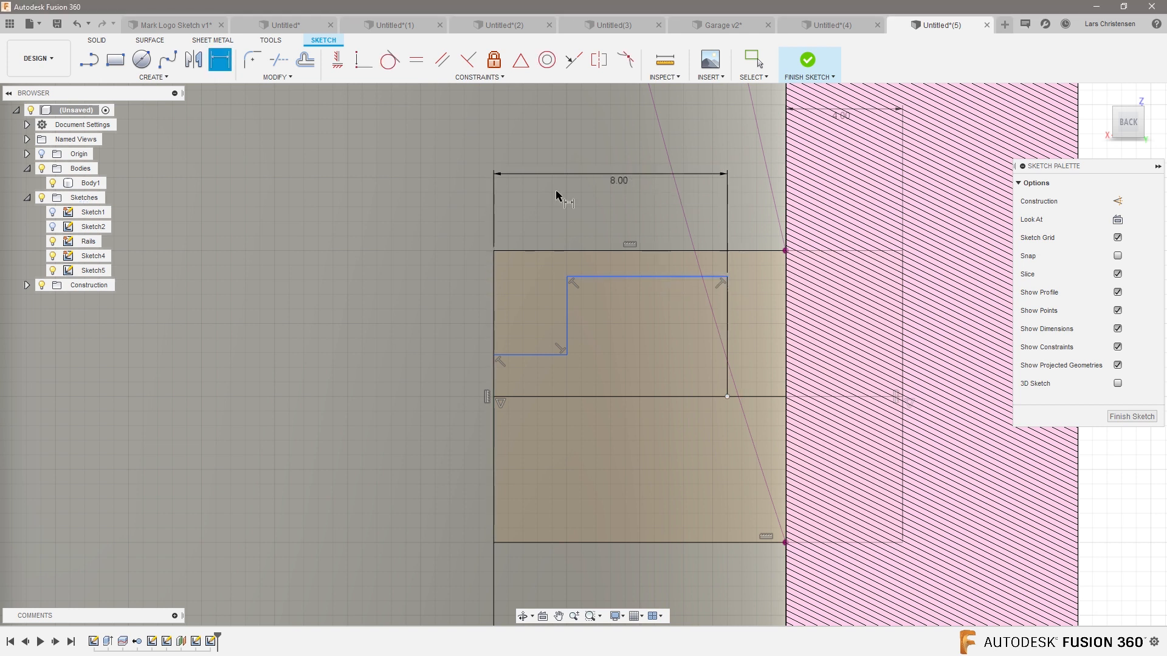
mouse_move(532, 362)
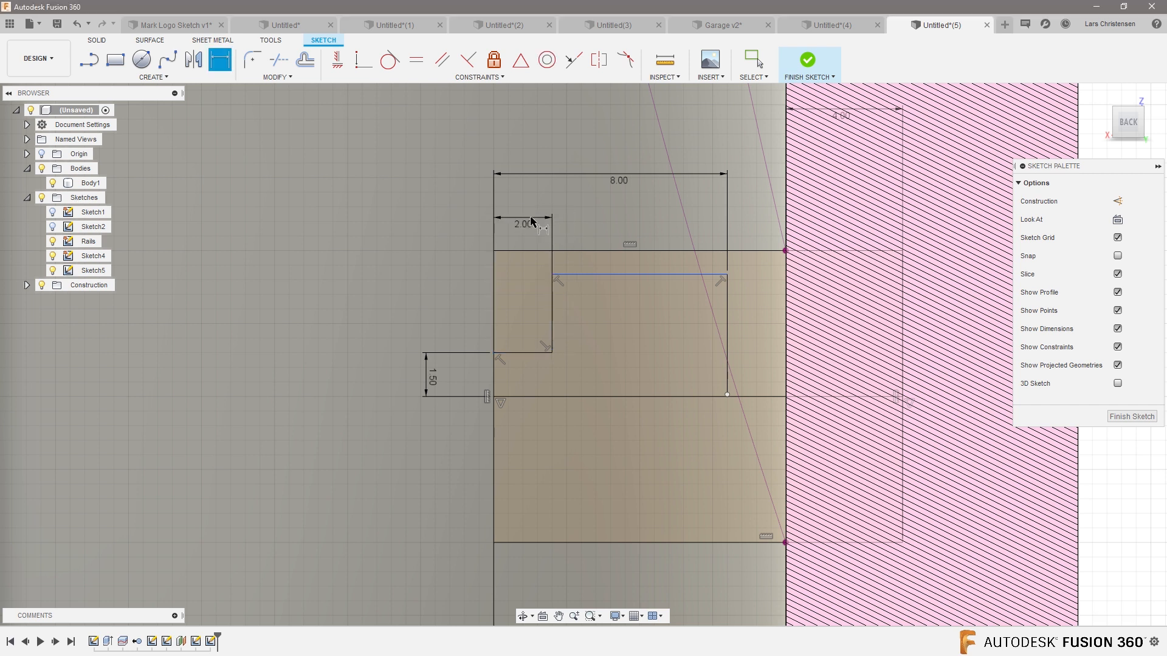
click(639, 275)
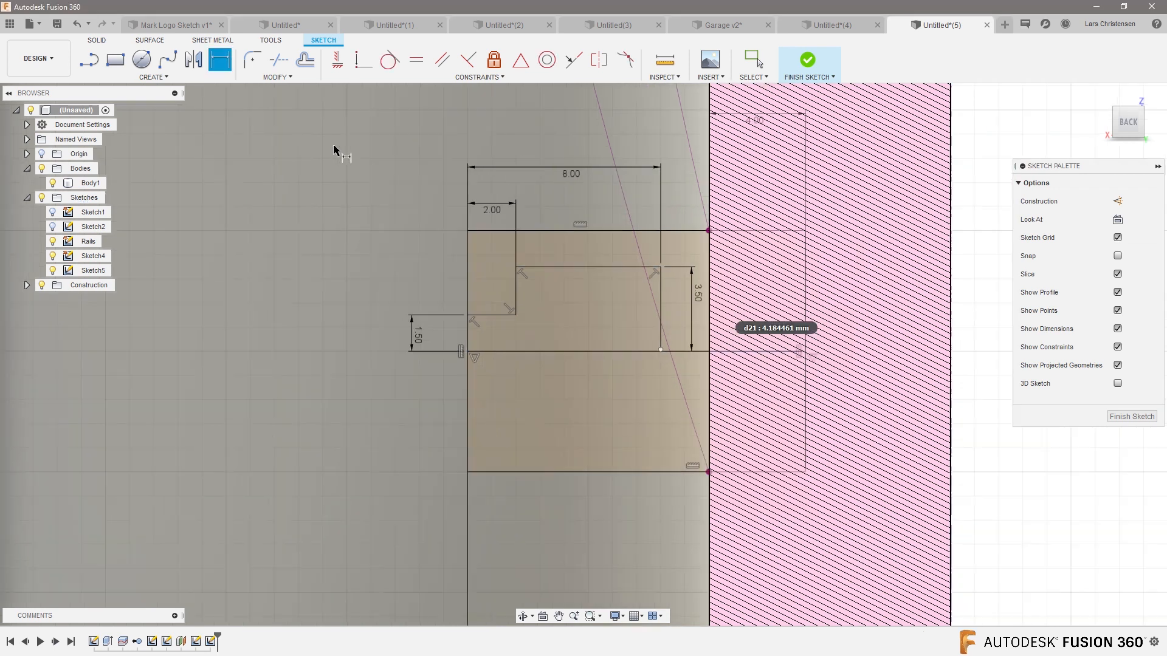
click(154, 77)
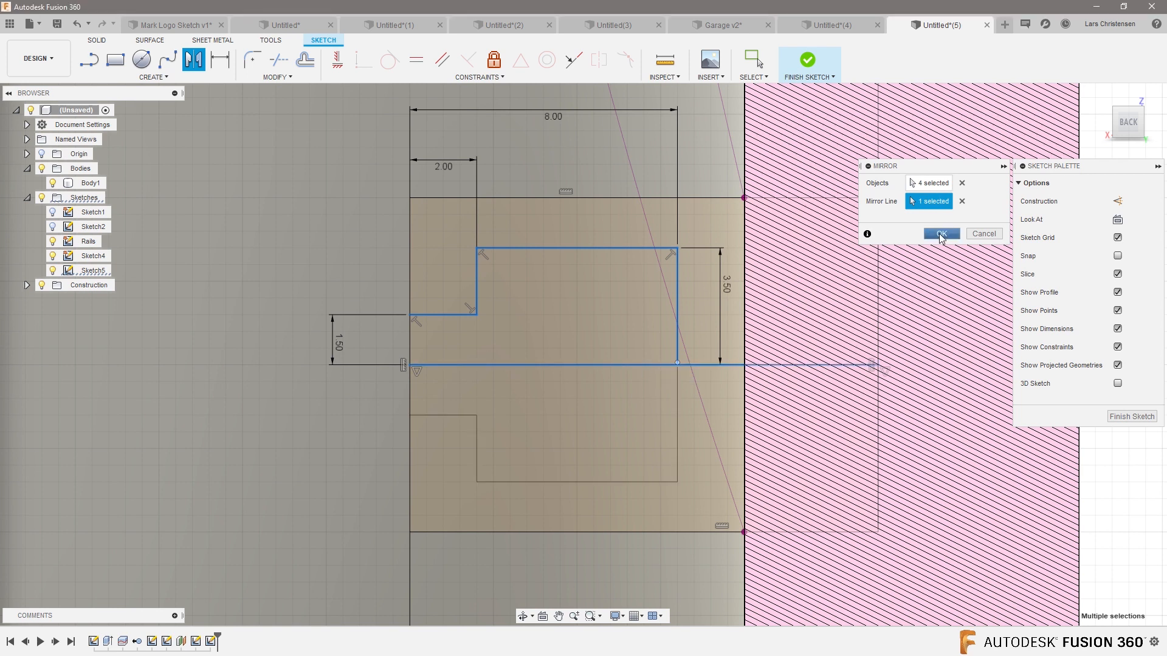
click(941, 235)
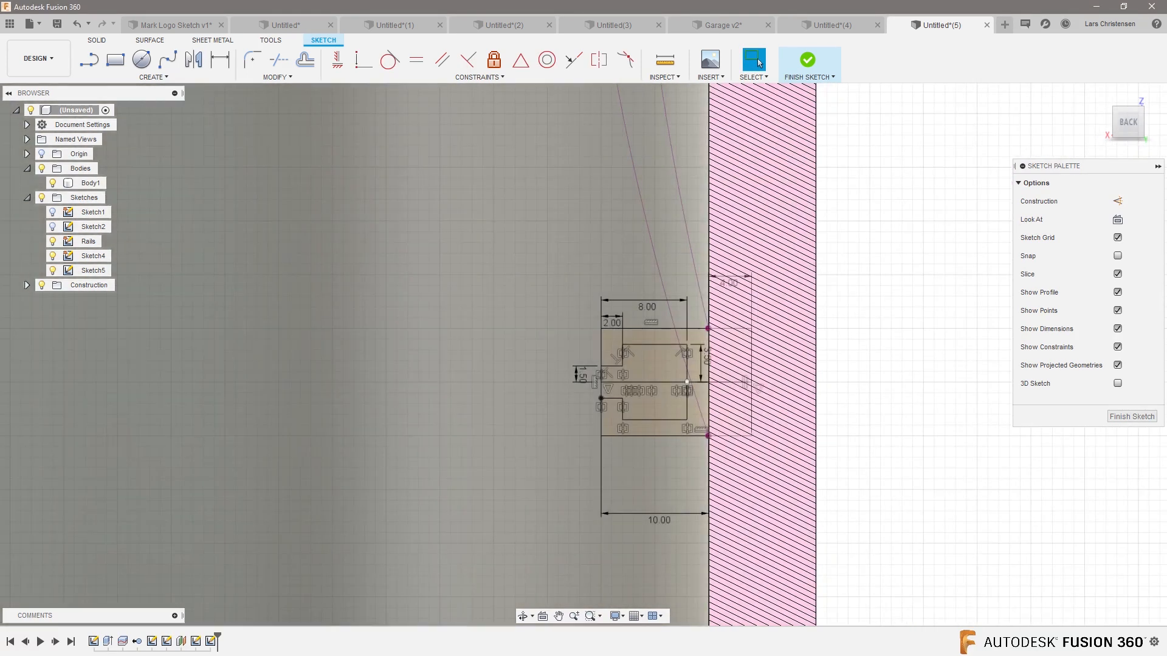
Step: Finish Sketch5 so both C-channel profiles and rail curves show inside the tube, and select the tube body
click(807, 58)
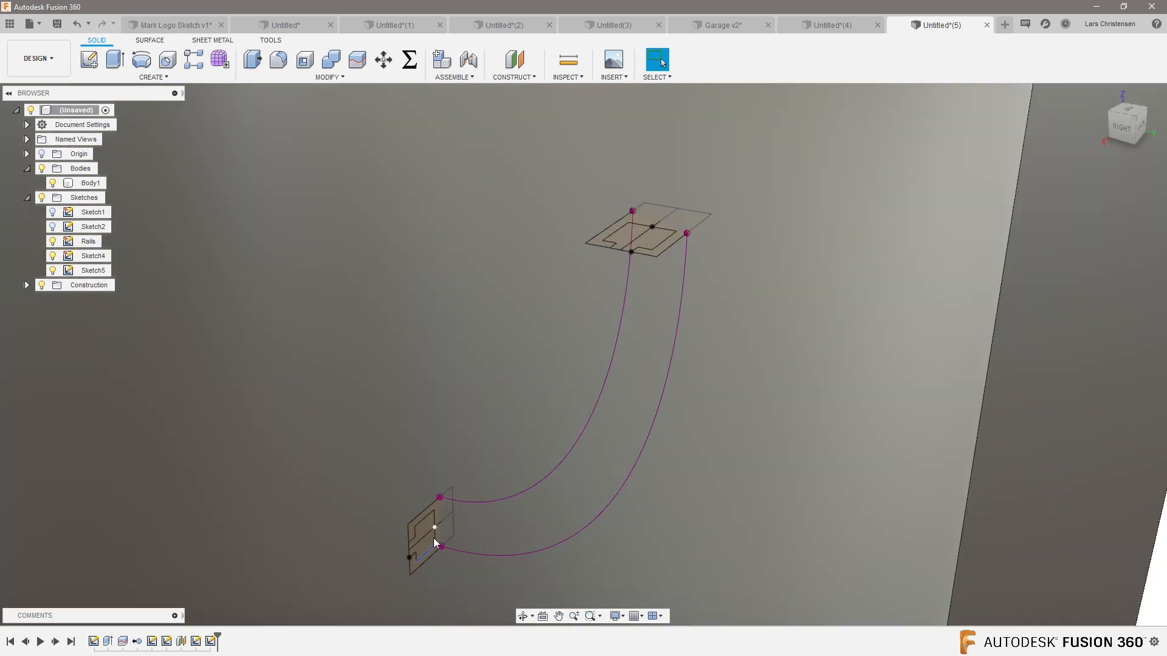
click(83, 183)
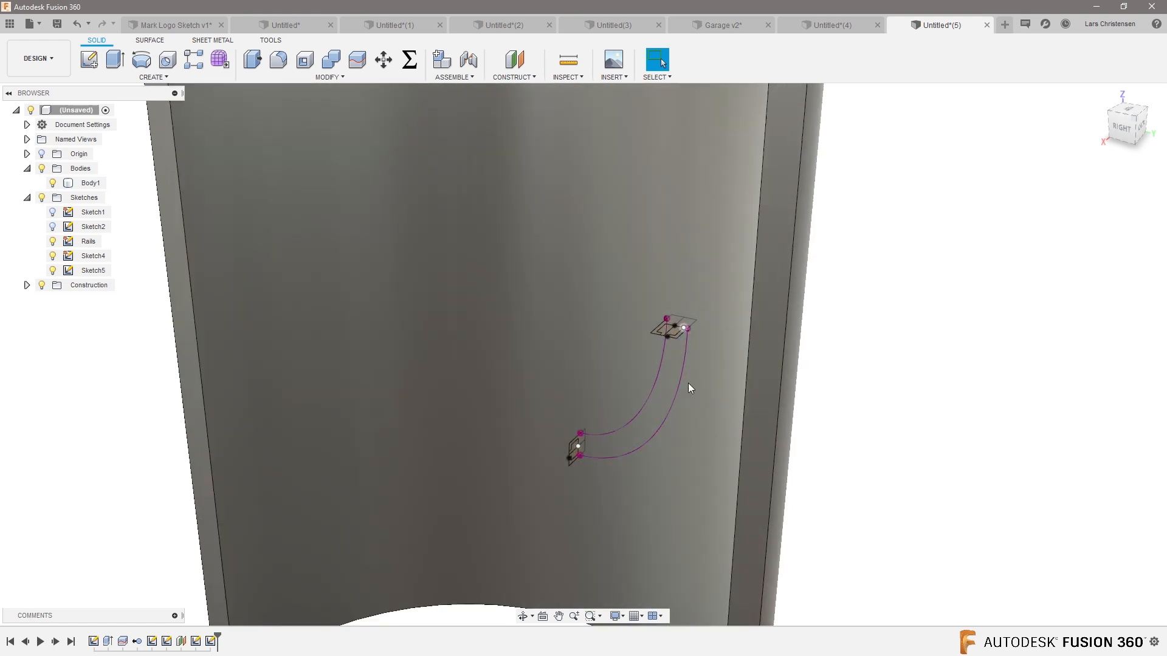
click(82, 183)
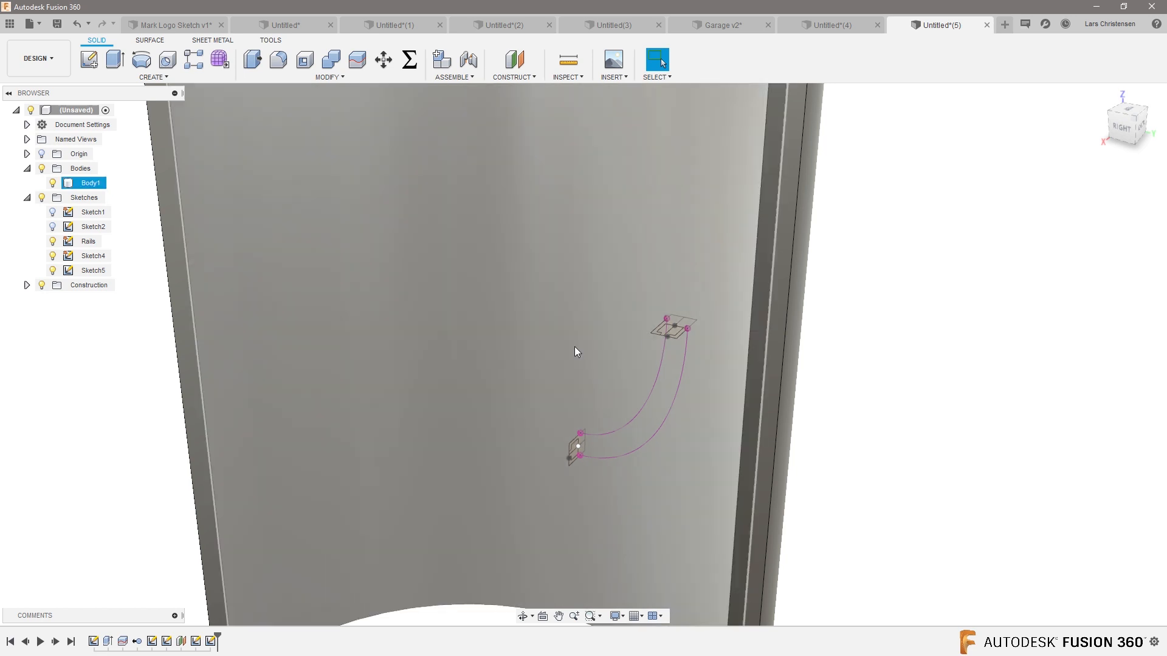
mouse_move(437, 274)
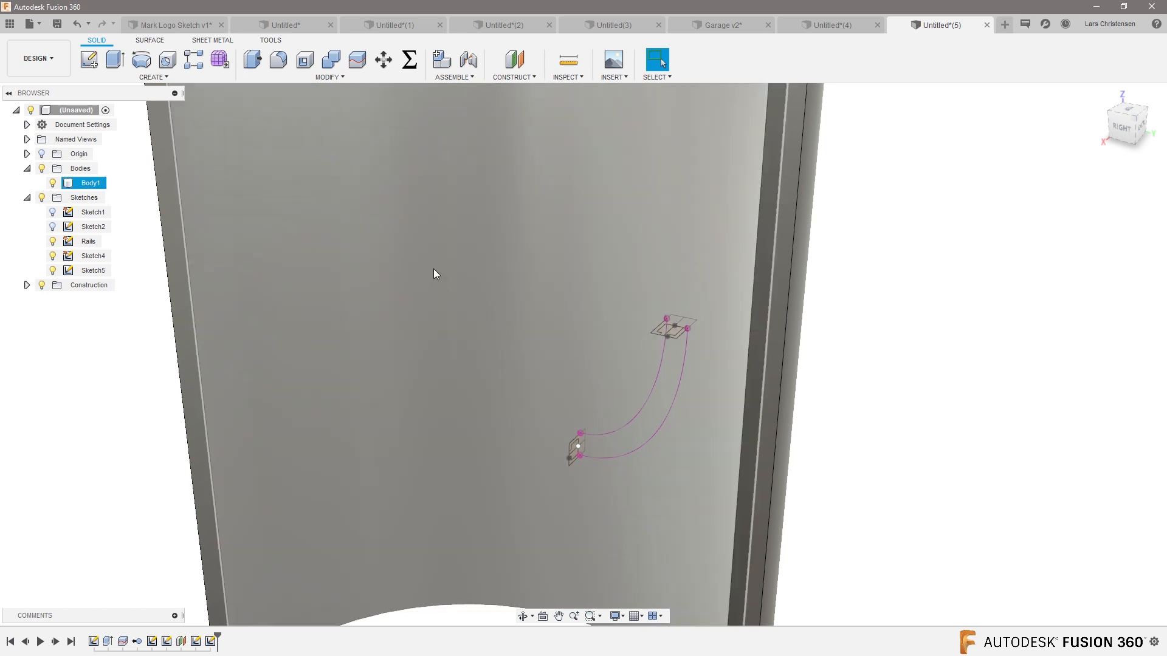
mouse_move(469, 307)
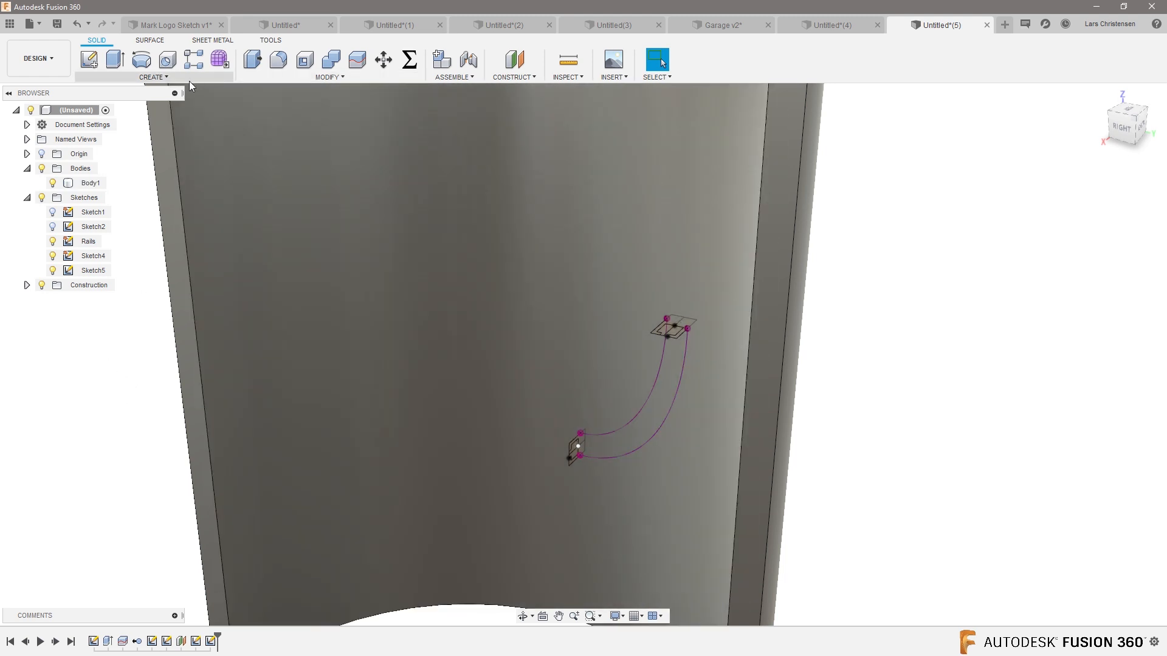
click(153, 77)
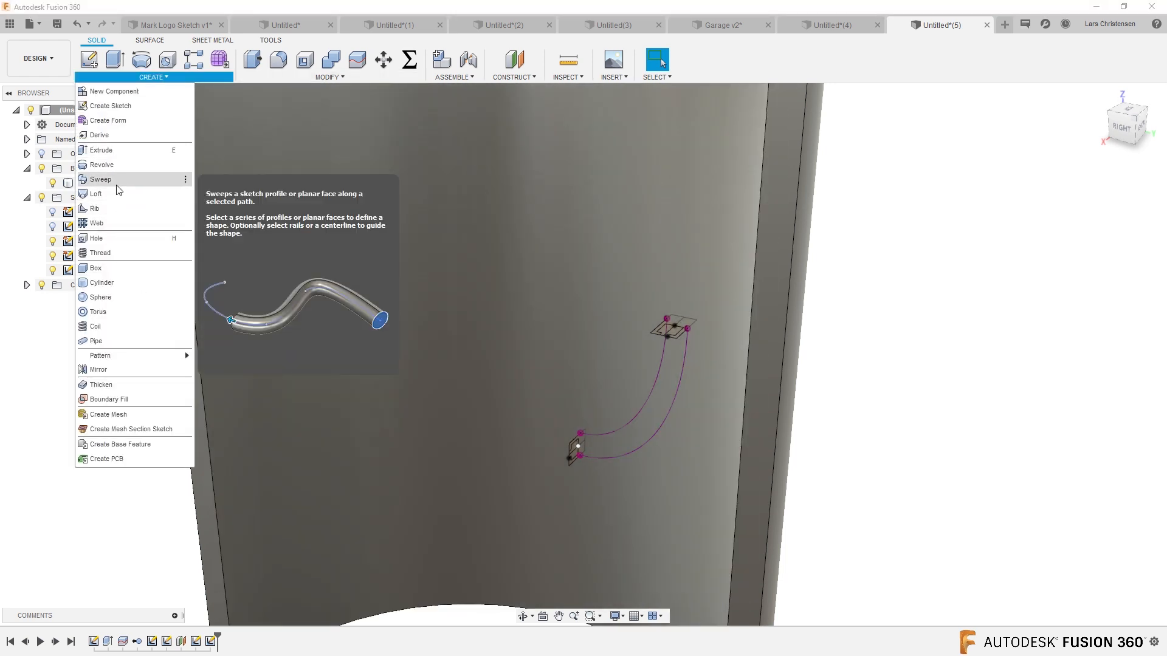
Step: Start a Loft between the two C-channel profiles with the operation set to Join
click(94, 193)
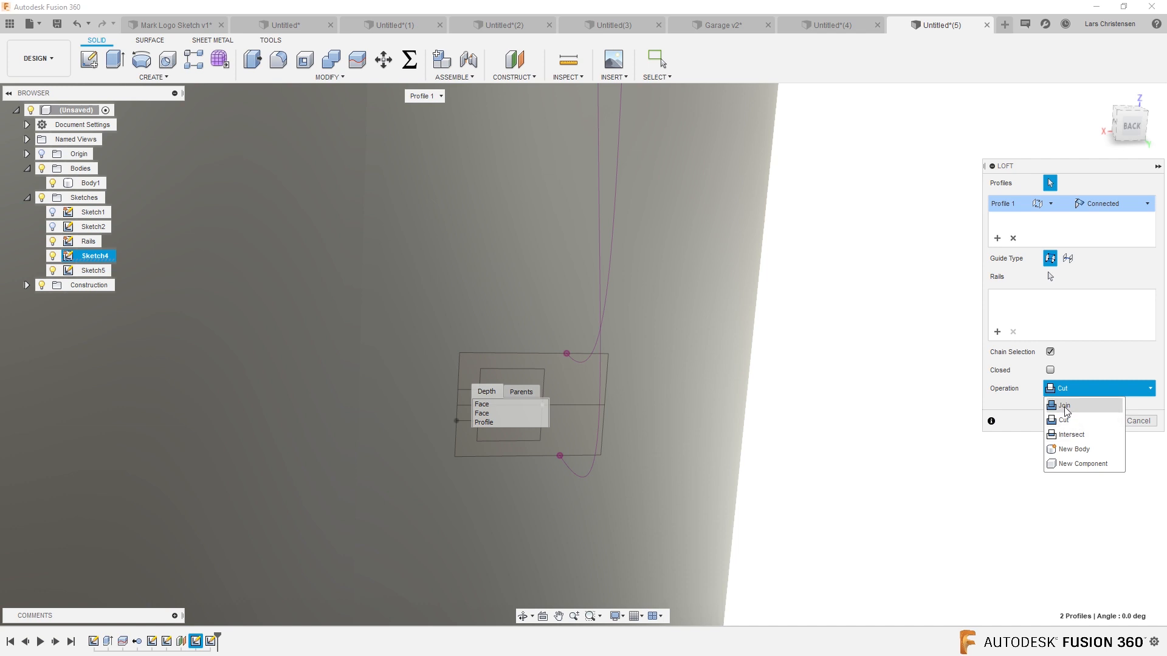
click(1062, 406)
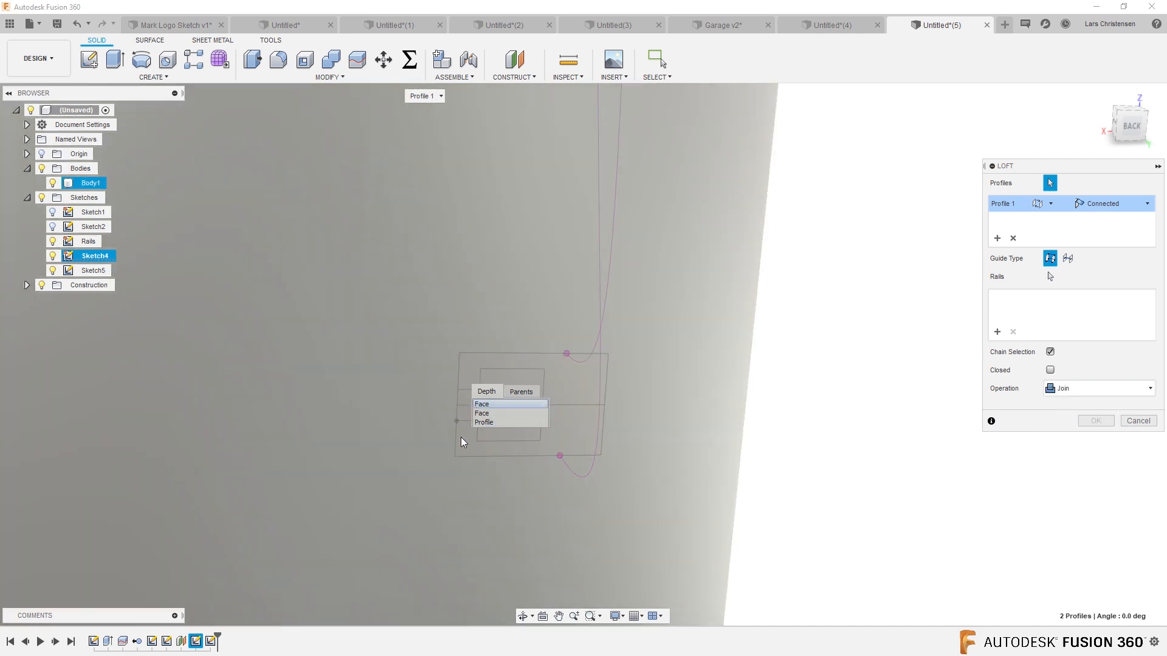
click(482, 403)
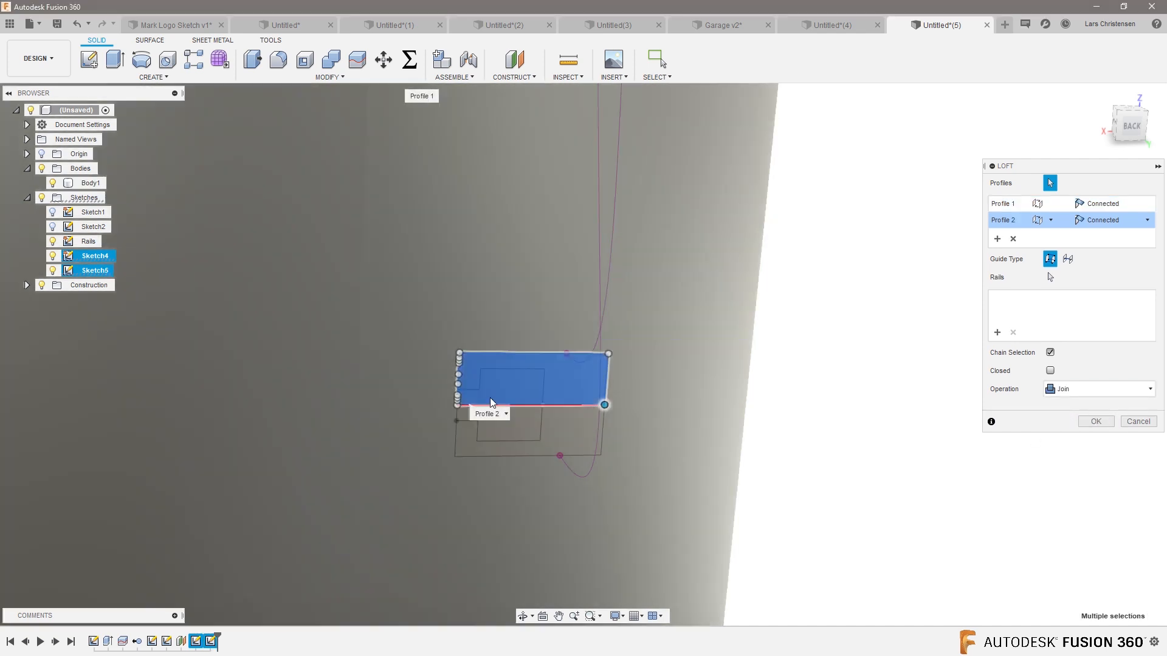
click(1137, 420)
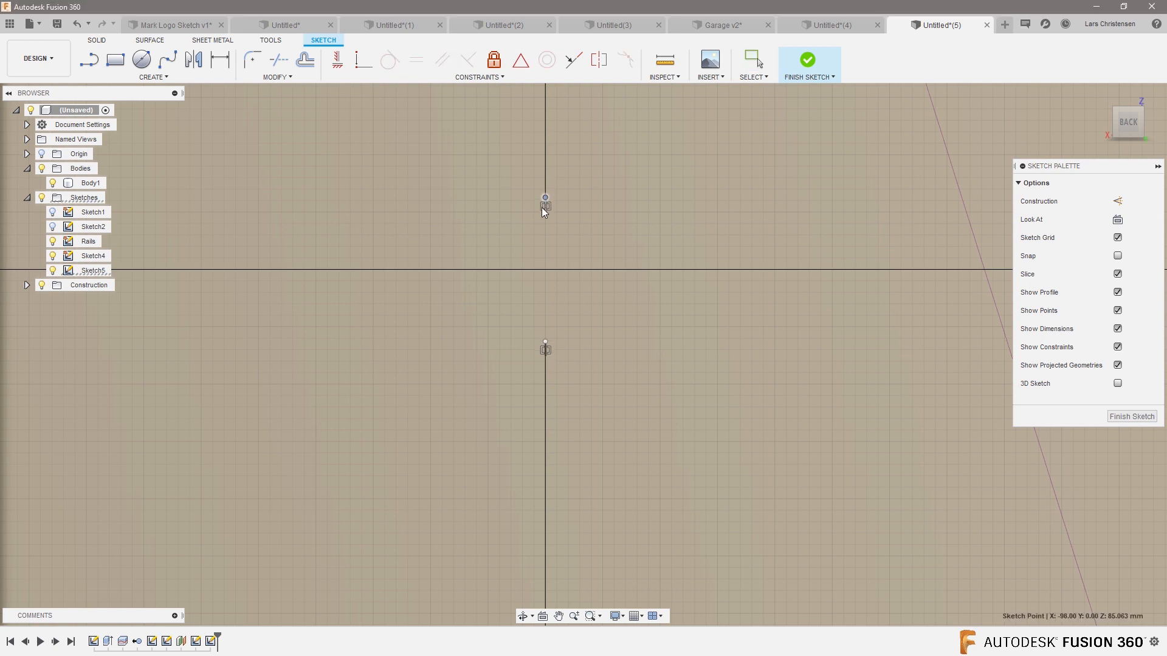
mouse_move(338, 60)
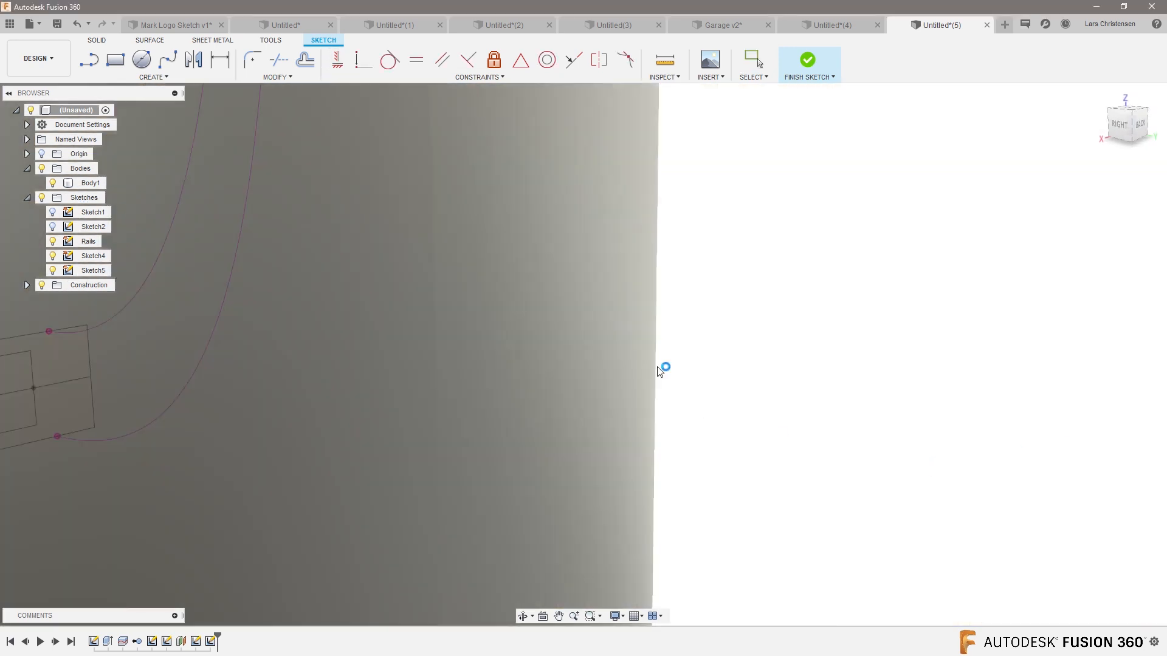
Step: Finish the reopened profile sketch, returning to the tube with profiles and rails
click(807, 60)
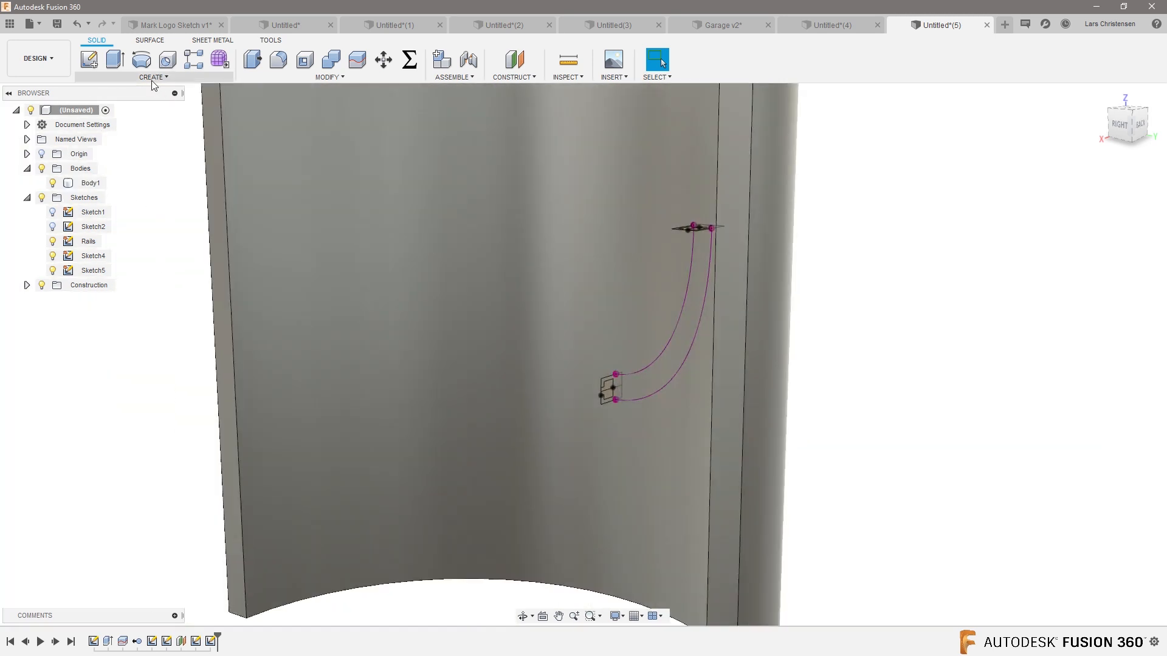
Step: Loft the C-channel between both profiles along Rail 1 and Rail 2, joined to the tube body
click(153, 77)
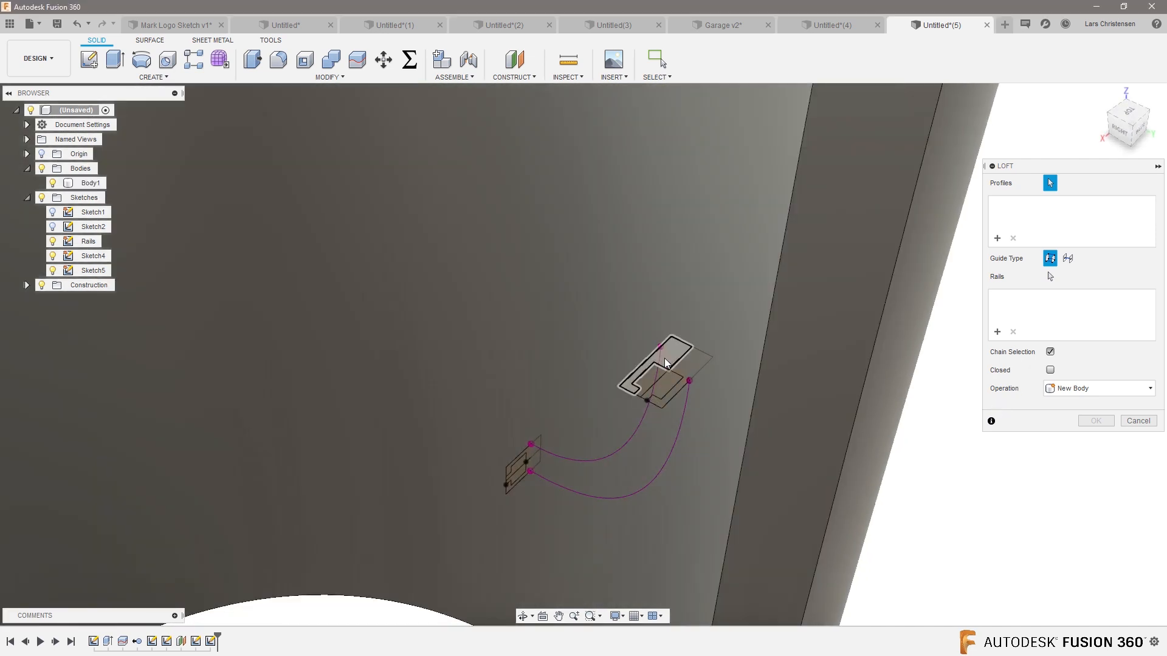
click(665, 368)
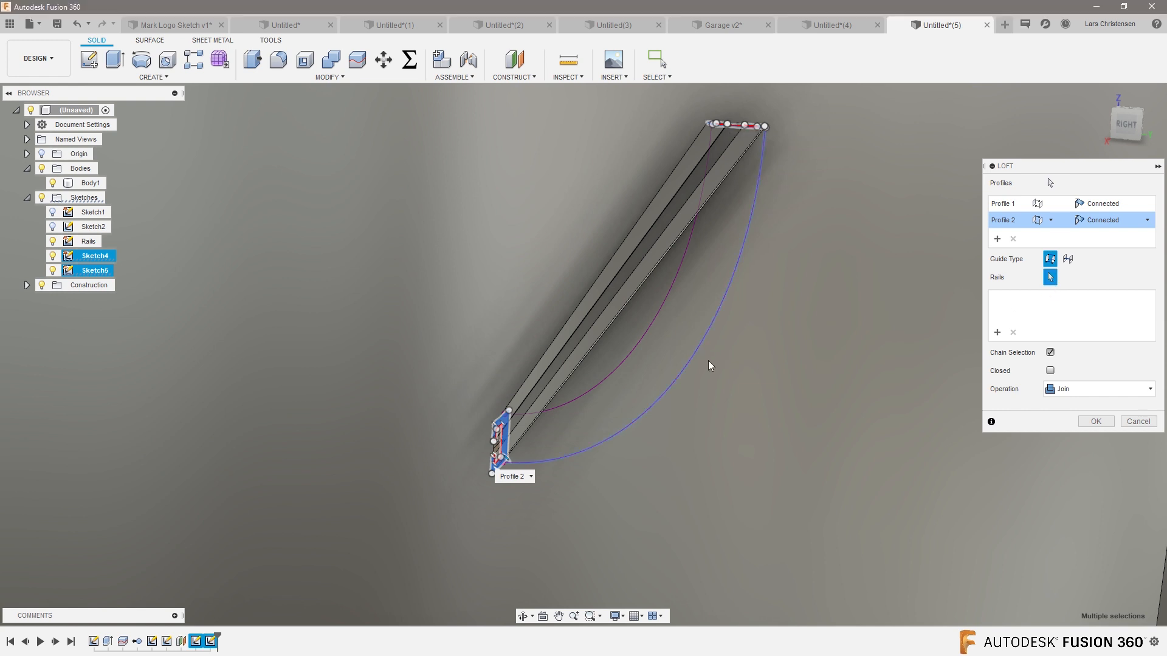
click(720, 372)
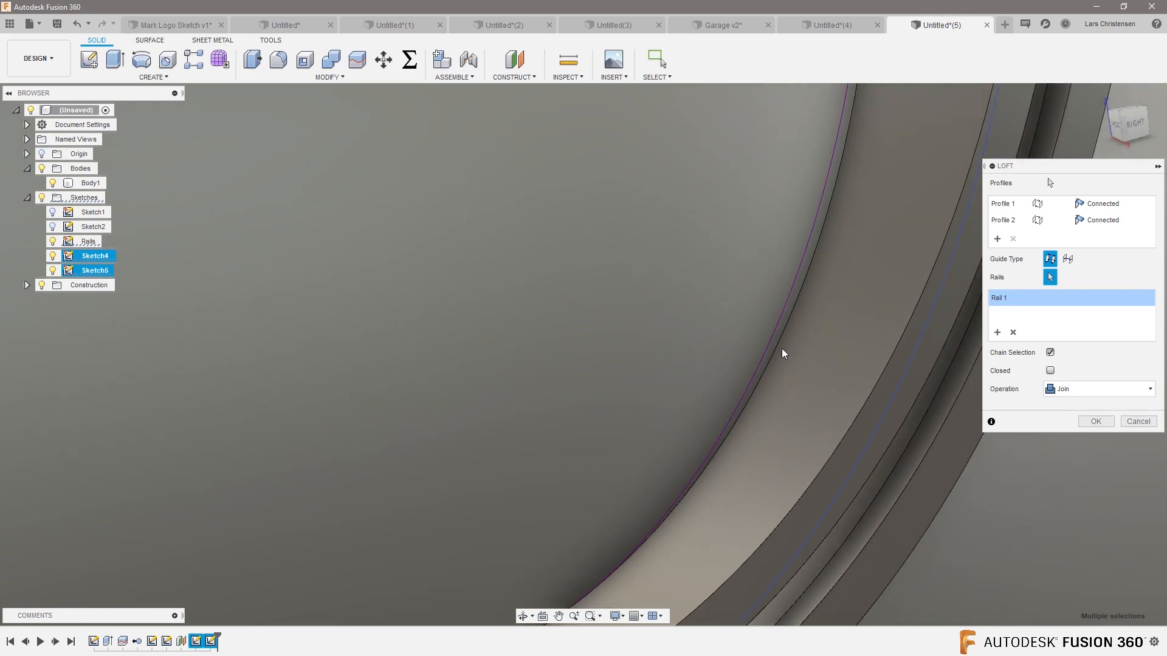
click(768, 350)
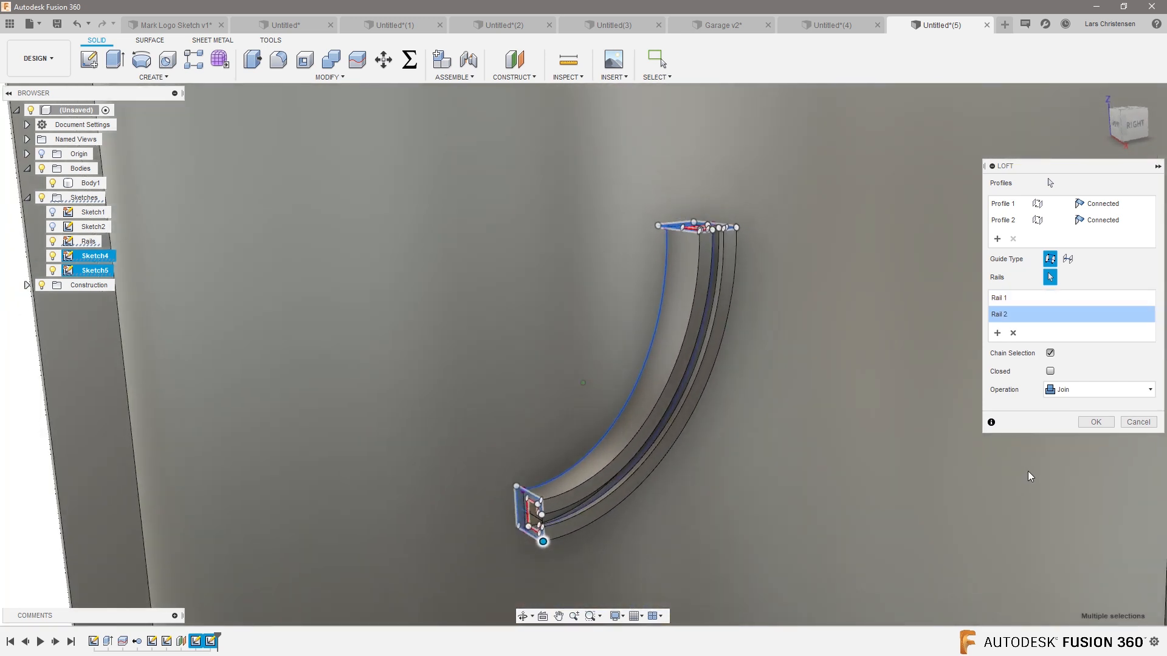
click(1096, 422)
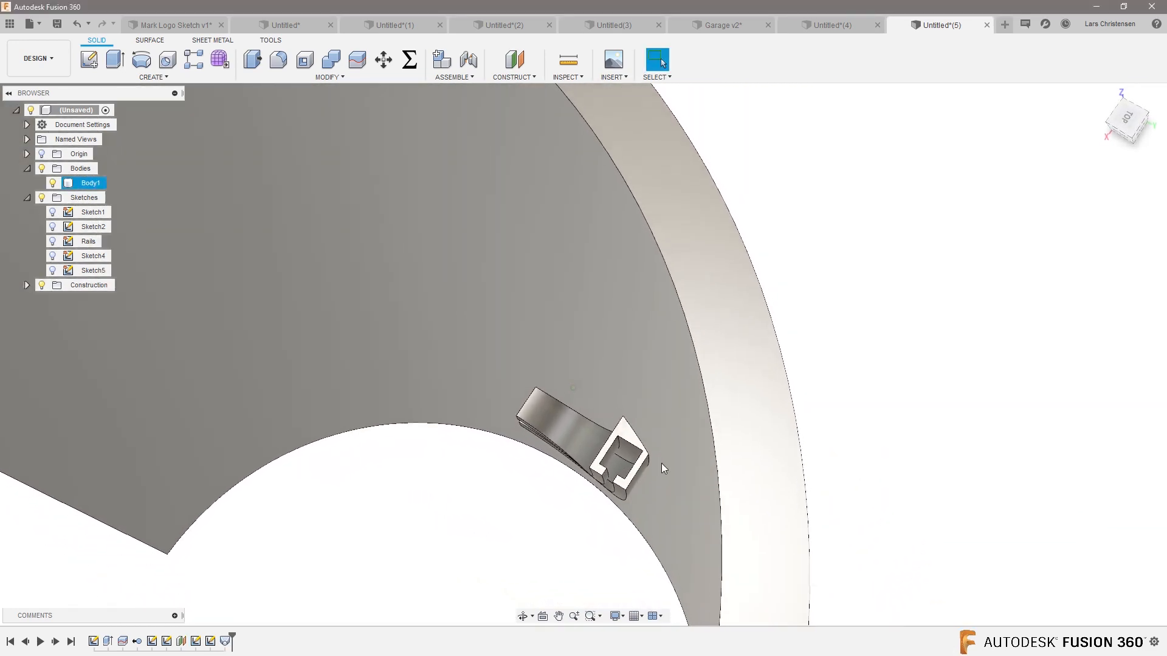
Step: Orbit to view the curved channel face-on and bring up the Create feature list
drag(662, 469, 893, 482)
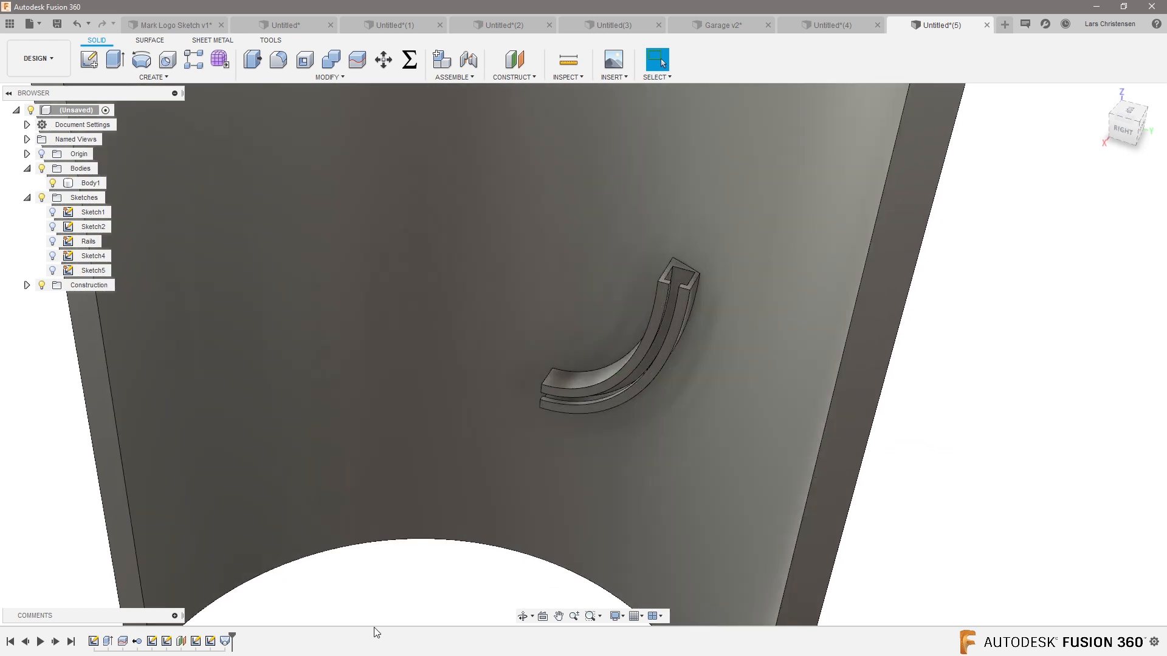
mouse_move(433, 595)
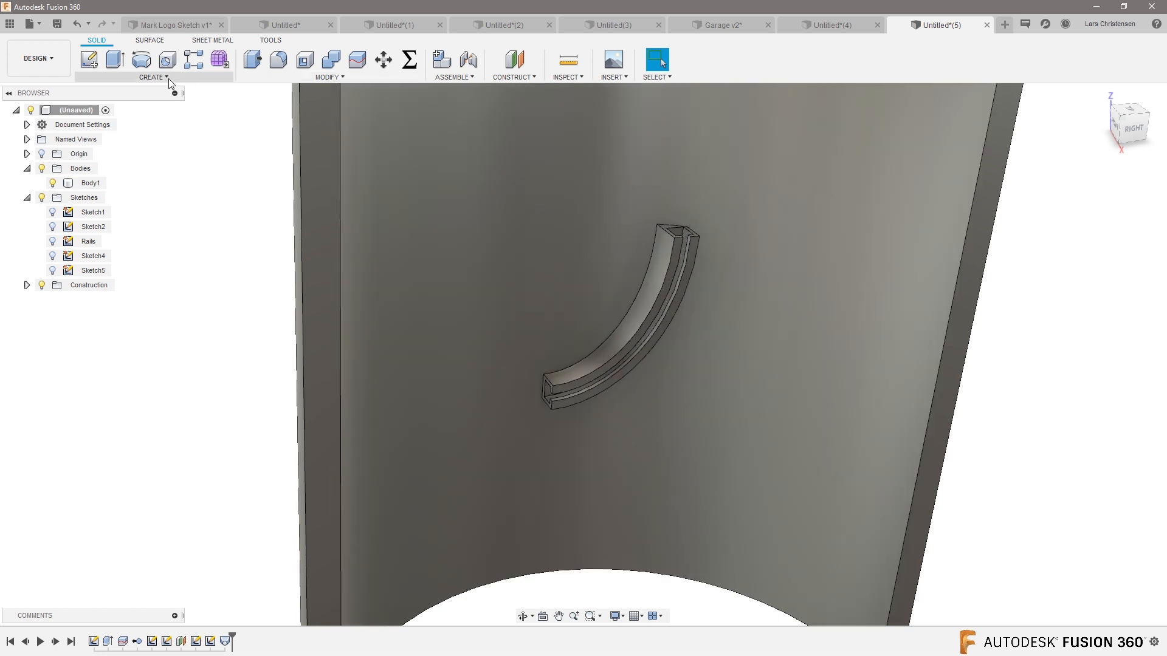
click(151, 78)
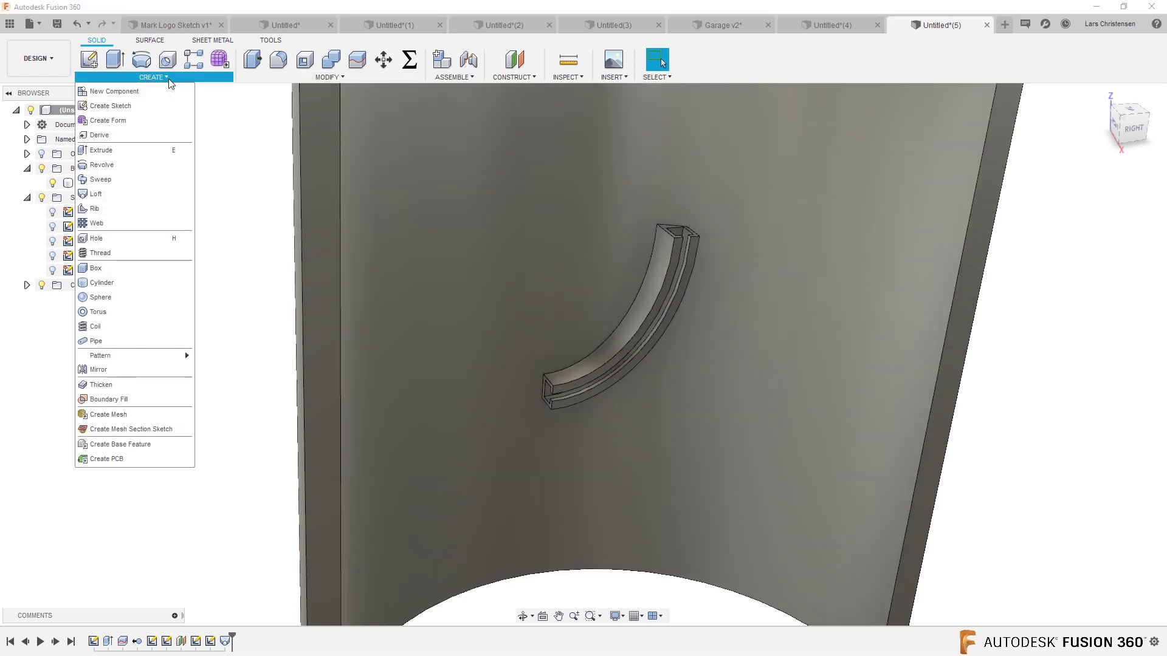
Step: Mirror the lofted channel across an origin plane to make half of the ring
click(97, 369)
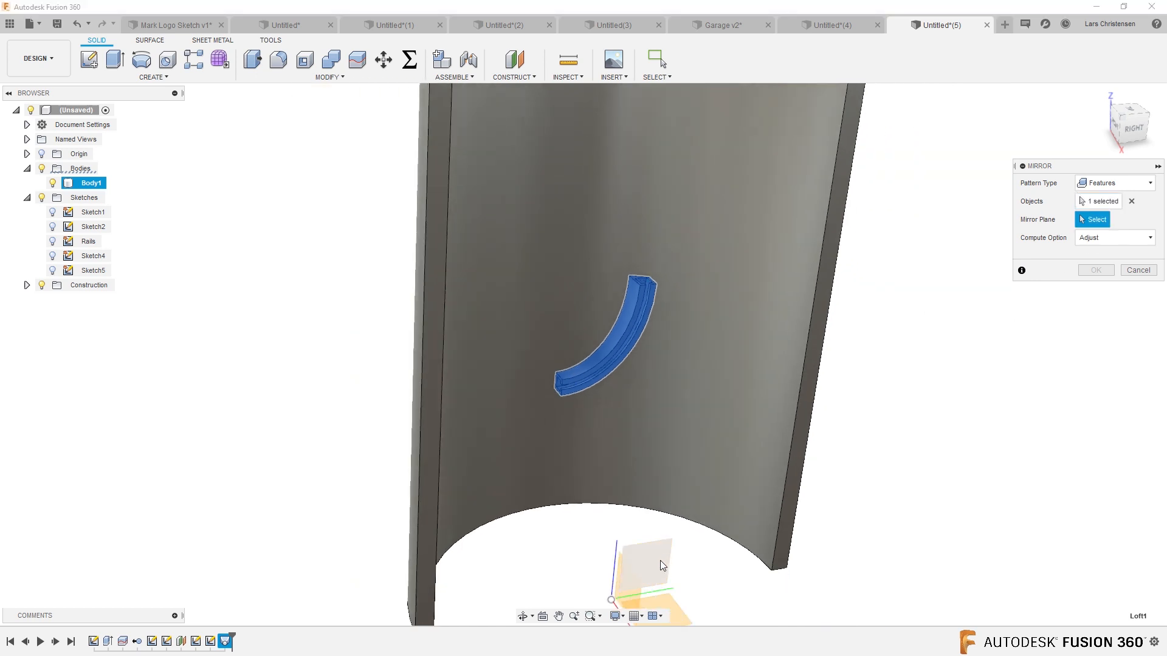
click(654, 562)
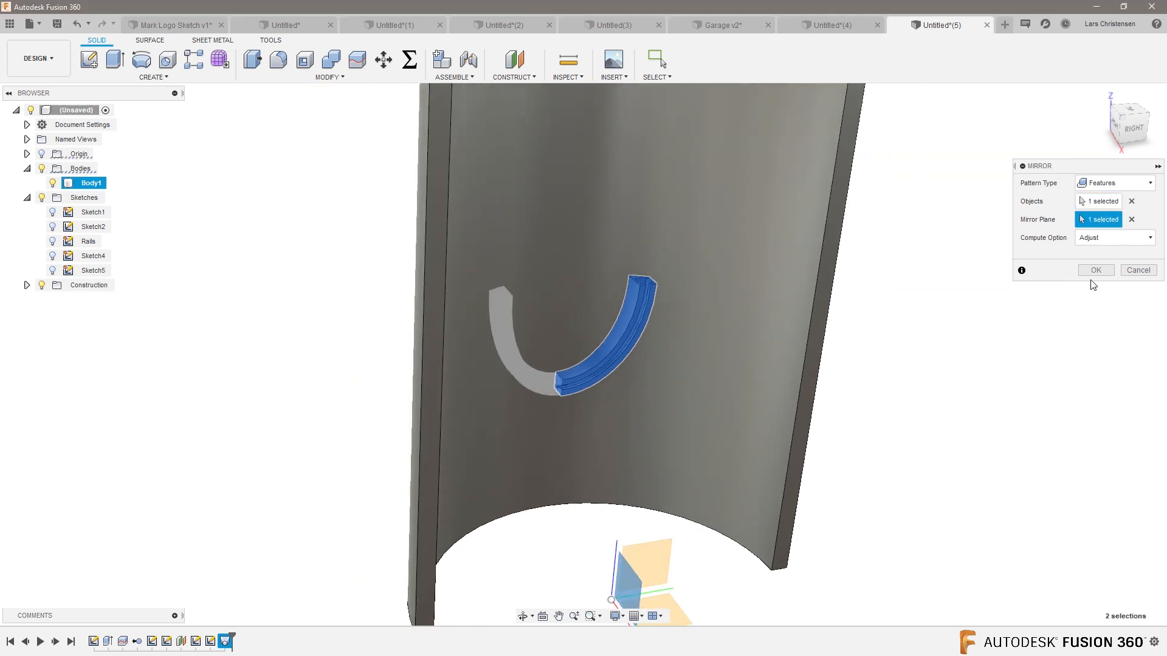
click(1097, 270)
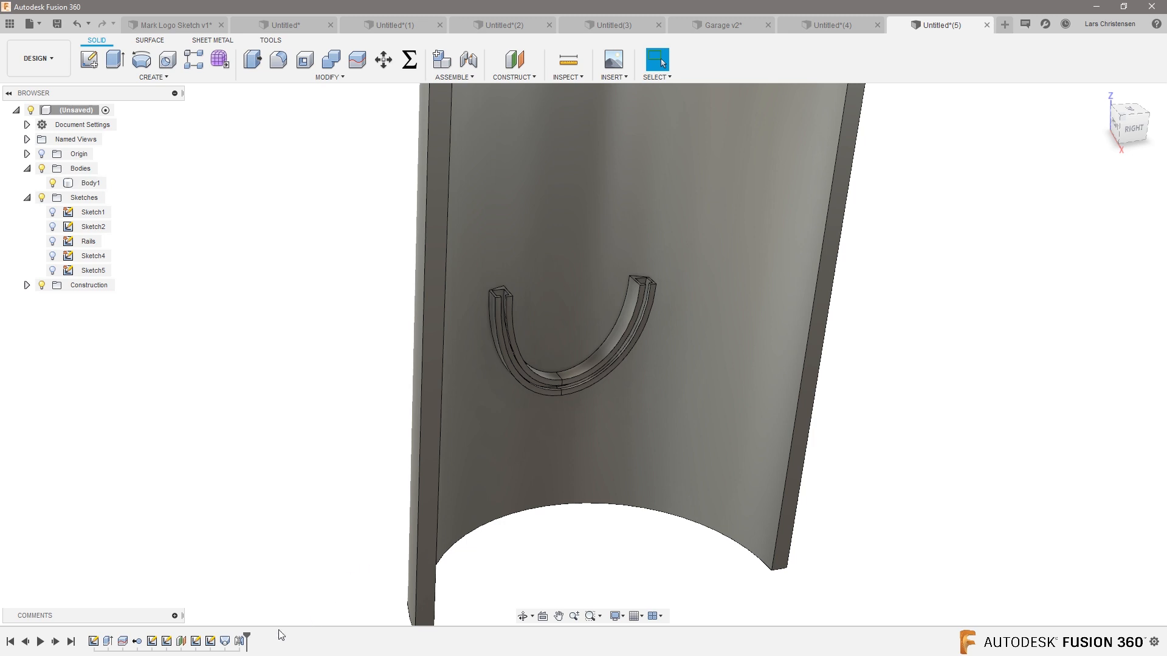
Step: Mirror both channel features across the other plane, completing the oval ring
right_click(236, 256)
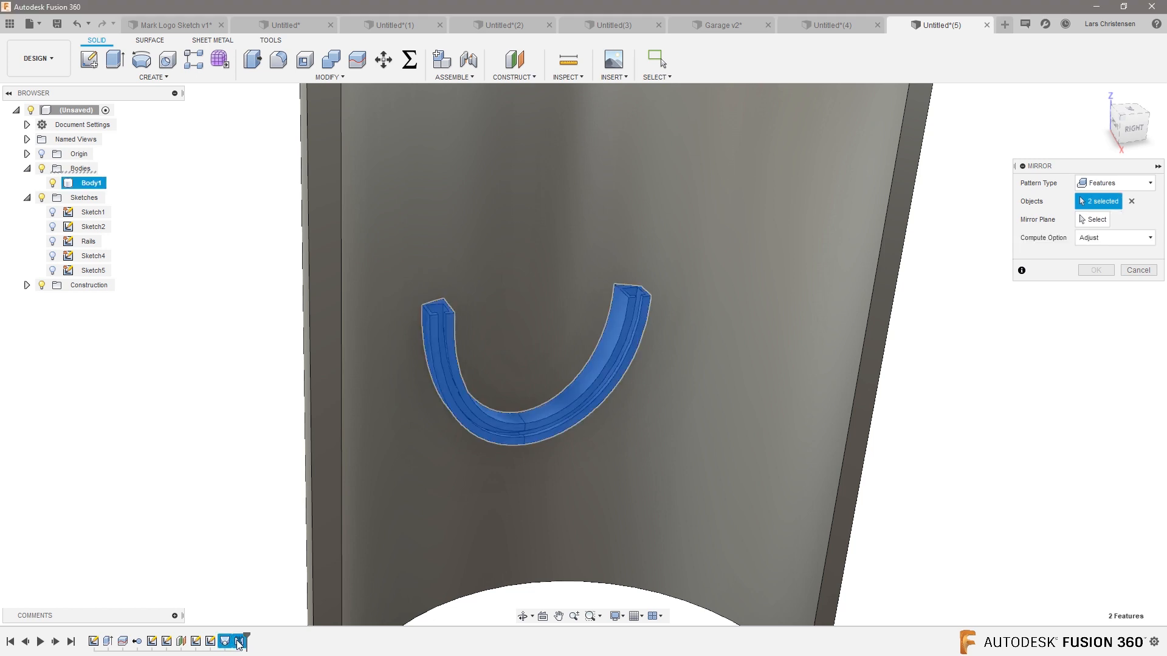
click(1096, 219)
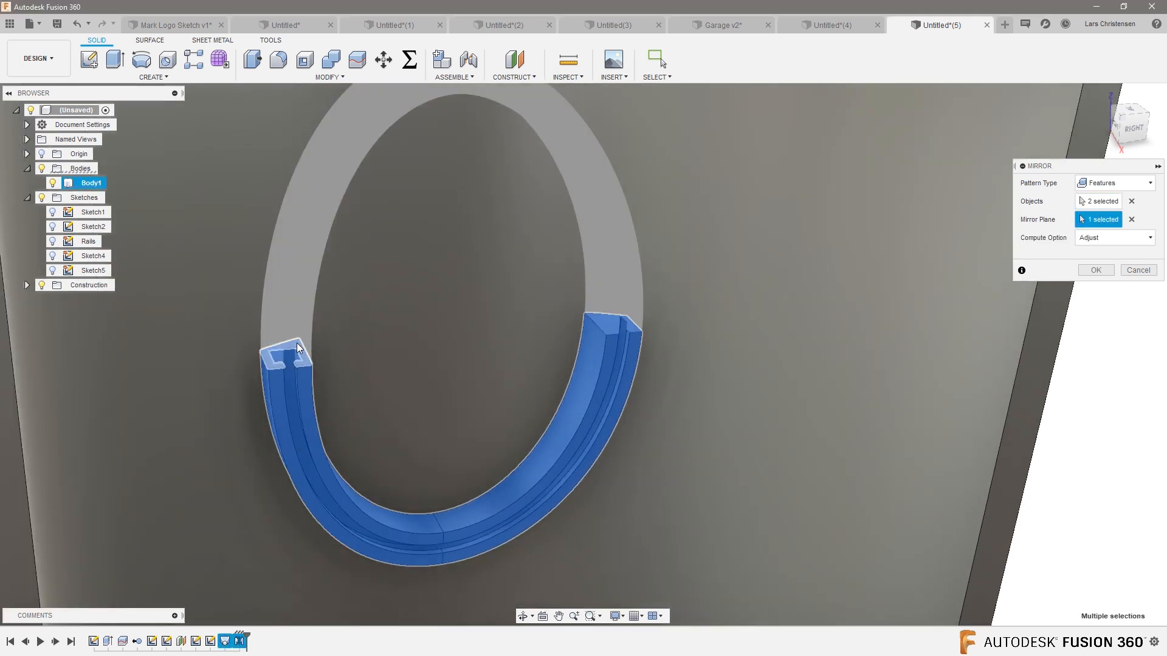
click(1097, 270)
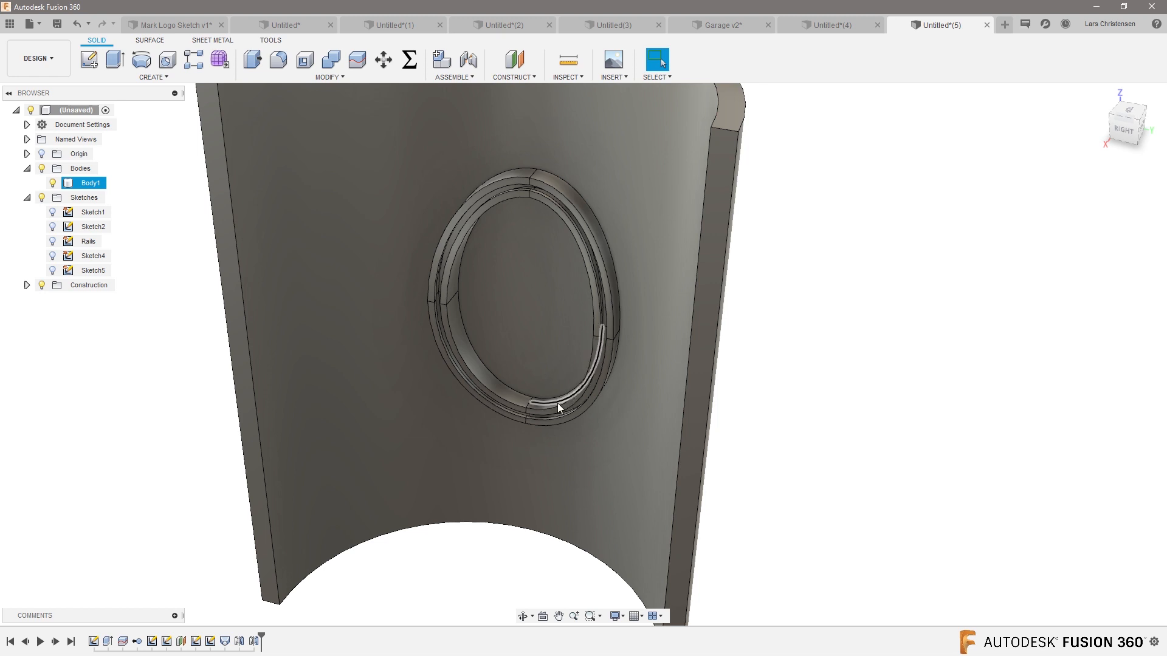
mouse_move(441, 309)
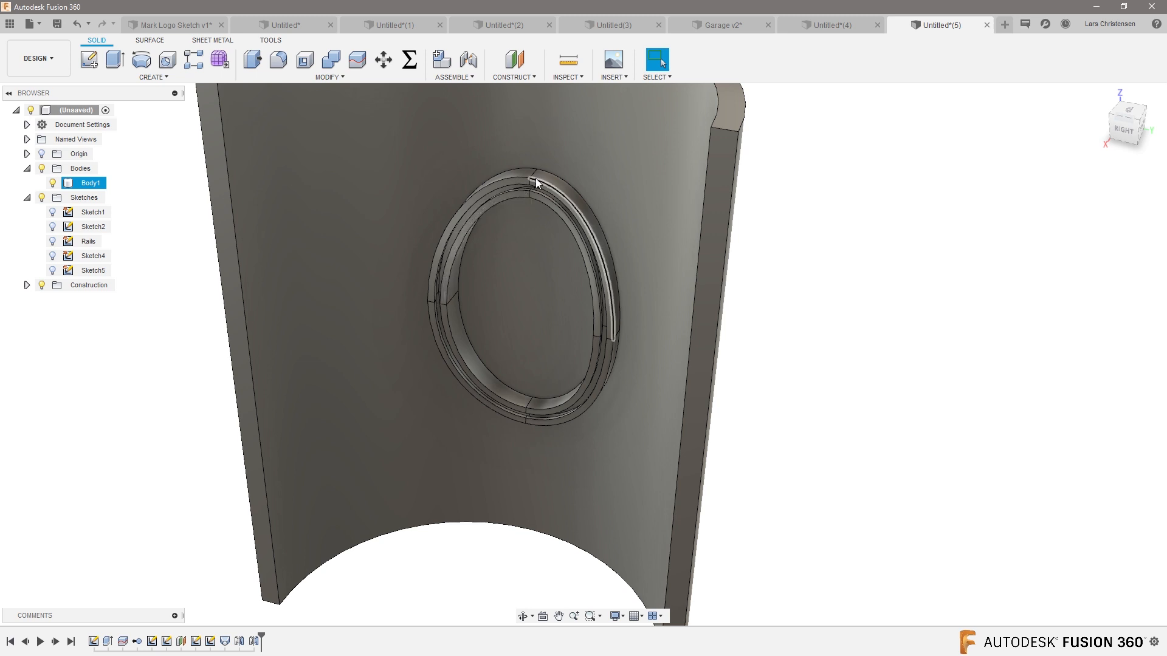
Step: Show the whole half tube, clear the selection and list the Modify commands
click(829, 373)
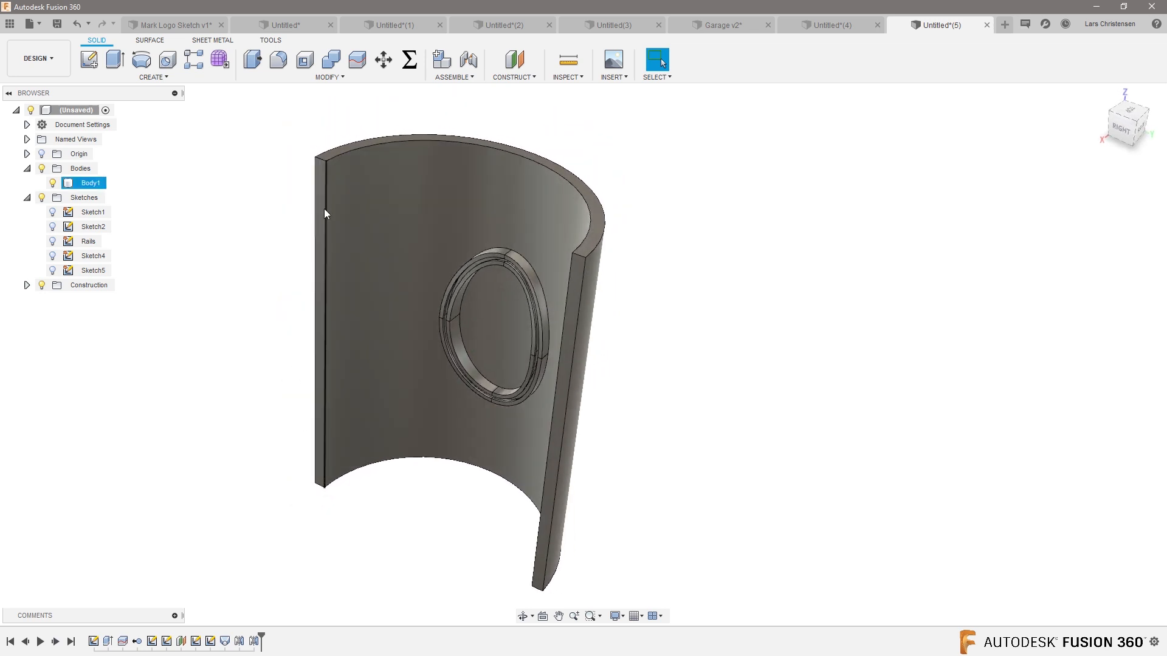
click(222, 220)
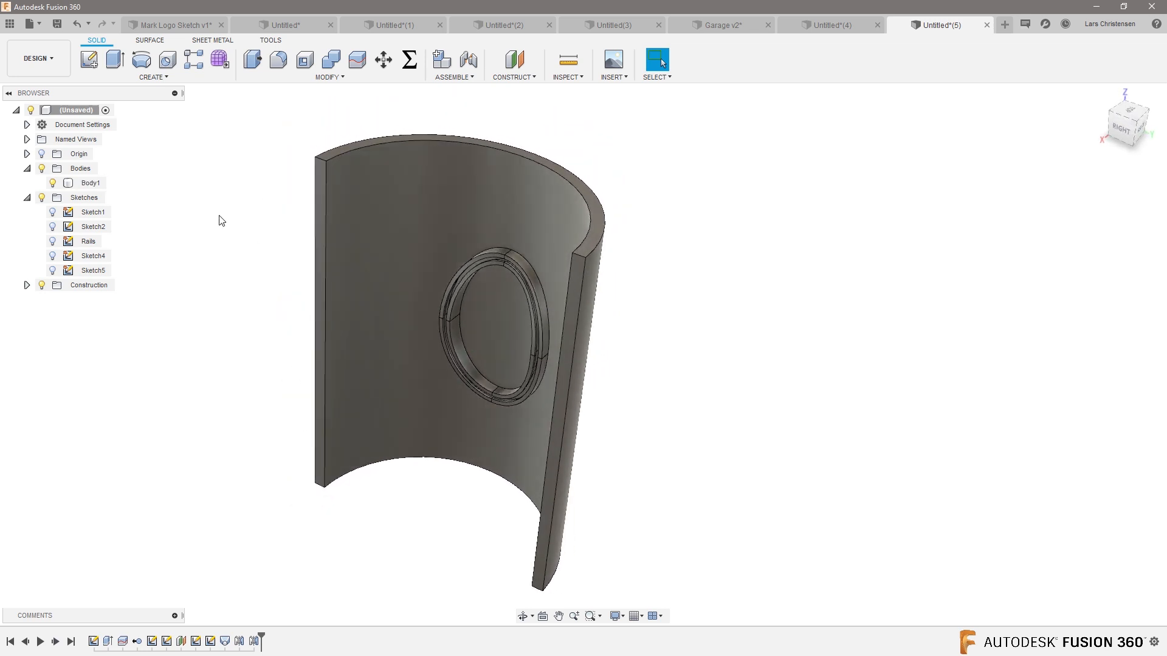
click(329, 77)
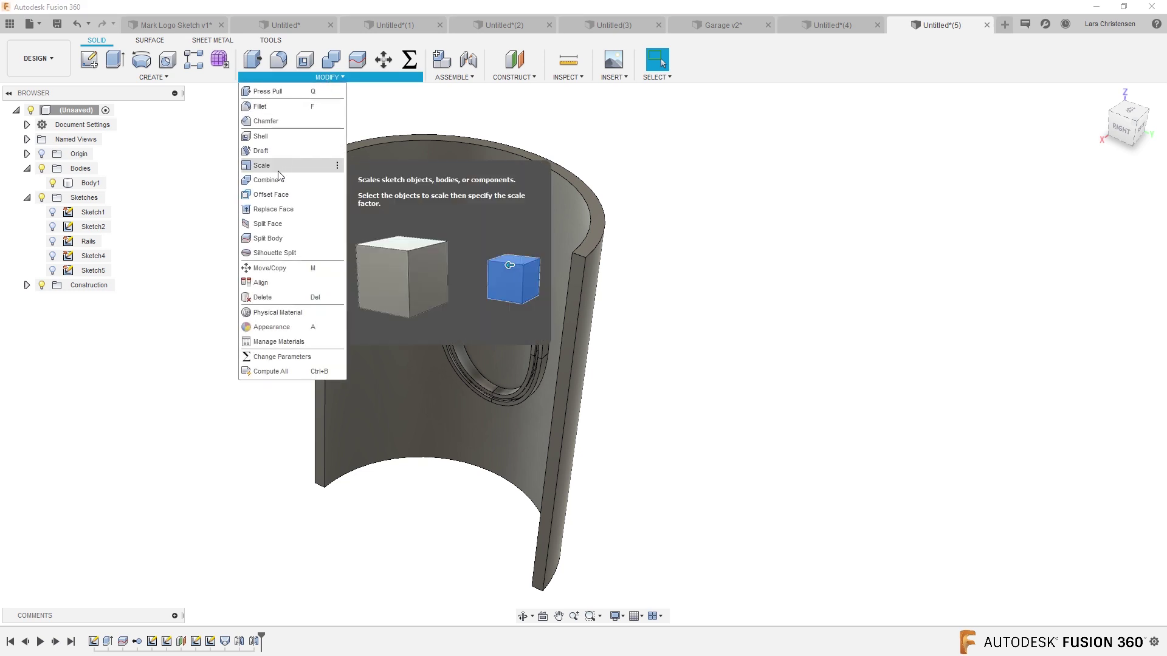
Step: Mirror Extrude1 across an origin plane so the half tube becomes a full cylinder
click(154, 78)
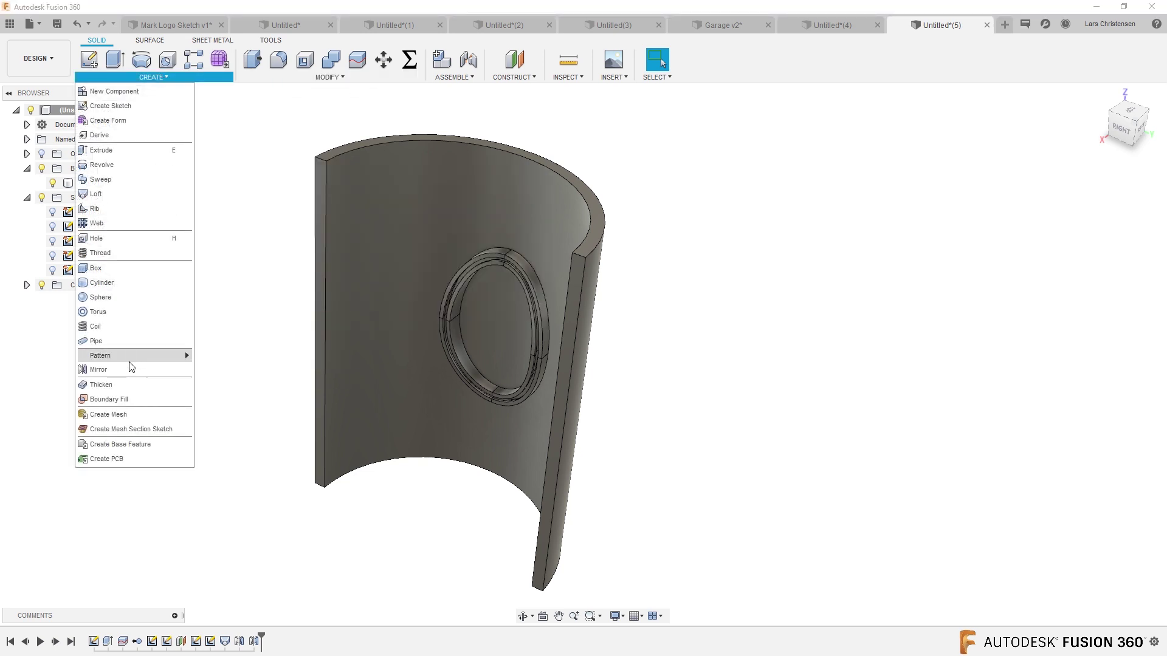
click(97, 369)
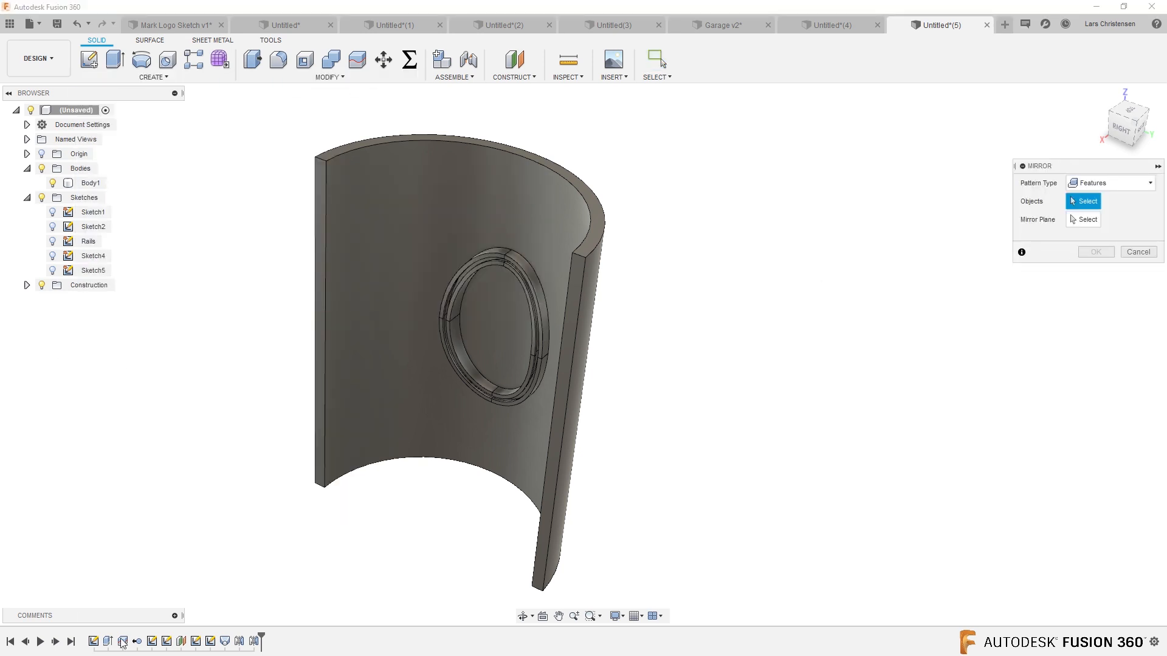
mouse_move(95, 640)
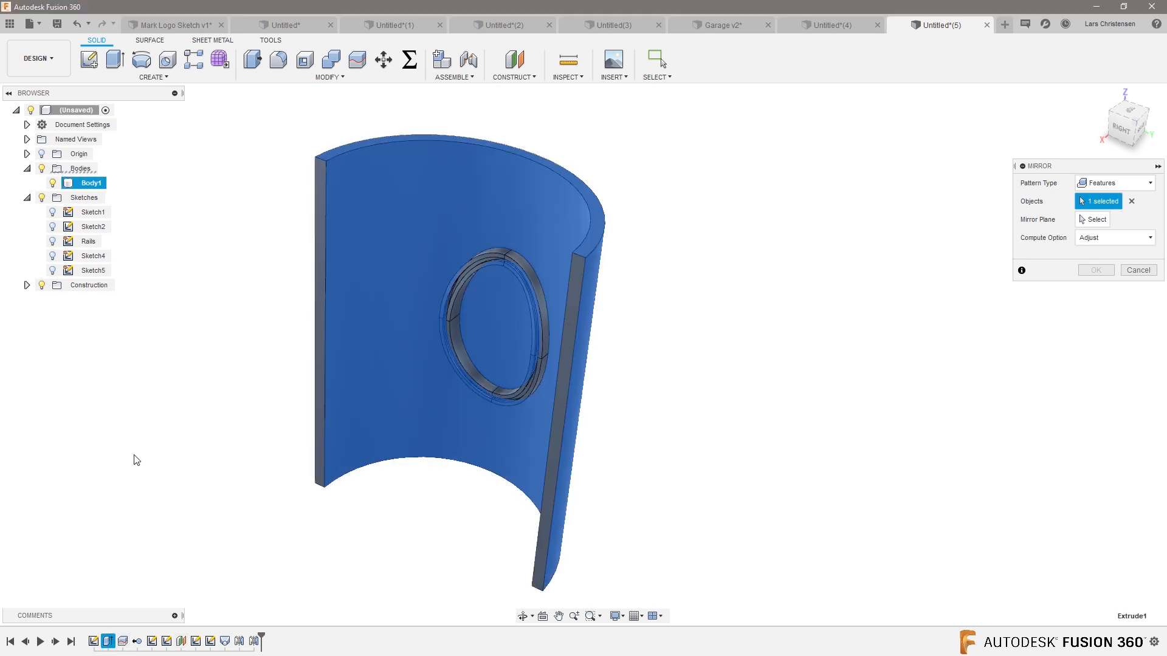
click(1092, 218)
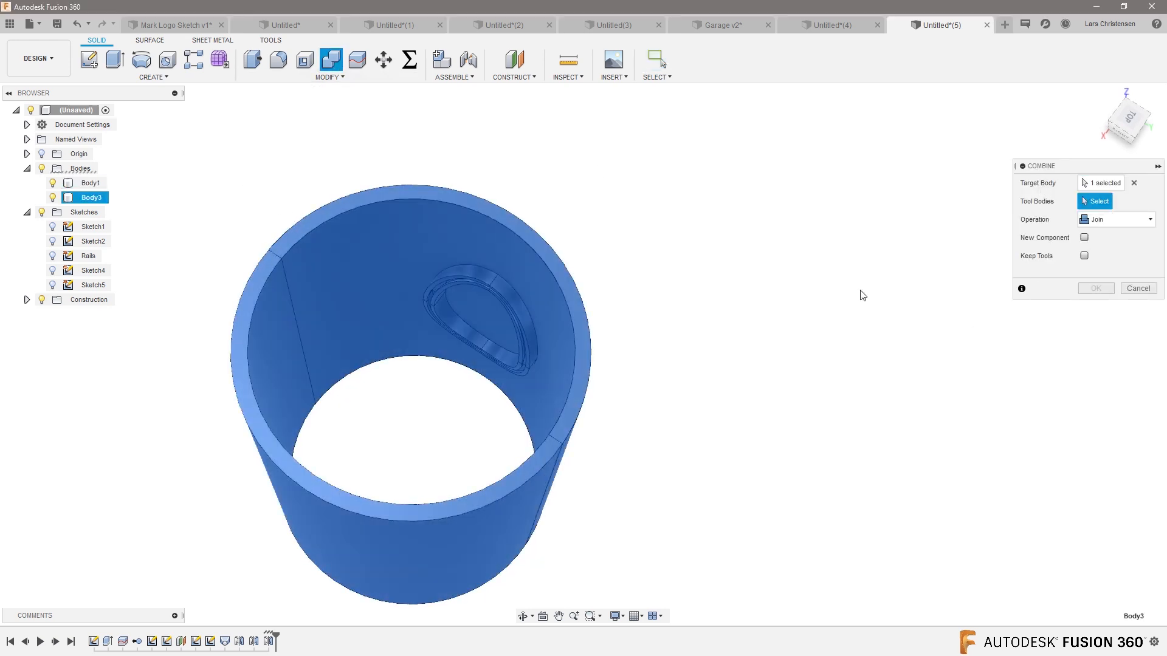
mouse_move(938, 246)
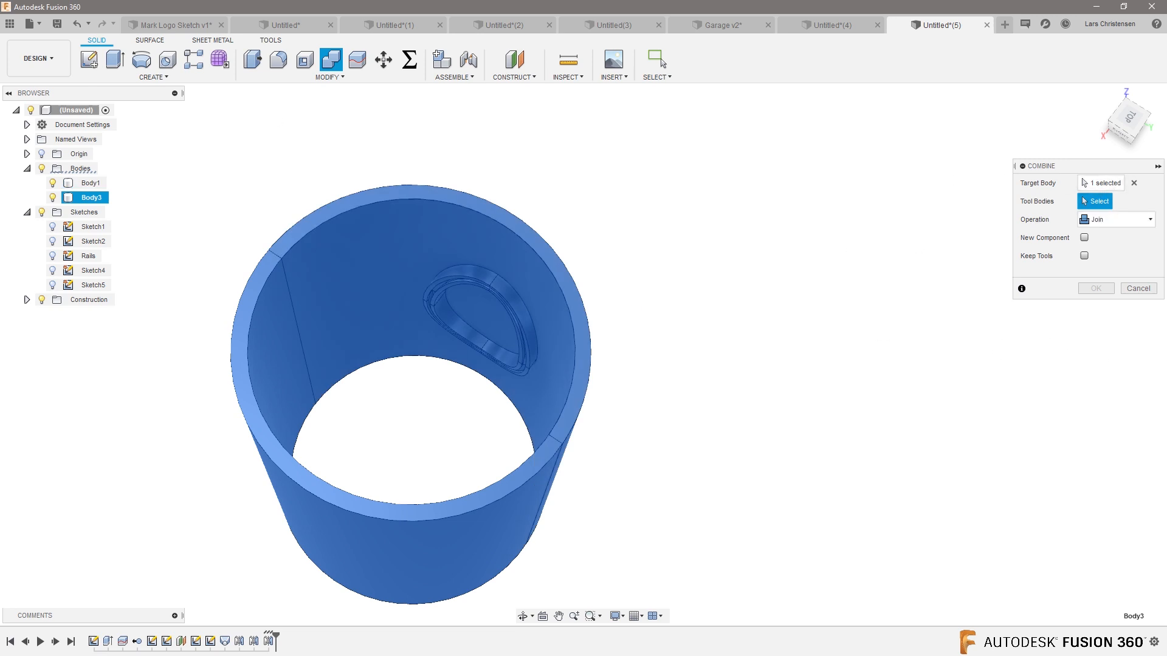
Step: Combine Body3 with Body1 using Join into one full tube with the ring
click(83, 182)
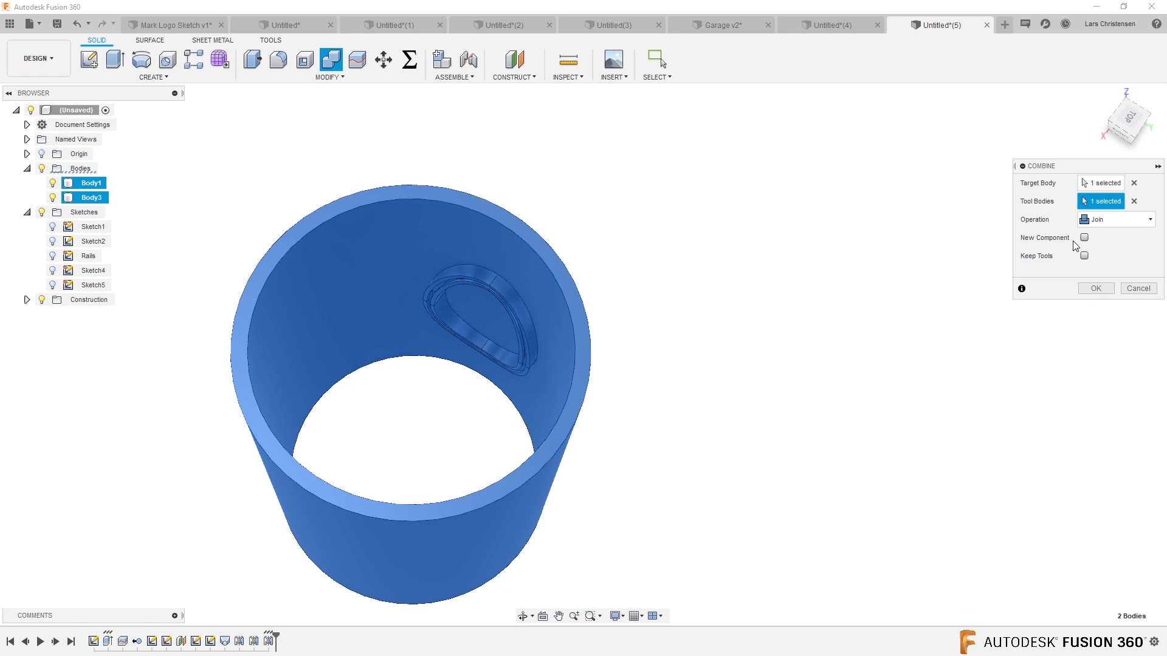
click(1096, 288)
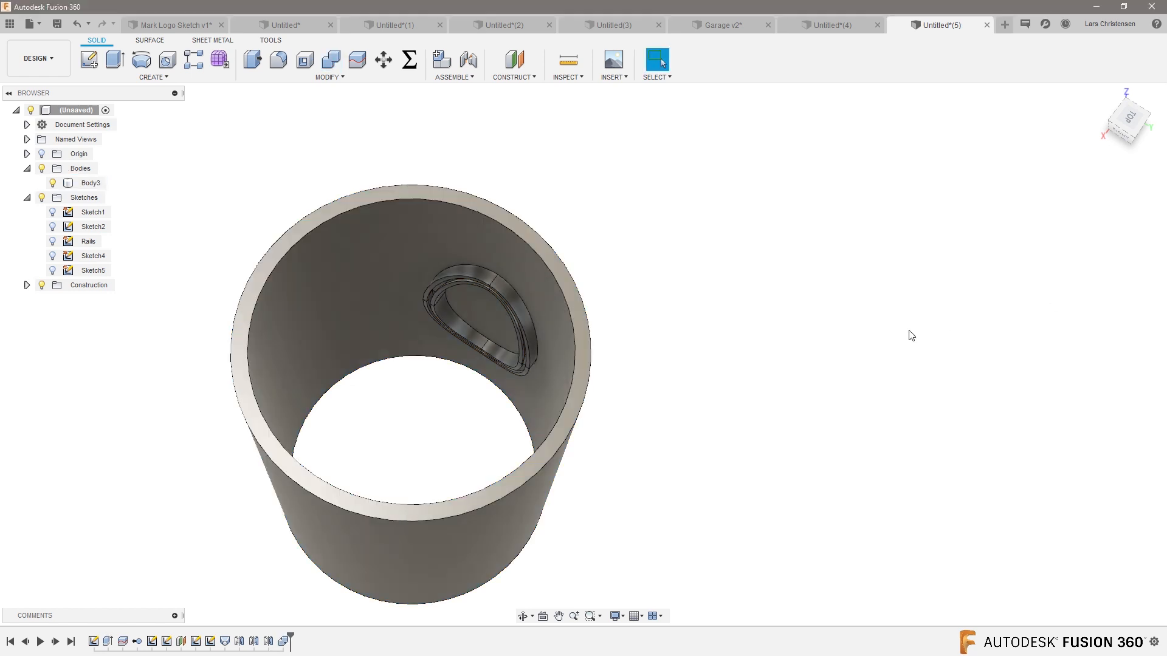